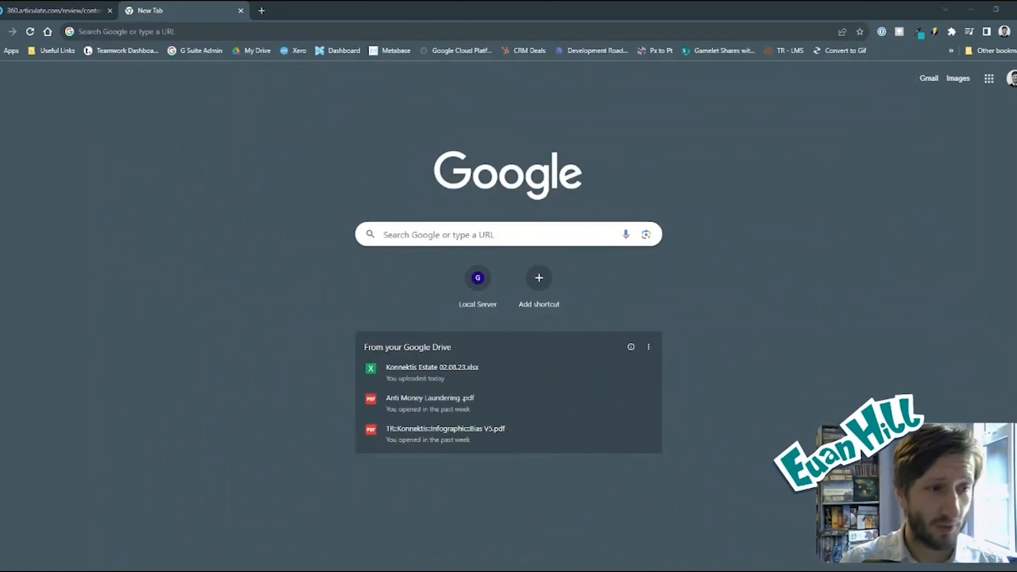
- Page through the Animation Overflow course to page 4 and show the carousel's second picture
left_click(58, 10)
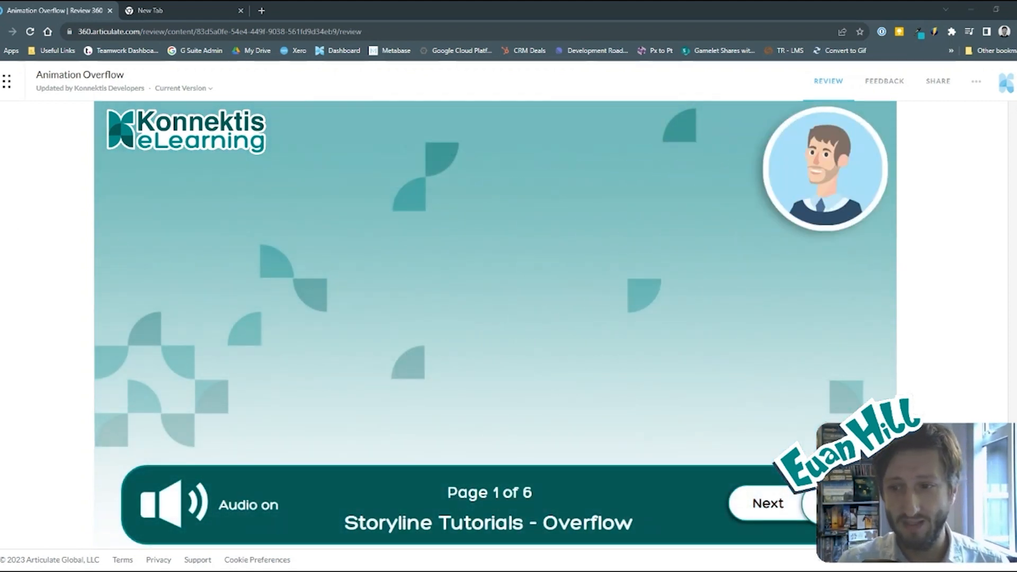
left_click(771, 504)
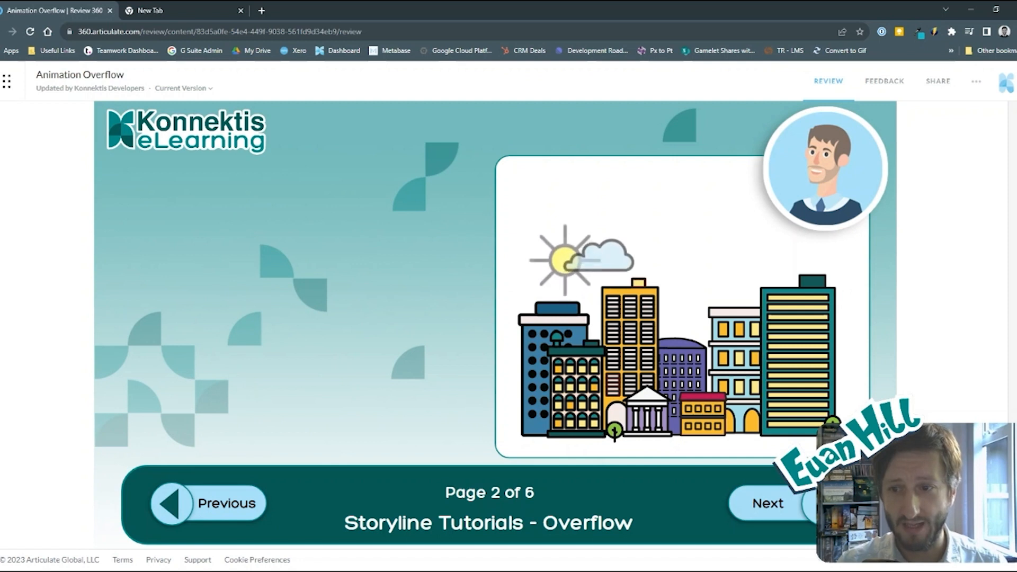
left_click(770, 504)
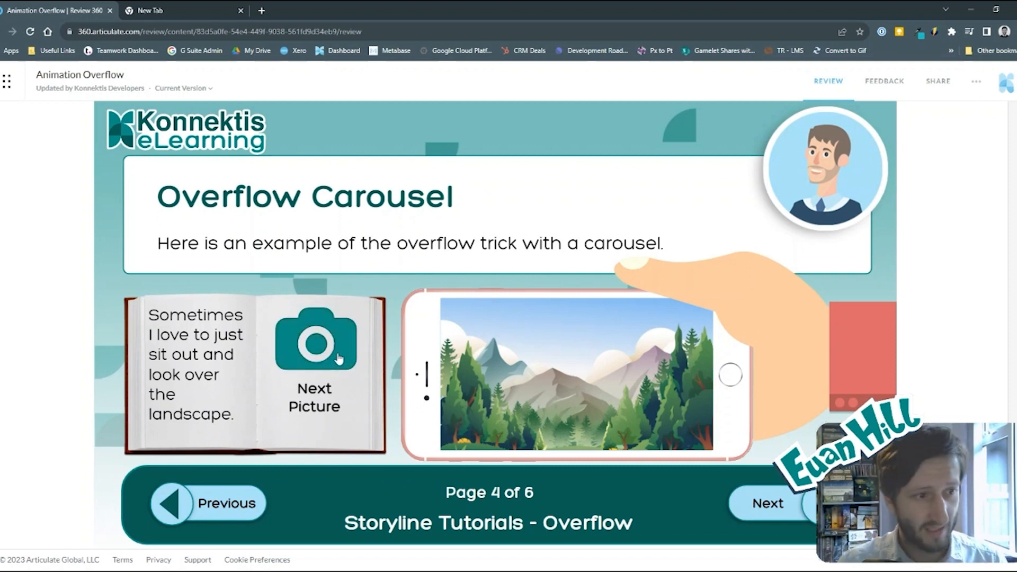
left_click(314, 343)
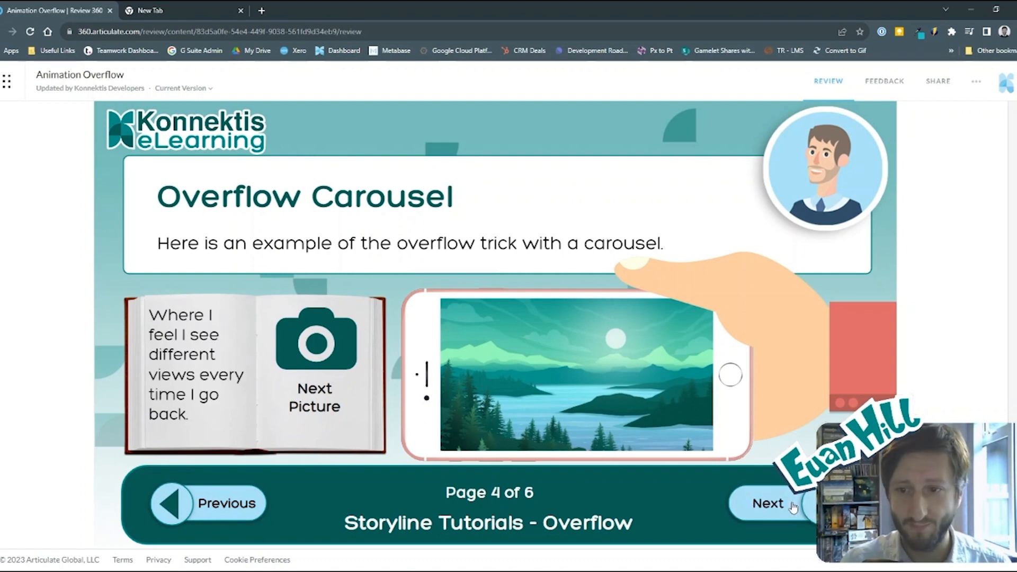
- Advance the course to page 5, the Meet the Konnektis eLearning Team screen
left_click(768, 505)
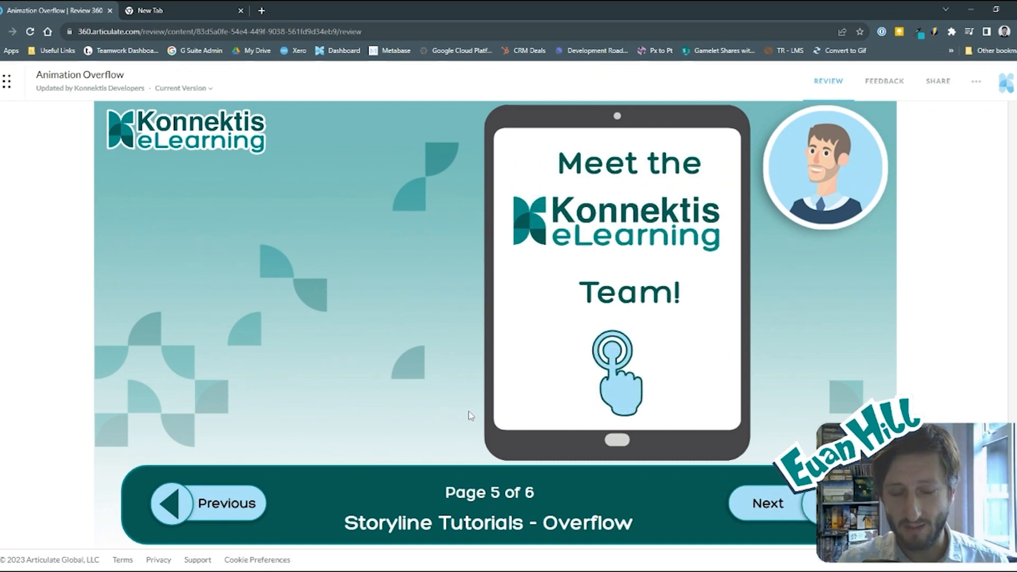
mouse_move(463, 416)
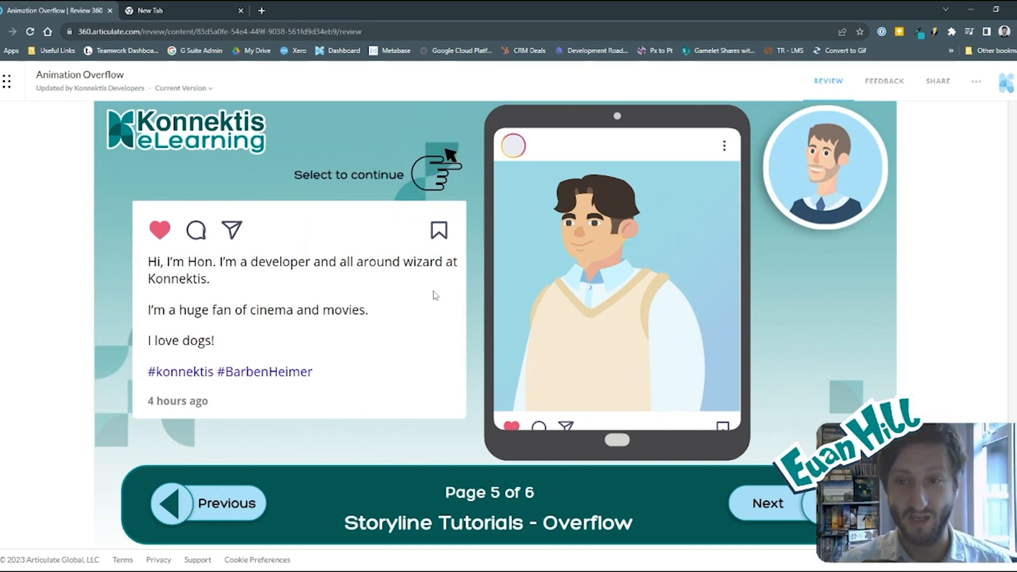
mouse_move(441, 288)
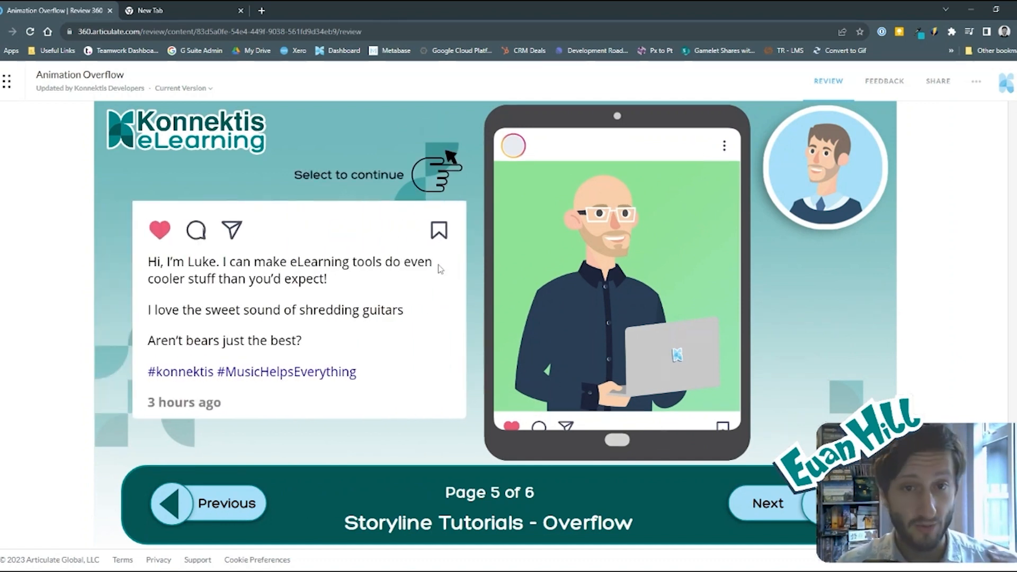
mouse_move(394, 198)
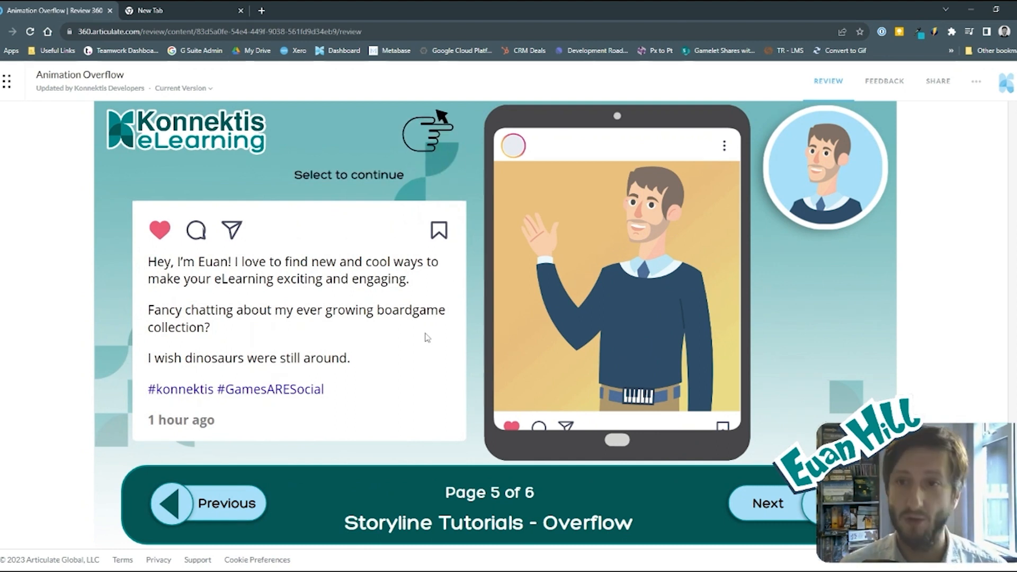
mouse_move(590, 326)
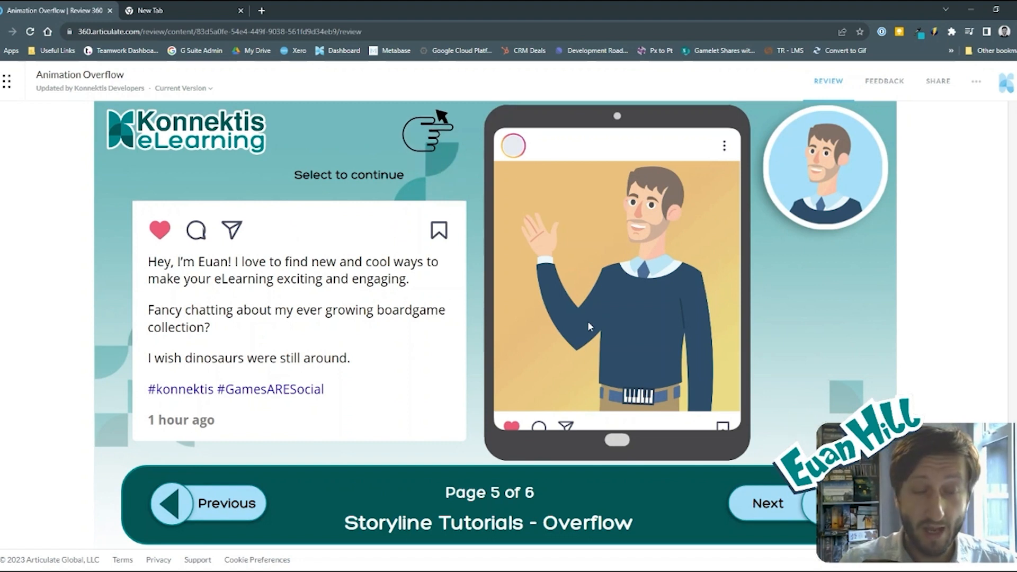
mouse_move(585, 319)
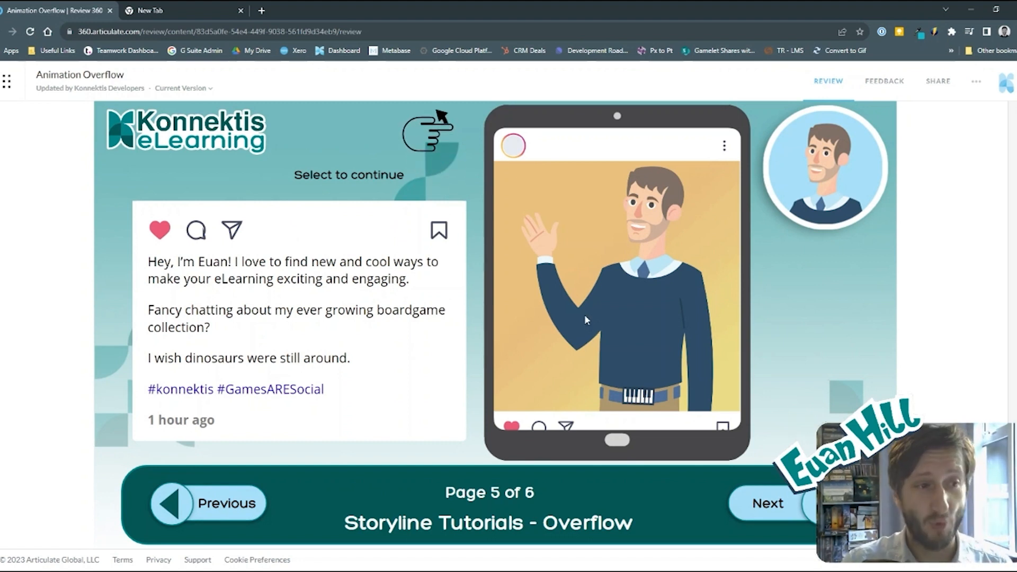
mouse_move(511, 532)
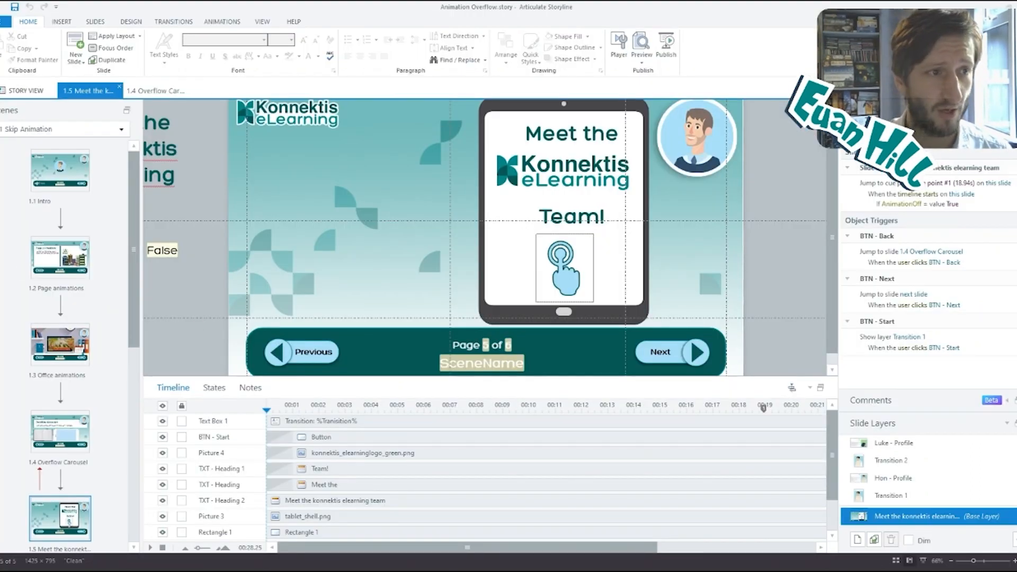
- Point the copied slide's BTN - Back trigger at slide 1.2 Page animations
left_click(59, 257)
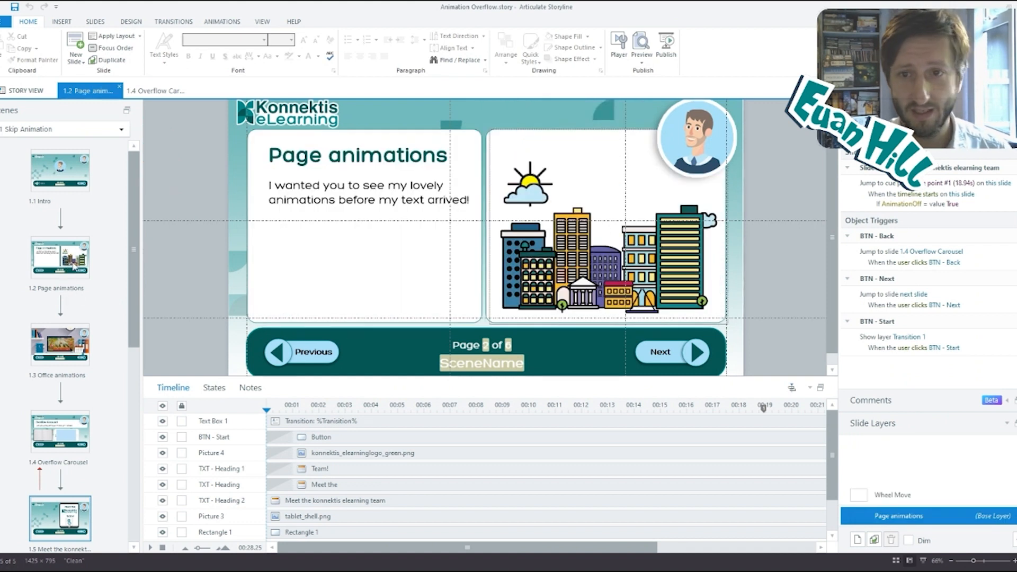
left_click(59, 169)
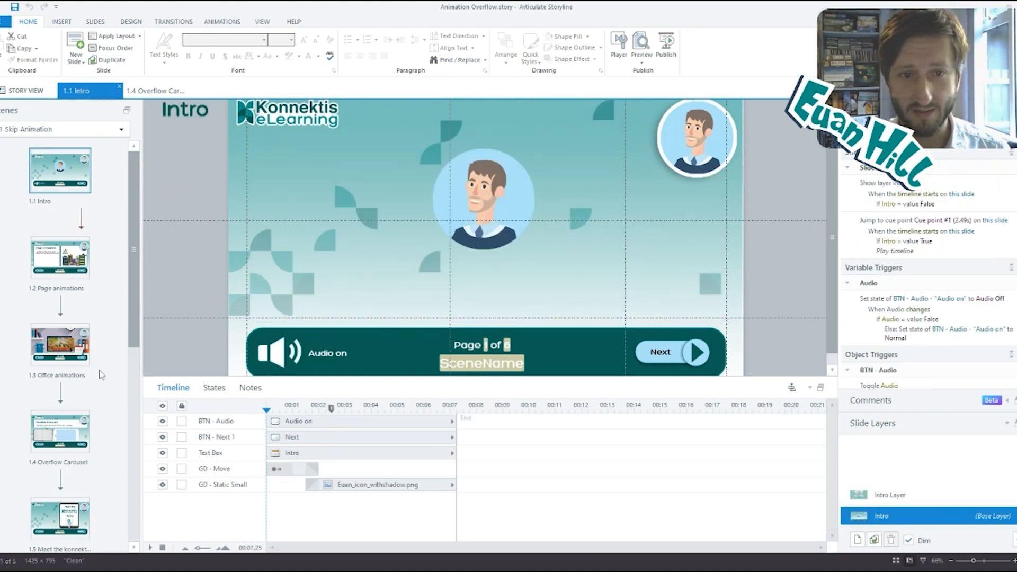
left_click(59, 257)
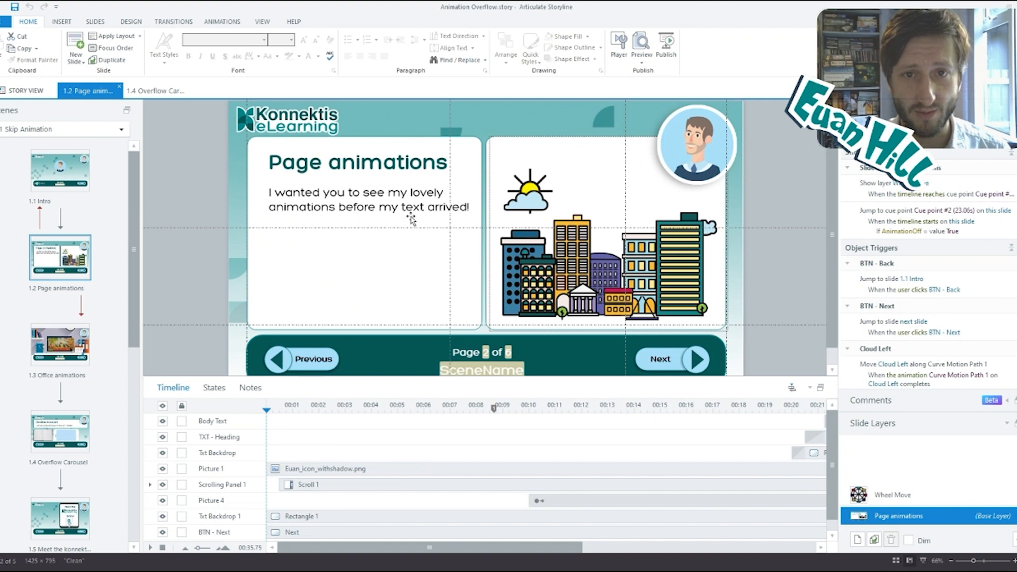
mouse_move(60, 258)
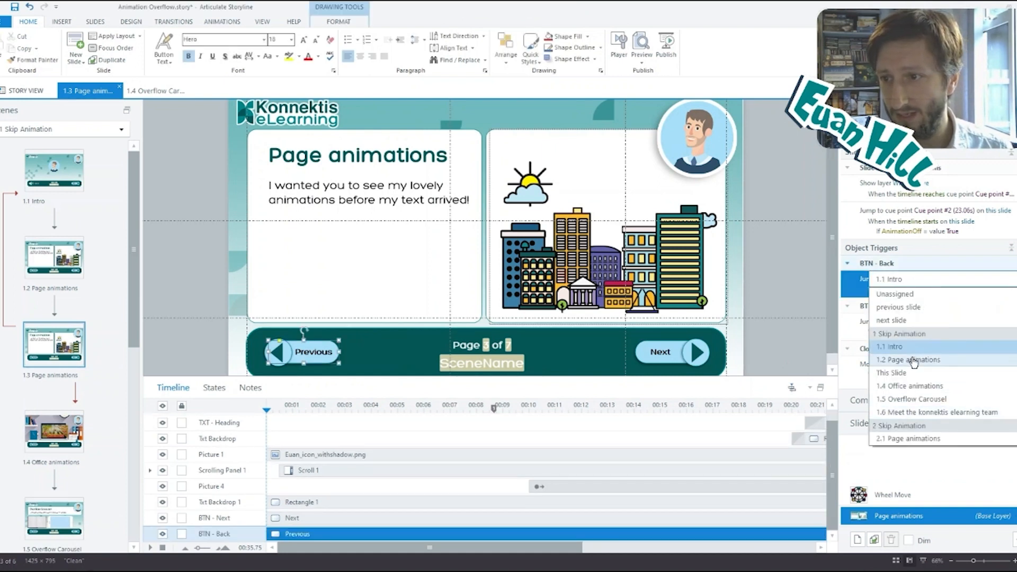
left_click(907, 360)
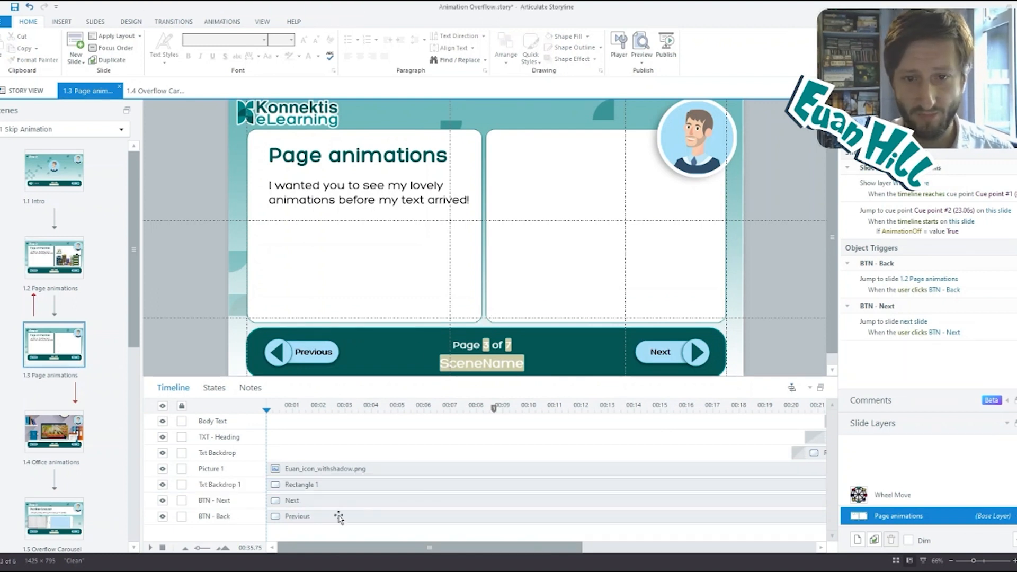
- Remove the Wheel Move layer and preview the stripped-down slide
scroll("right", 3)
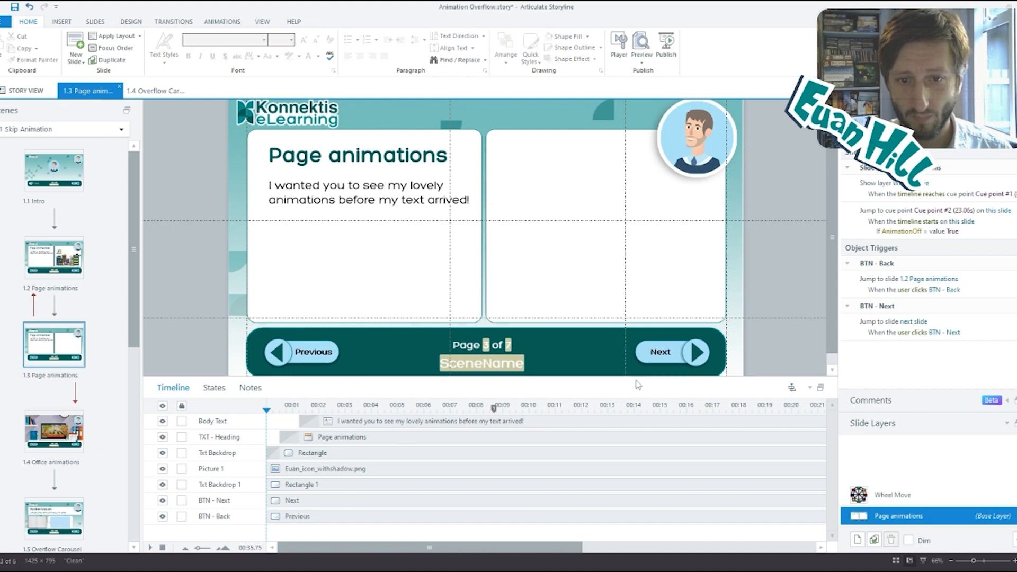
mouse_move(890, 510)
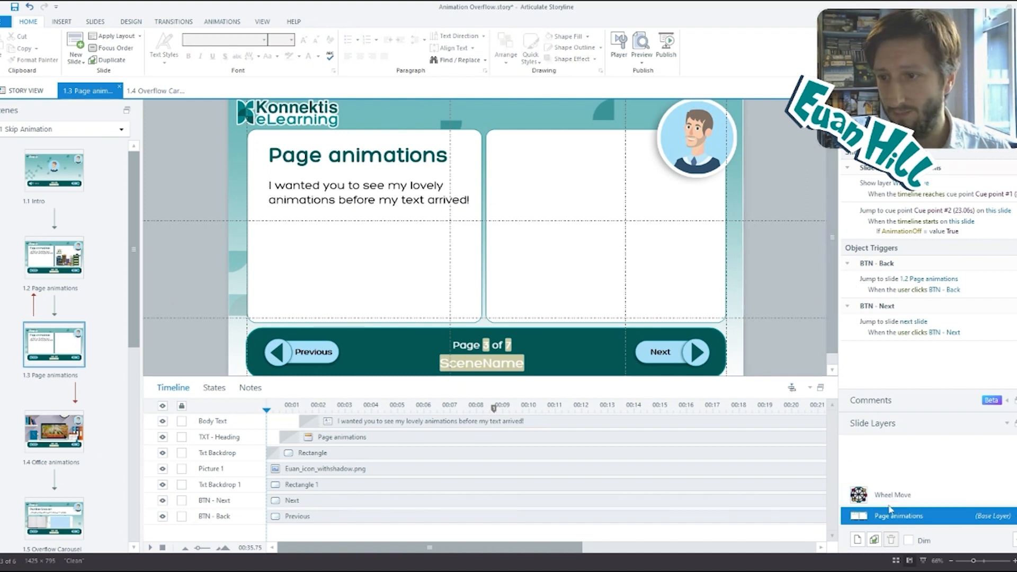
left_click(891, 495)
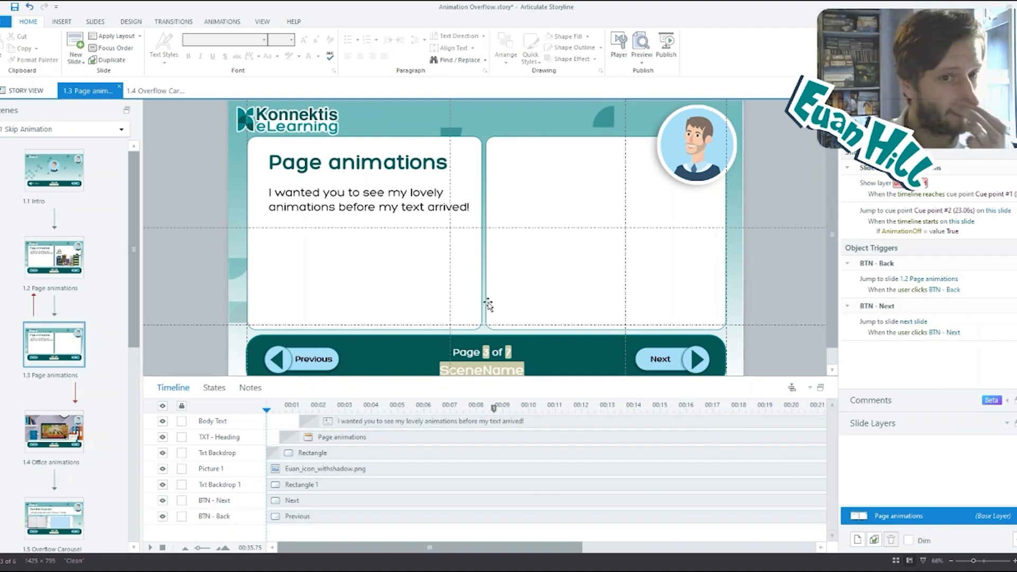
left_click(643, 41)
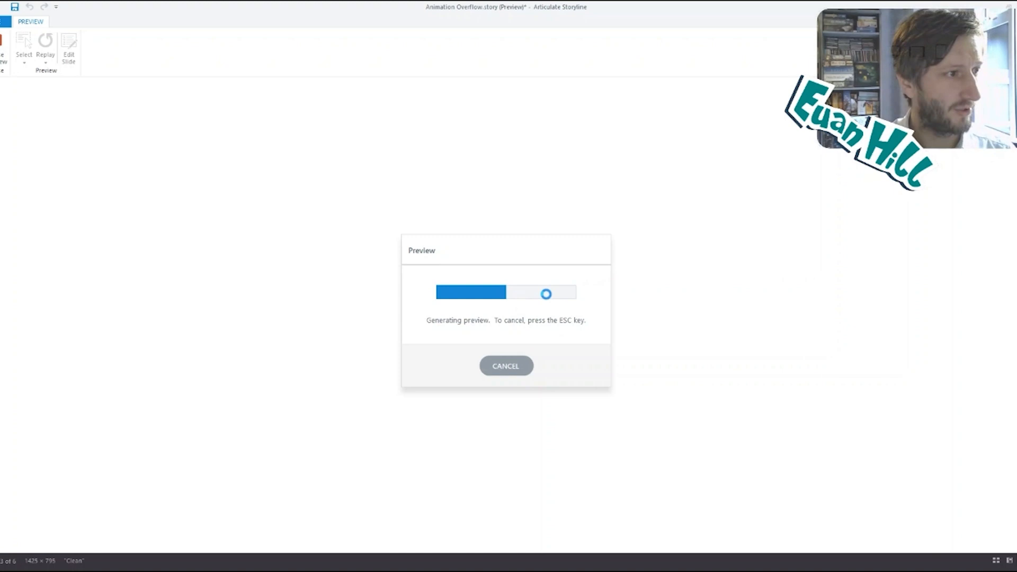
mouse_move(509, 358)
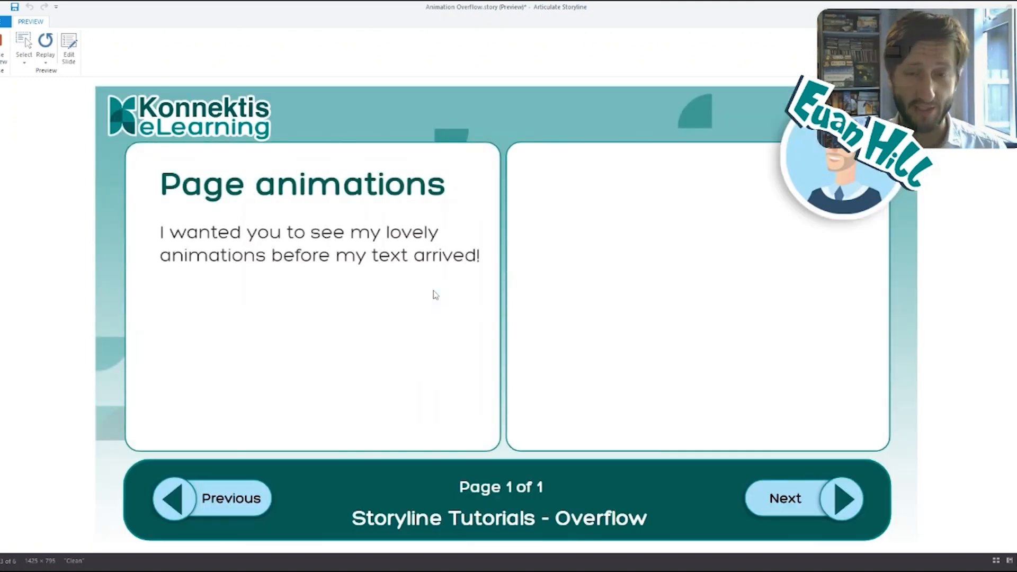
mouse_move(384, 302)
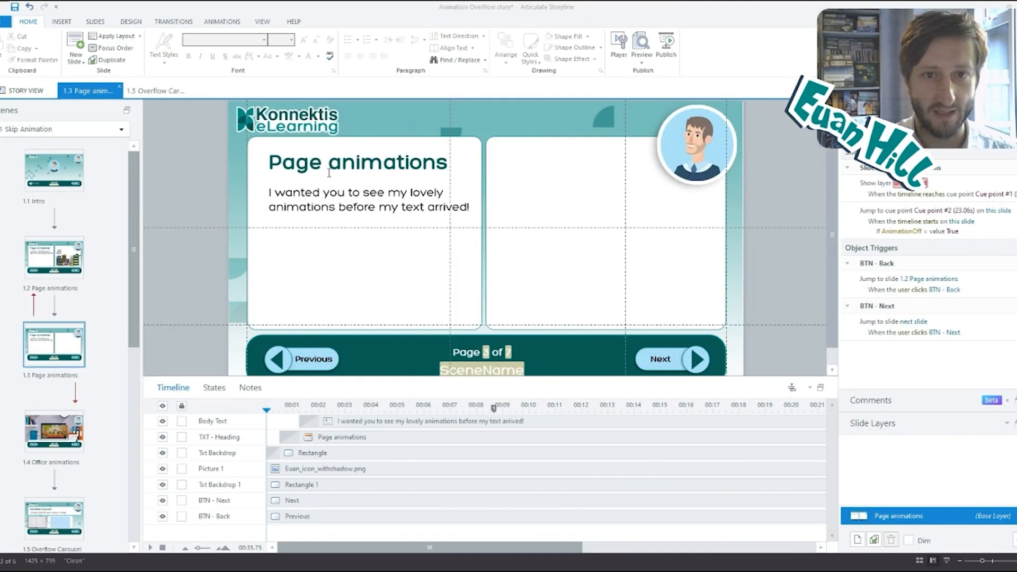
- Change the slide heading to 'Hamburger Menu'
left_click(355, 163)
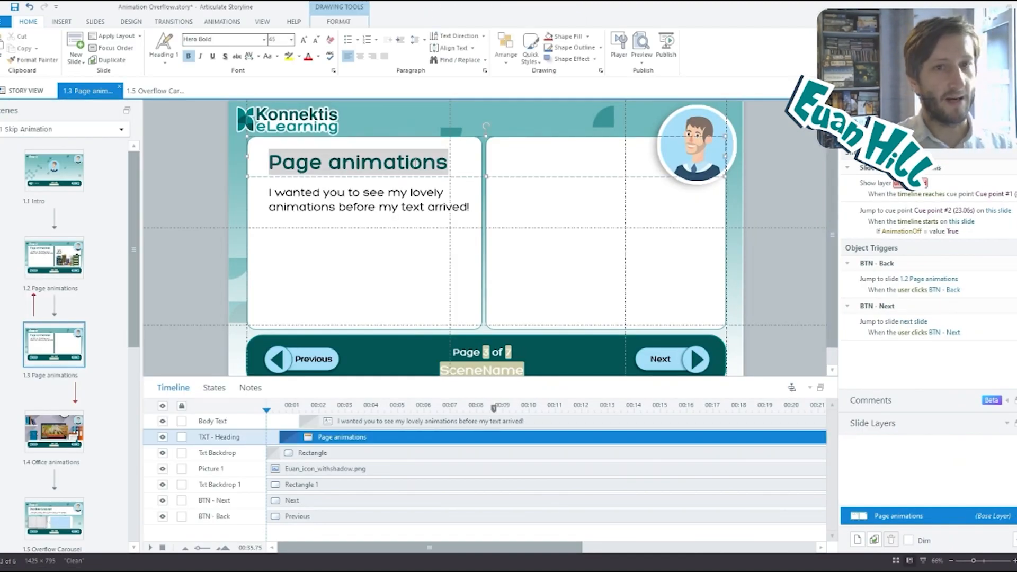
type("Hamburger")
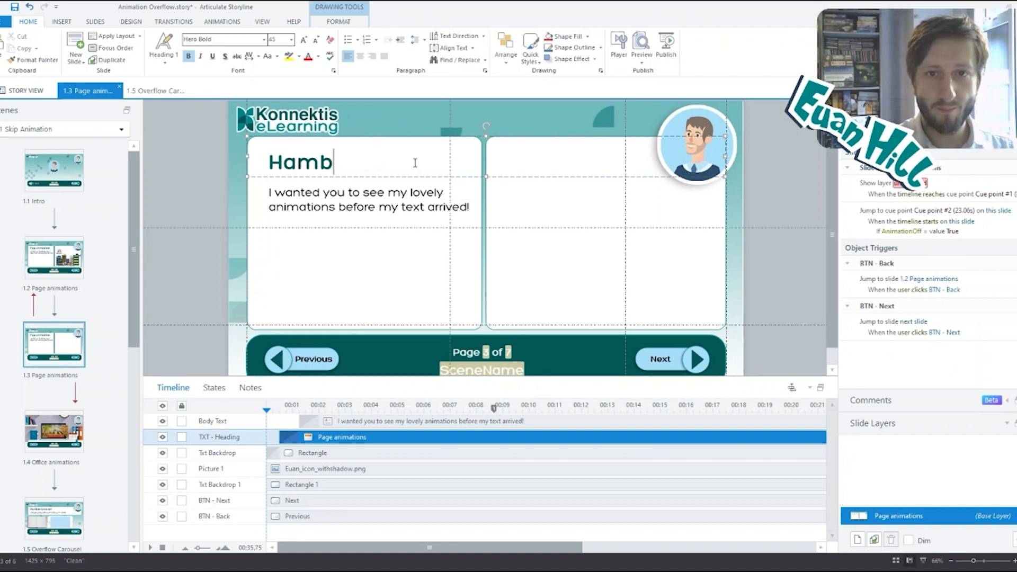
type("urger Meu")
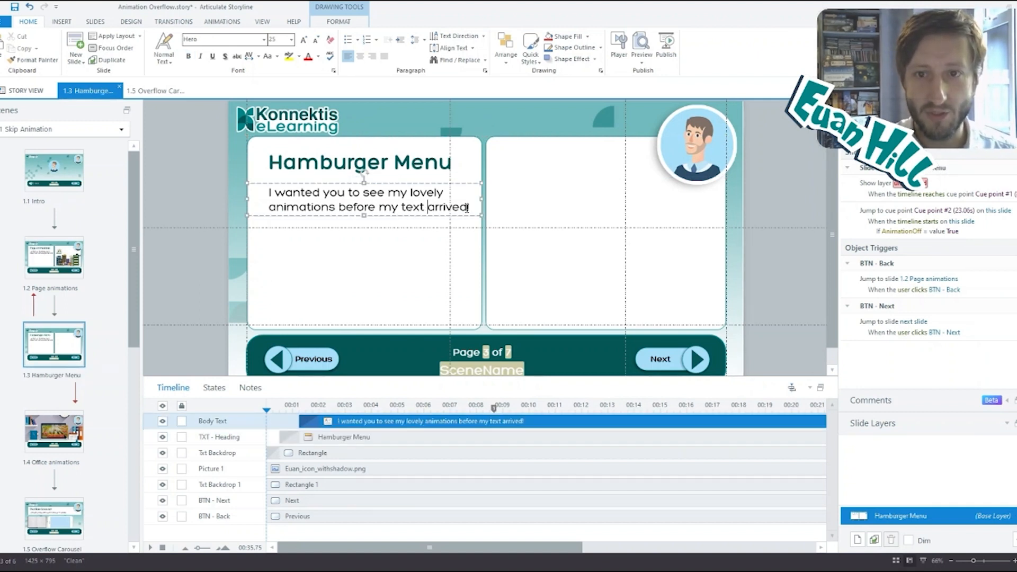
- Enter the body text 'Commonly used as menu icons for mobile and desktop devices!'
type("Commonly used as menu icons fr")
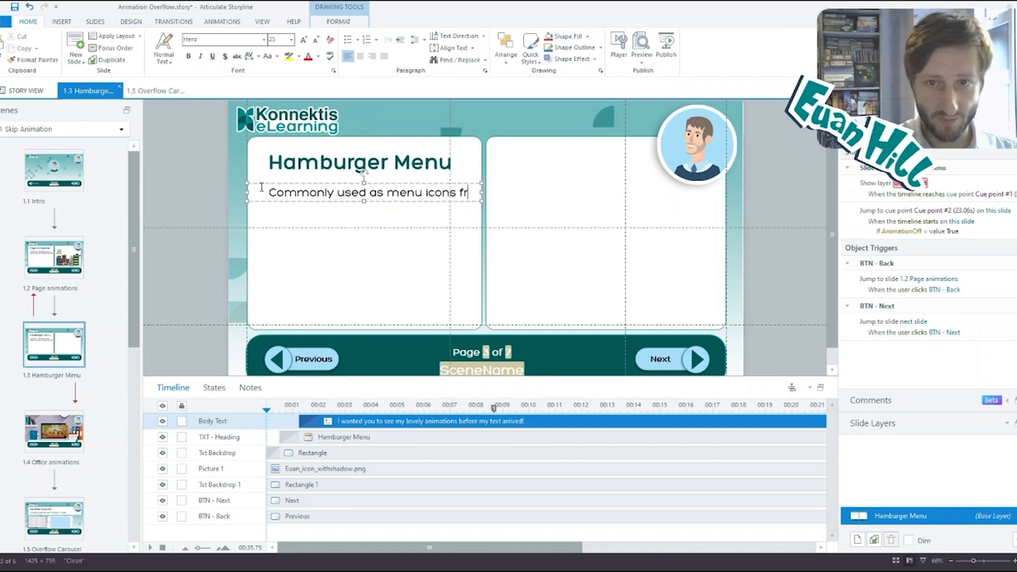
type("or")
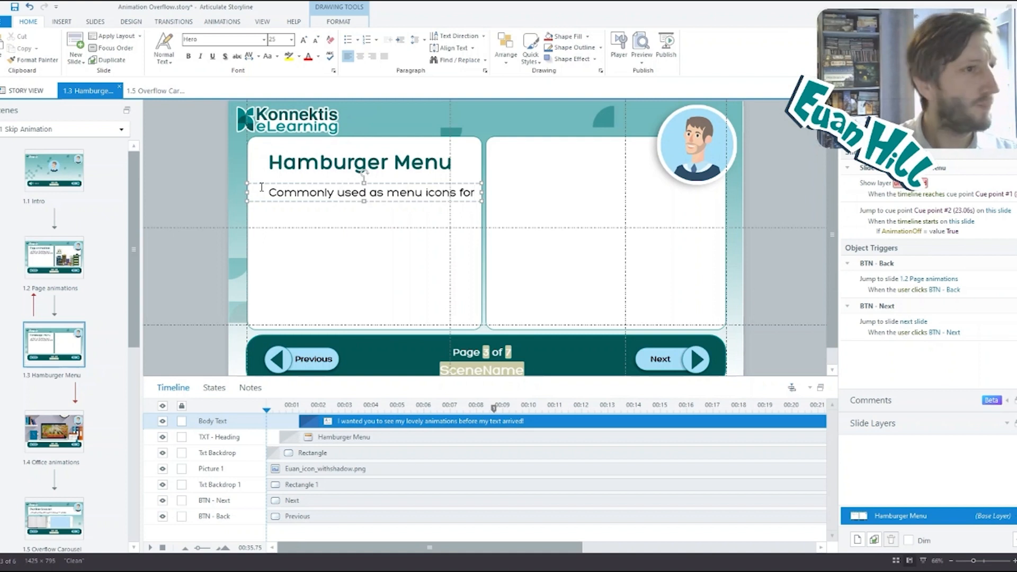
type("mobile and")
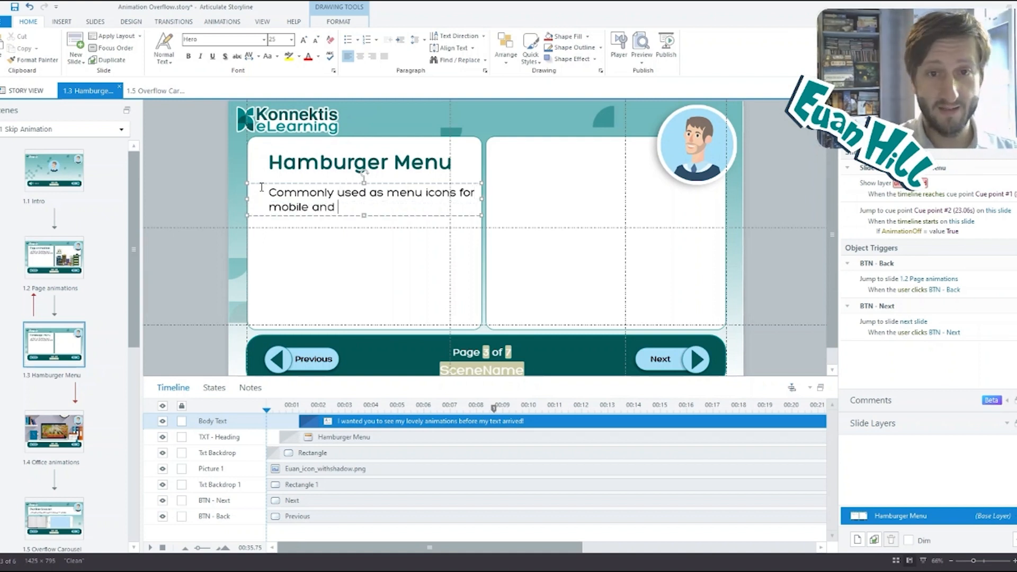
type("des")
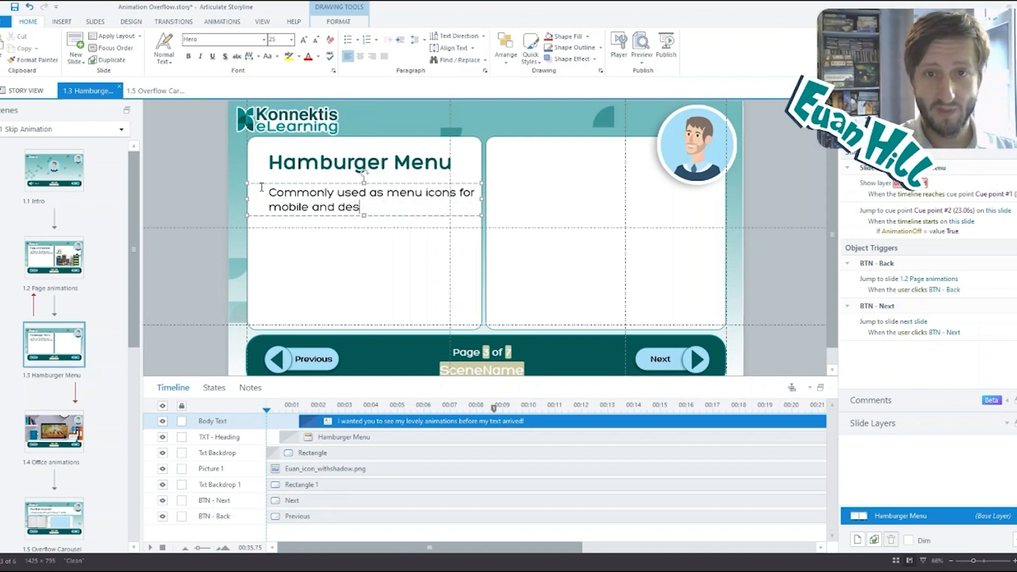
type("ktop devices!")
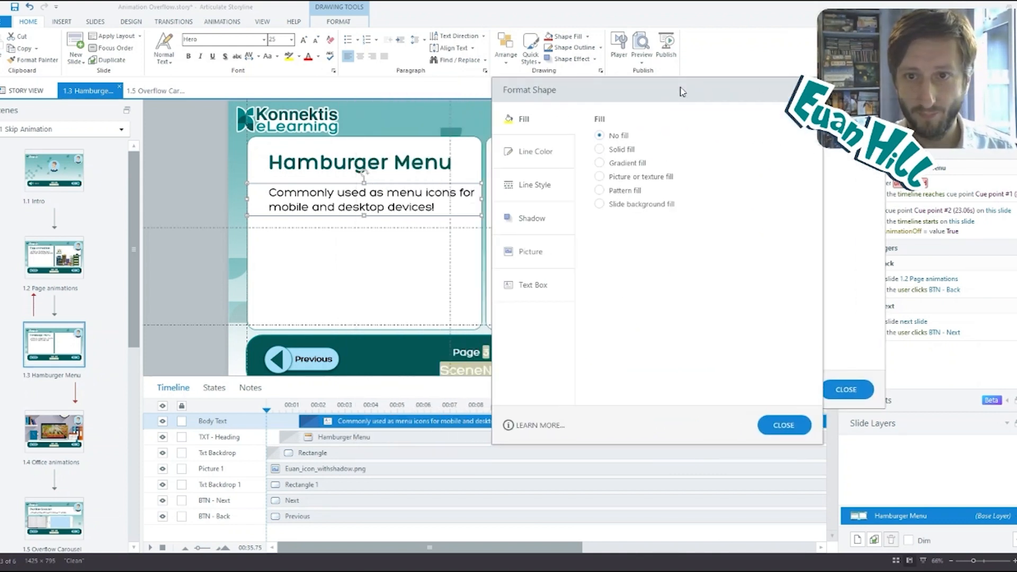
- Set the body text box's left and right margins to 60px and close Format Shape
left_click(532, 284)
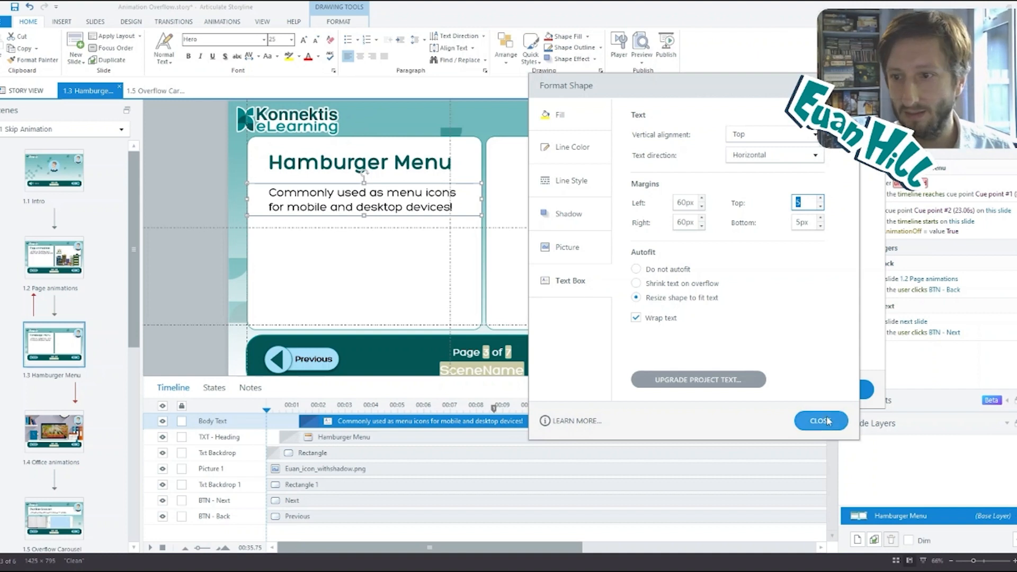
left_click(821, 421)
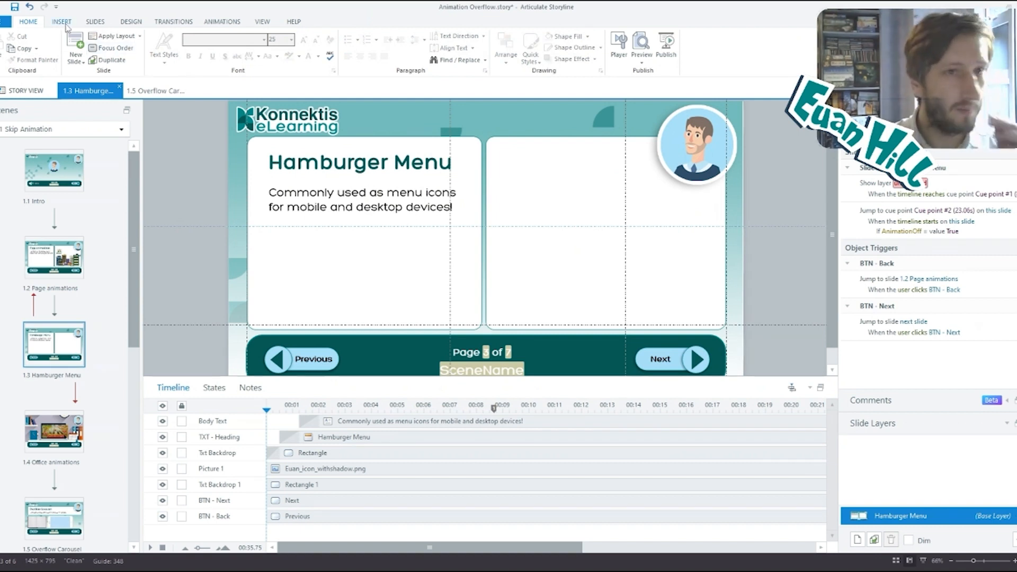
- Search the icon library for 'Hamburger menu' and insert the rounded-square hamburger icon
left_click(61, 22)
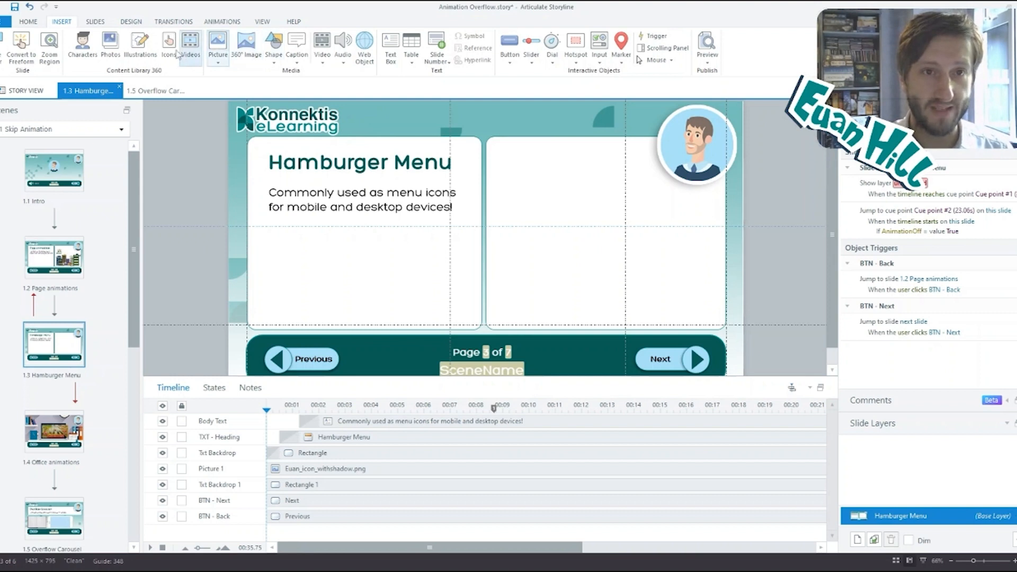
left_click(167, 43)
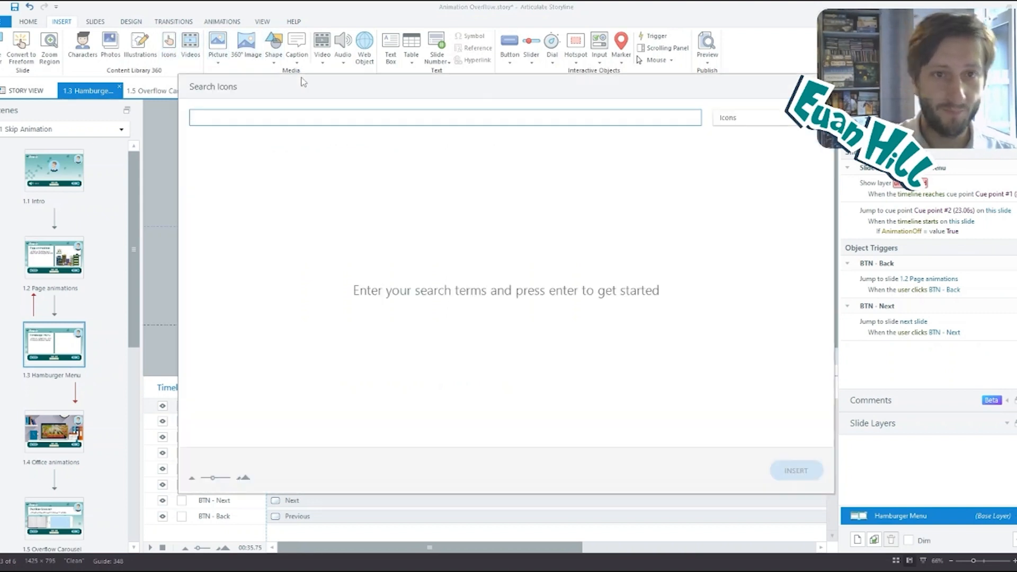
type("Hambu")
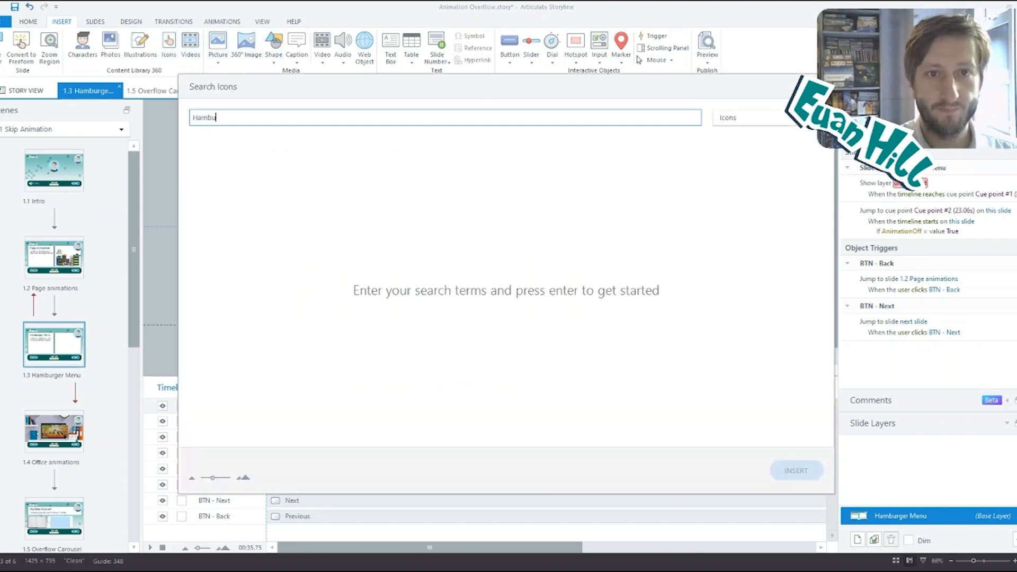
type("rger men")
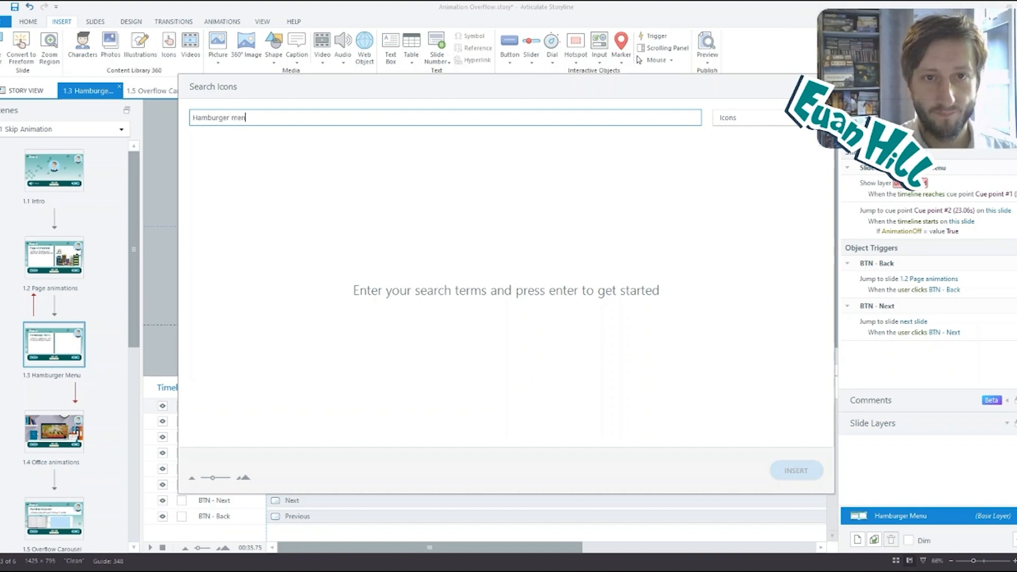
key("Enter")
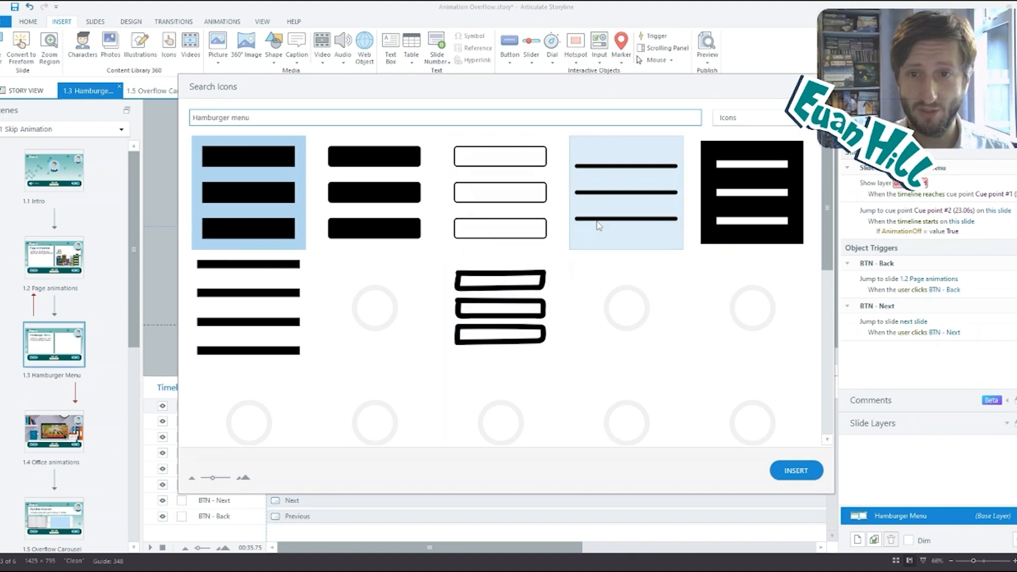
scroll("down", 3)
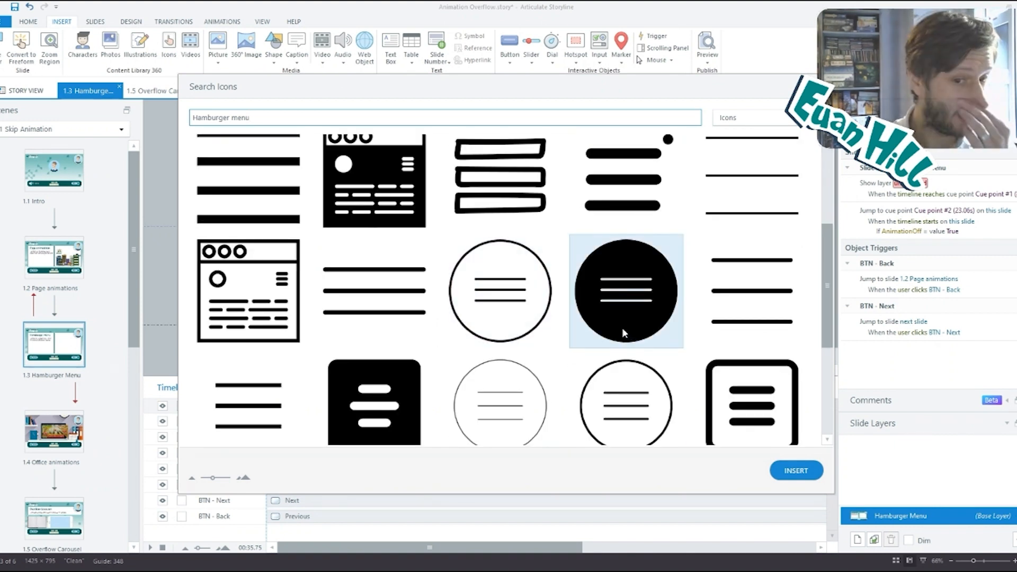
scroll("down", 3)
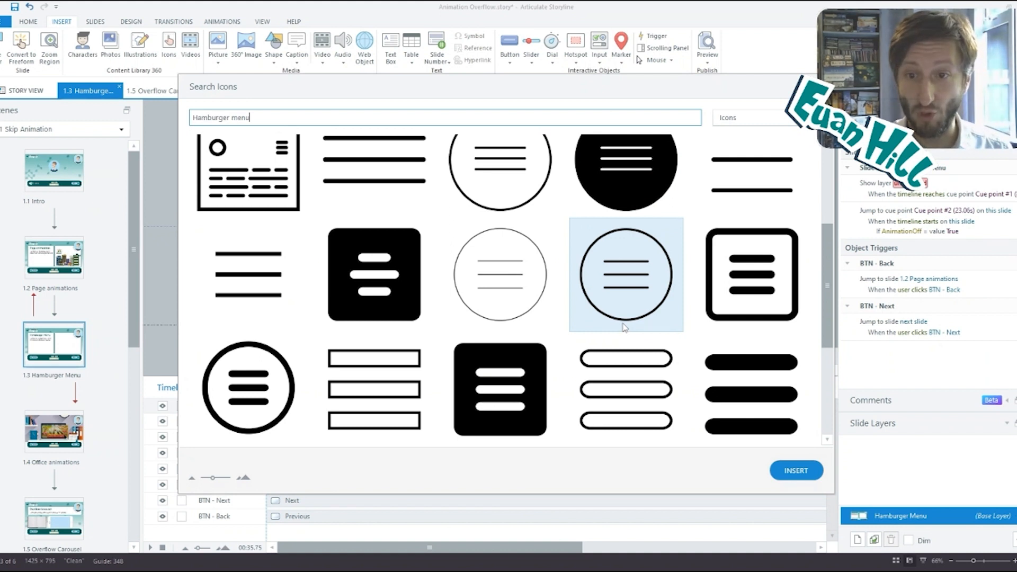
scroll("down", 3)
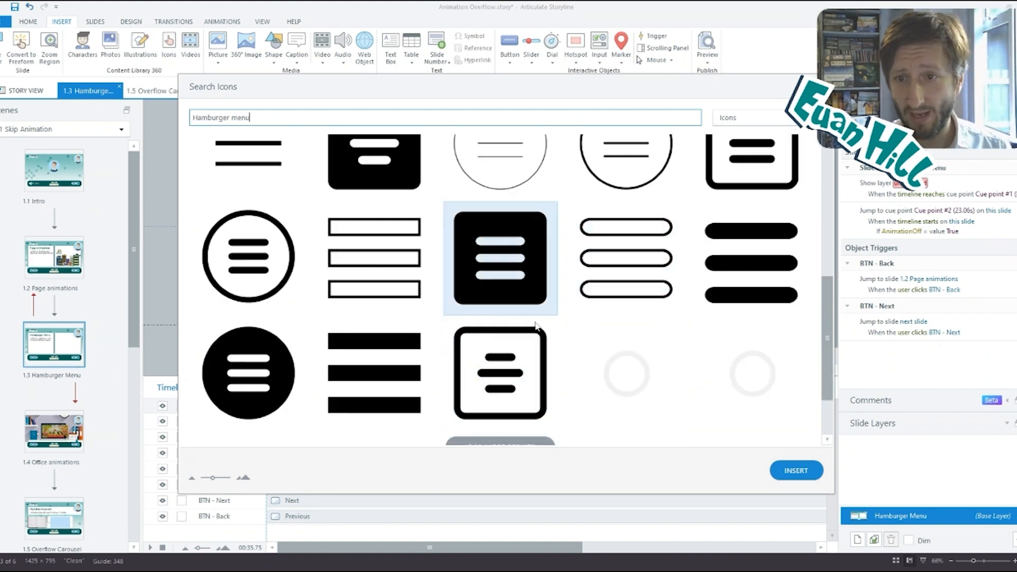
scroll("down", 3)
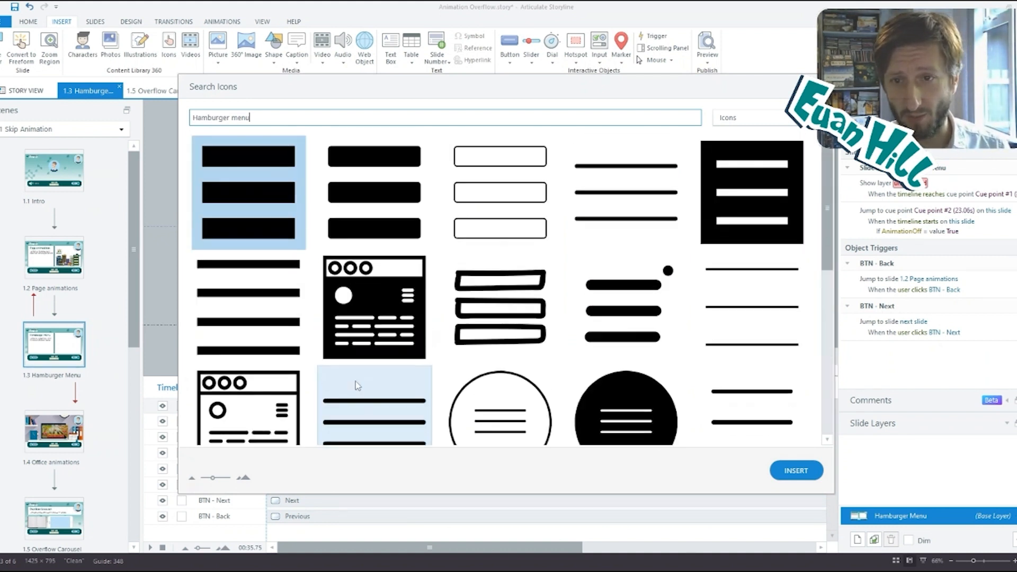
scroll("down", 3)
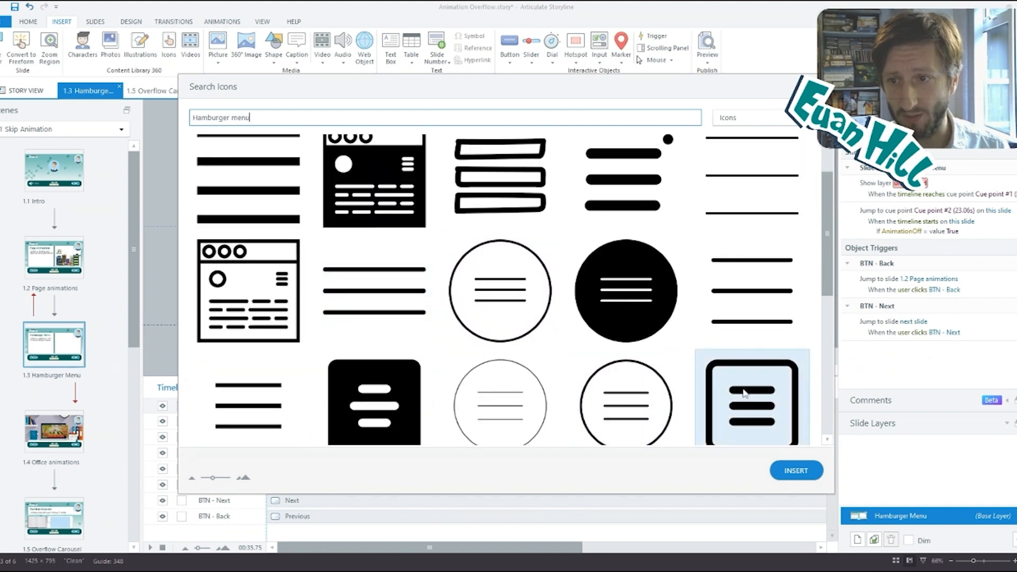
left_click(795, 470)
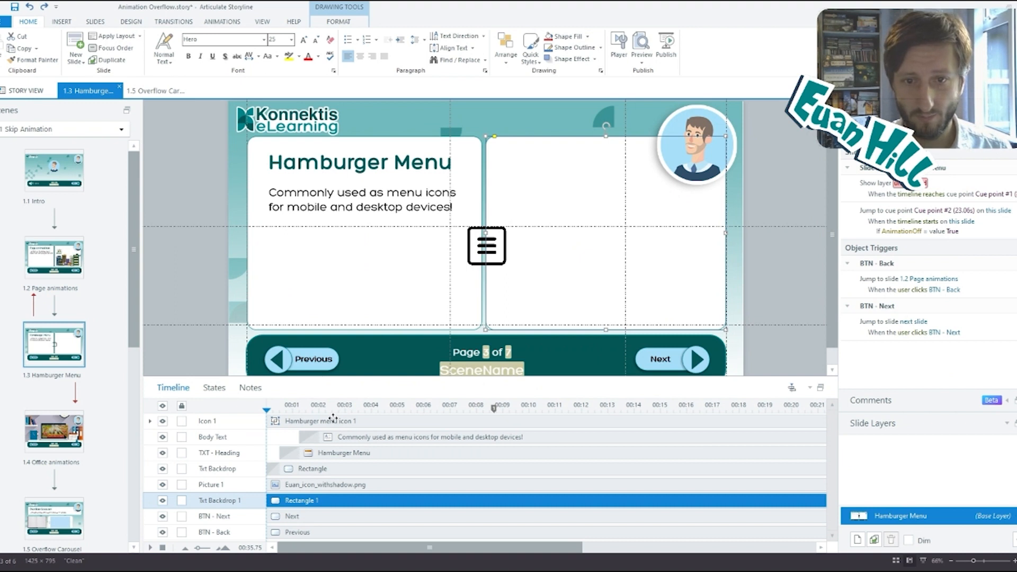
- Move the icon into the right card and enlarge it with aspect ratio locked
left_click_drag(486, 245, 606, 231)
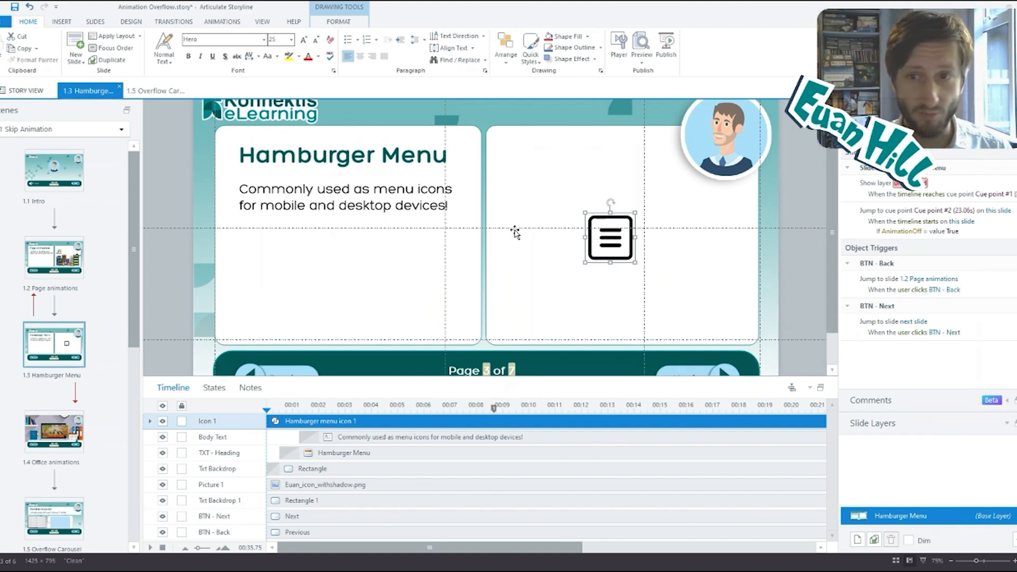
mouse_move(530, 199)
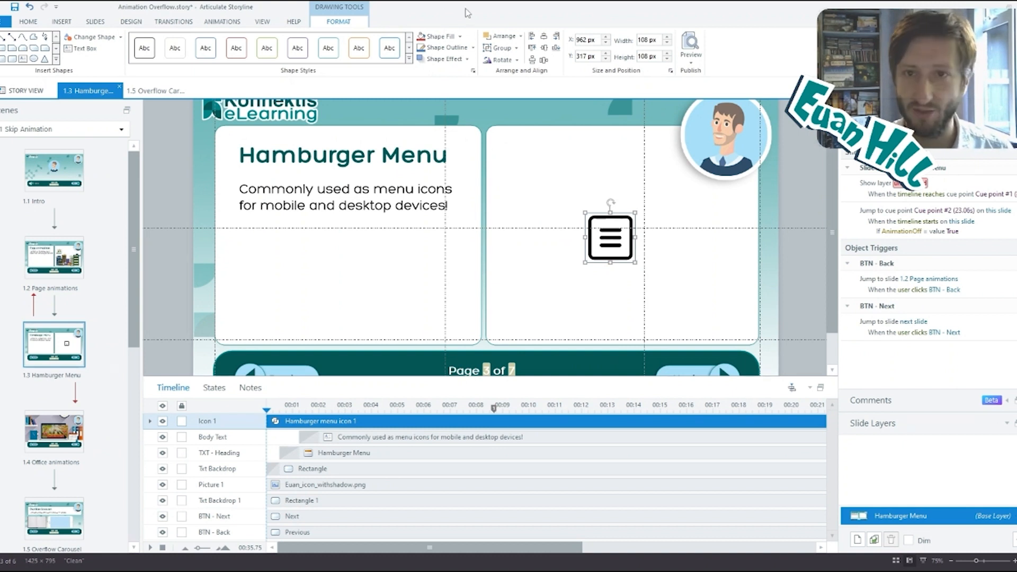
left_click(453, 36)
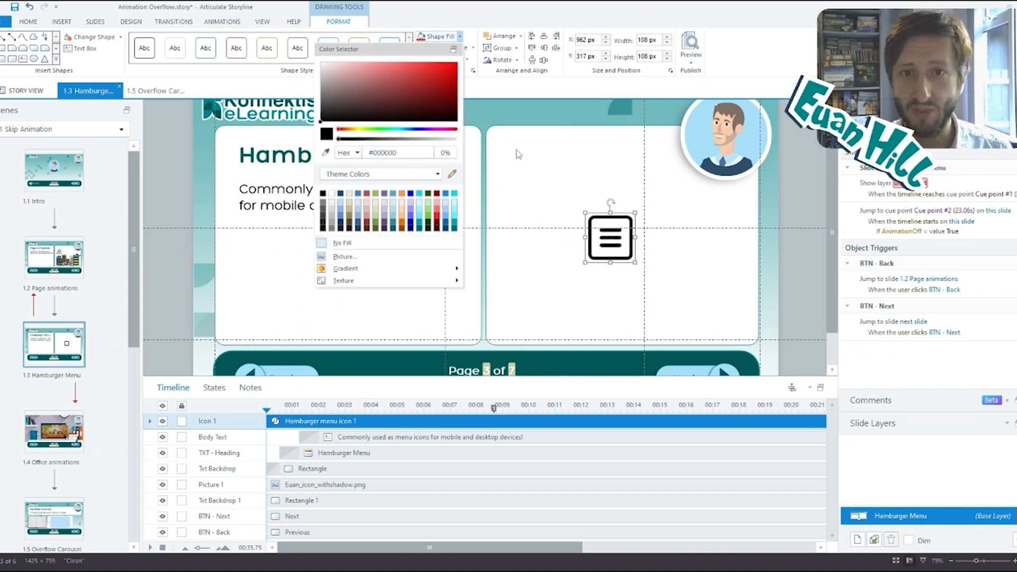
left_click(518, 154)
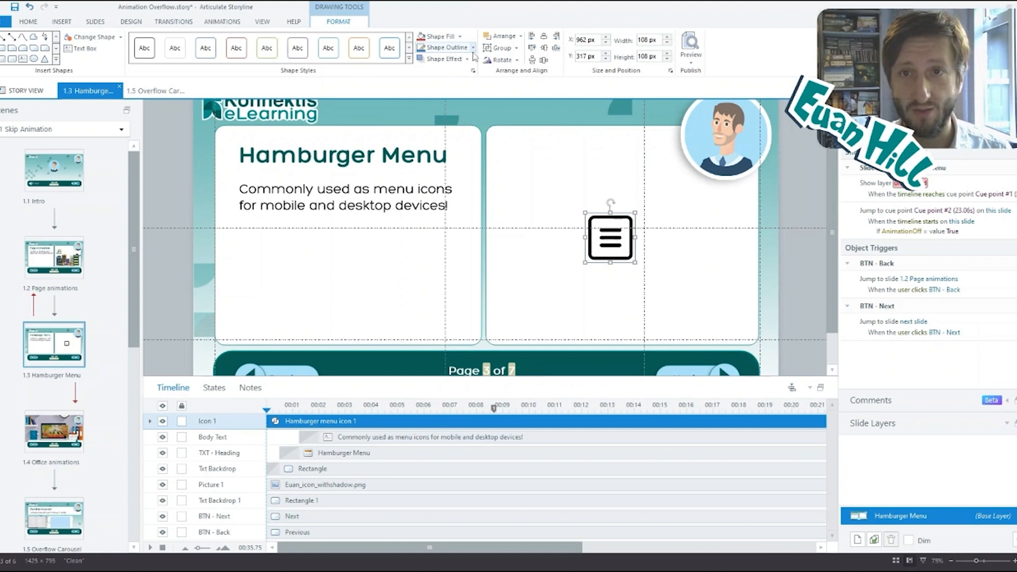
left_click(472, 47)
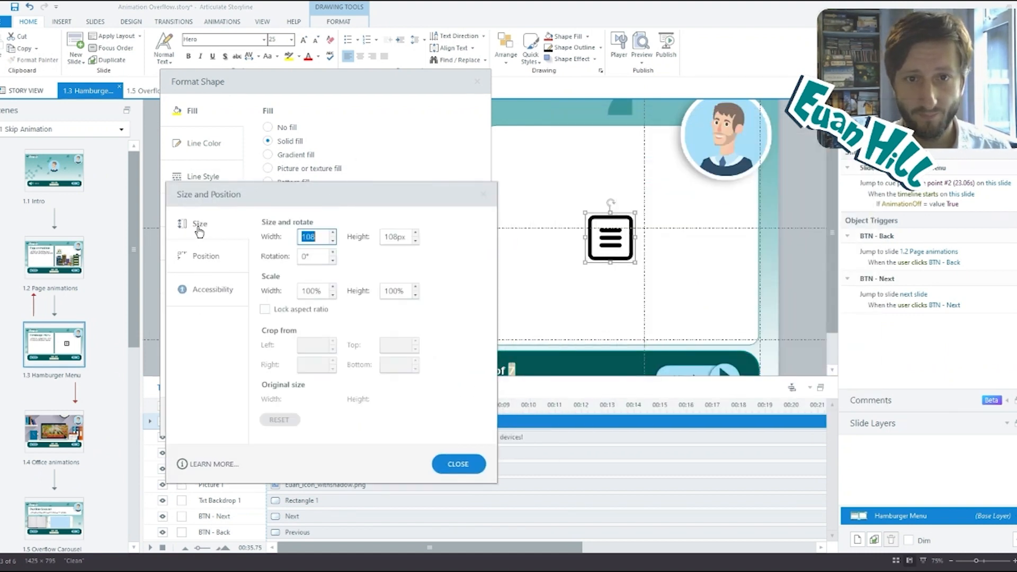
left_click(265, 309)
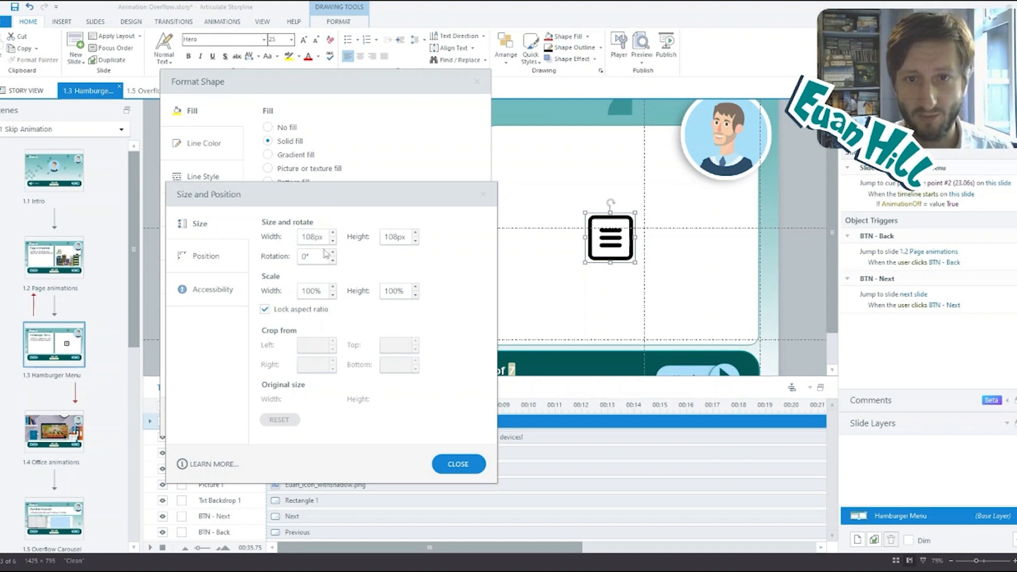
type("300")
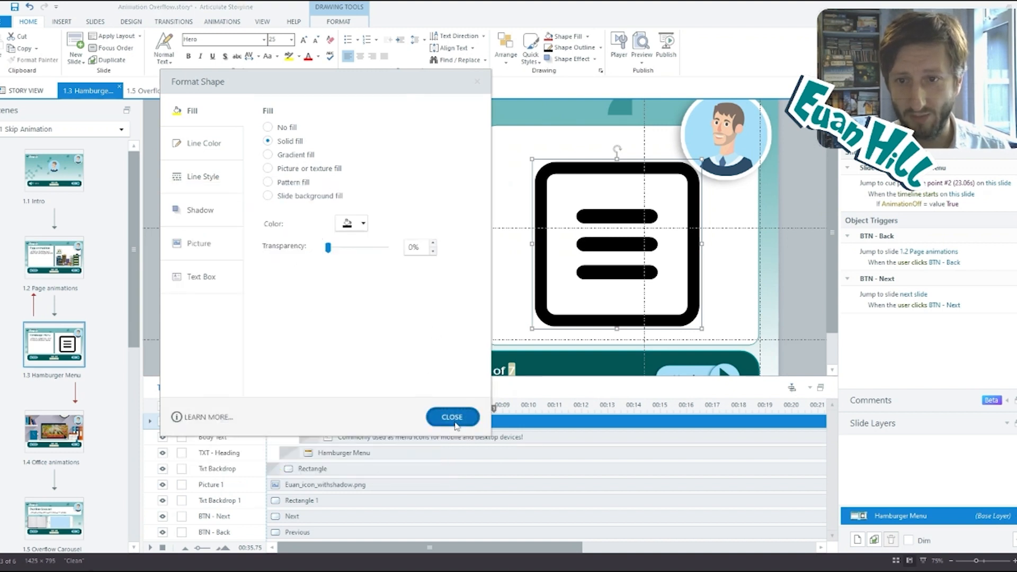
left_click(453, 417)
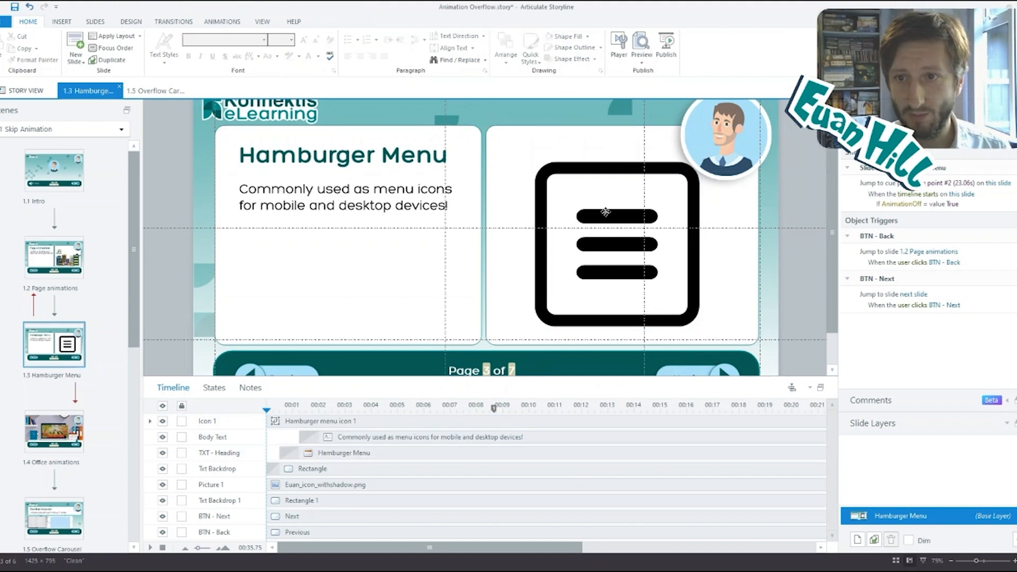
- Nudge the icon, bring the Picture 1 avatar to front, and reopen Size and Position
left_click(604, 212)
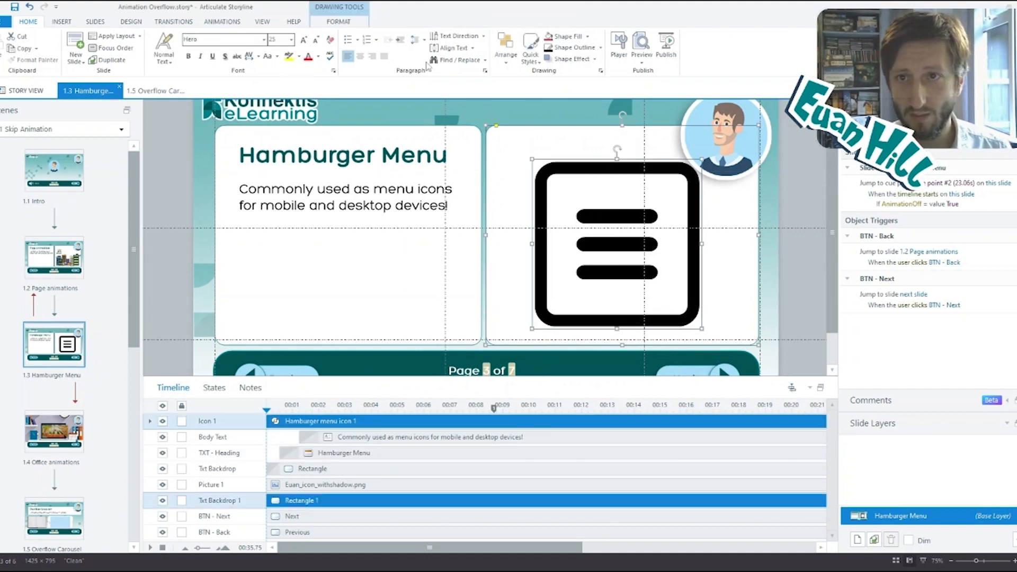
left_click(339, 22)
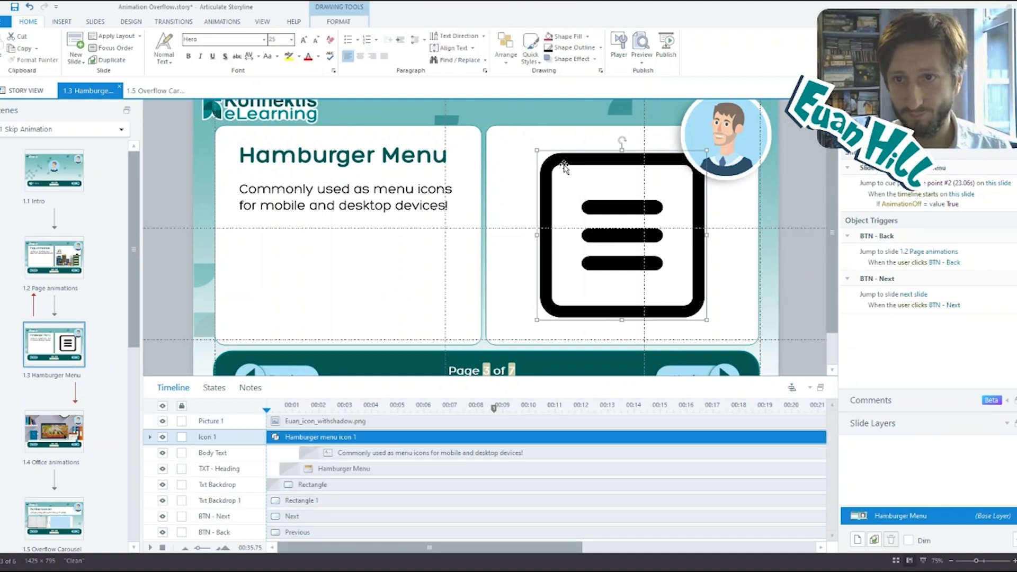
left_click(151, 436)
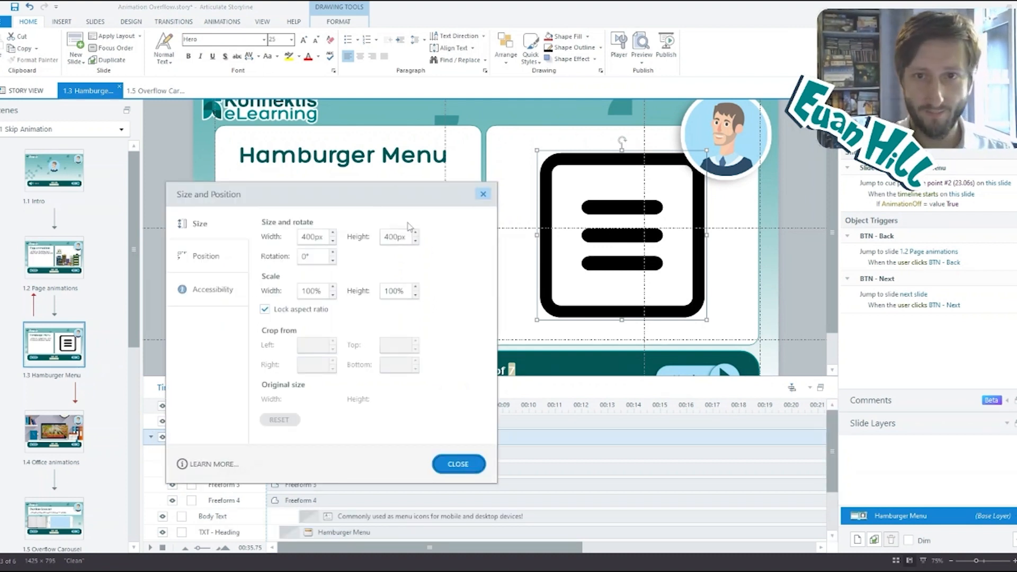
- Make the icon accessible with alt text 'A picture of a hamburger menu'
left_click(194, 289)
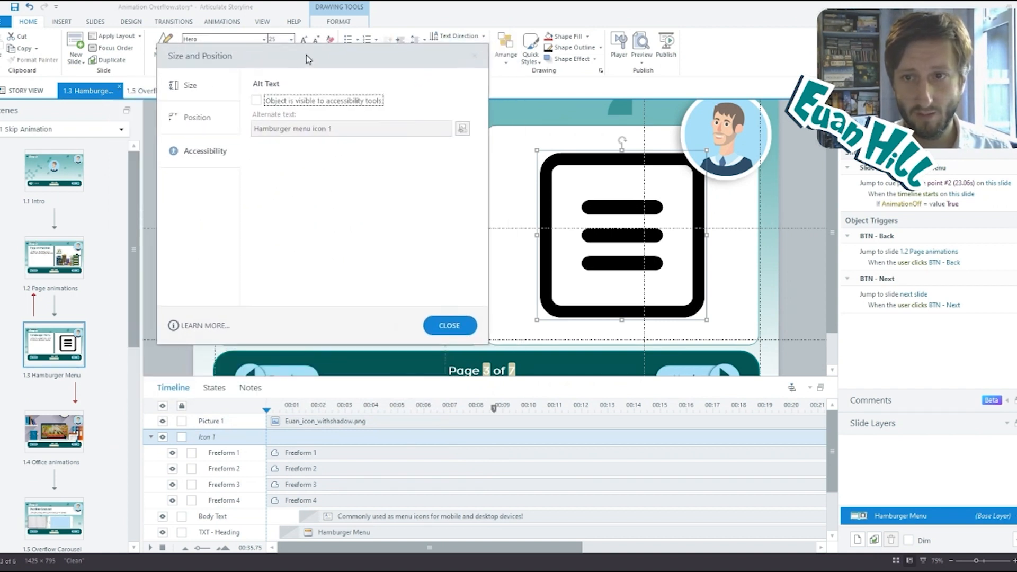
left_click(223, 453)
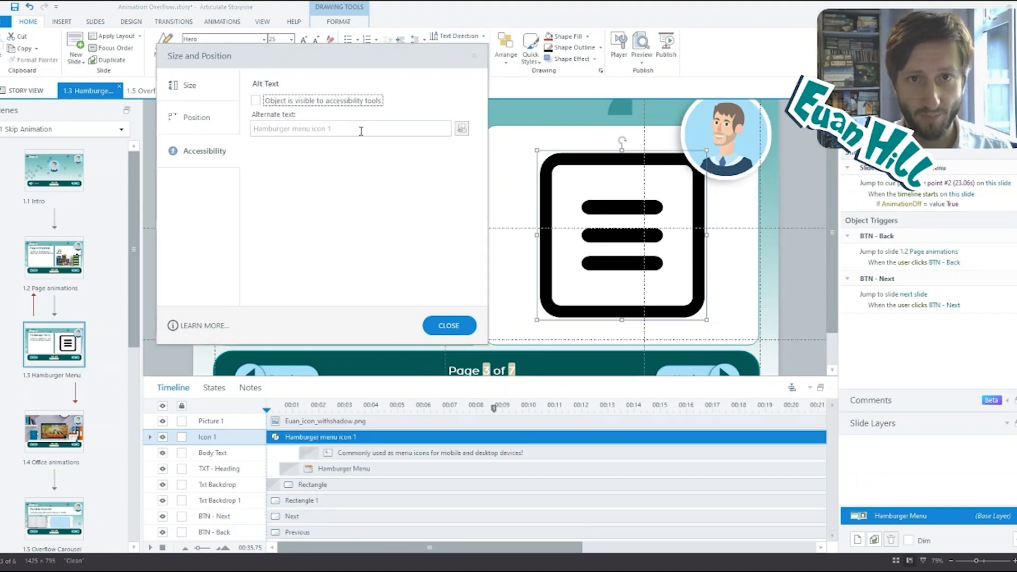
left_click(255, 100)
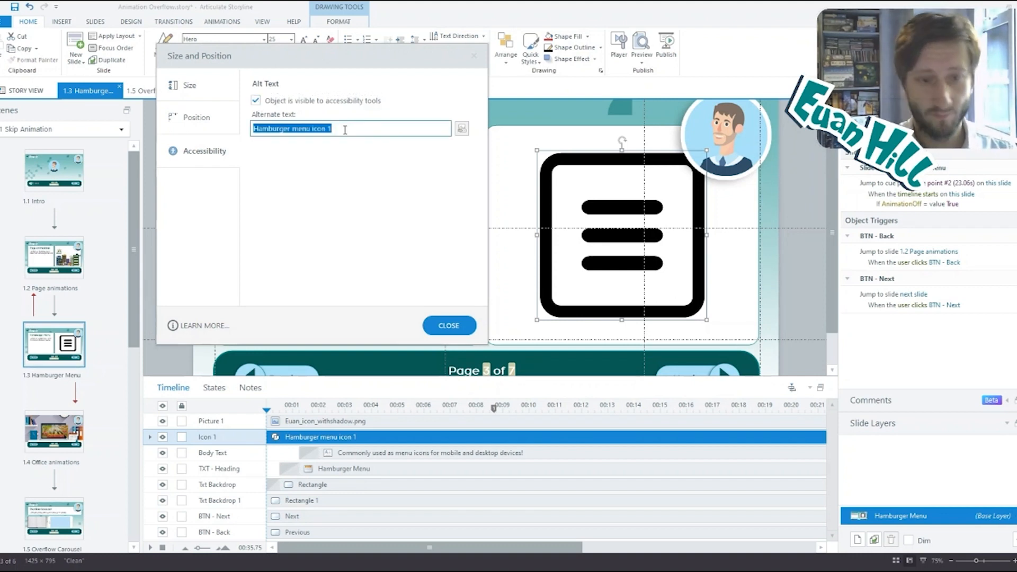
type("A picture")
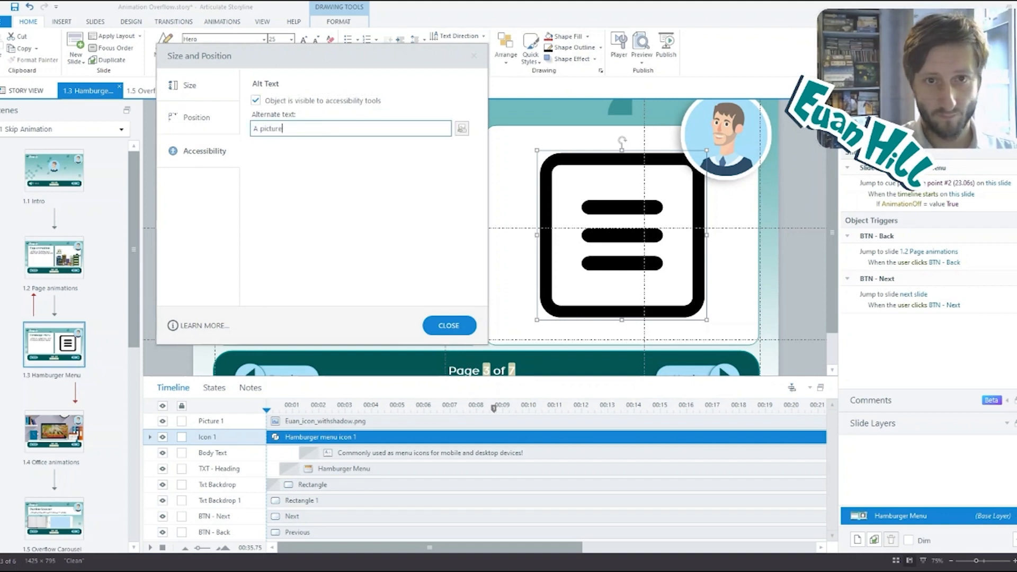
type("of a hamburger men")
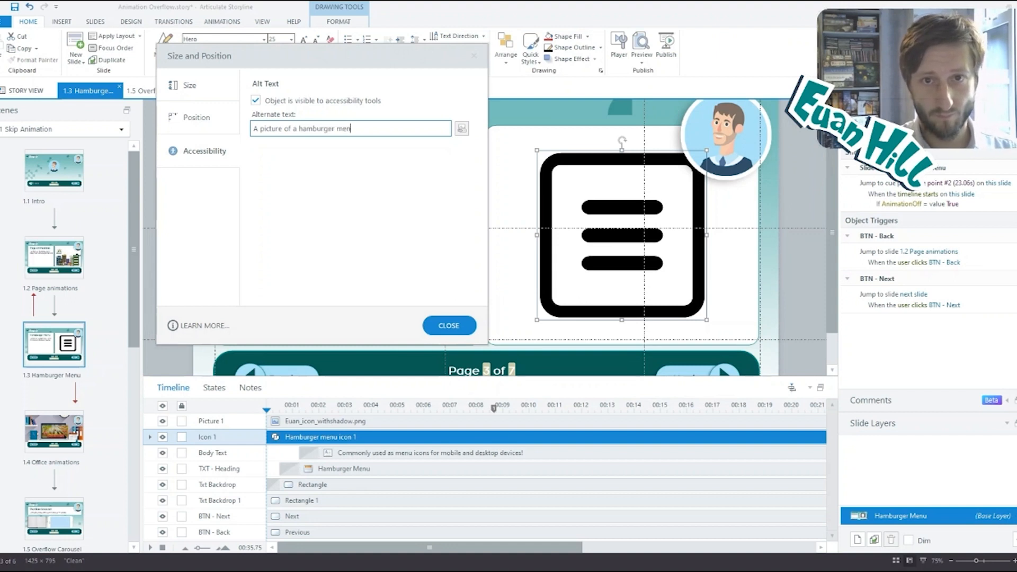
type("u")
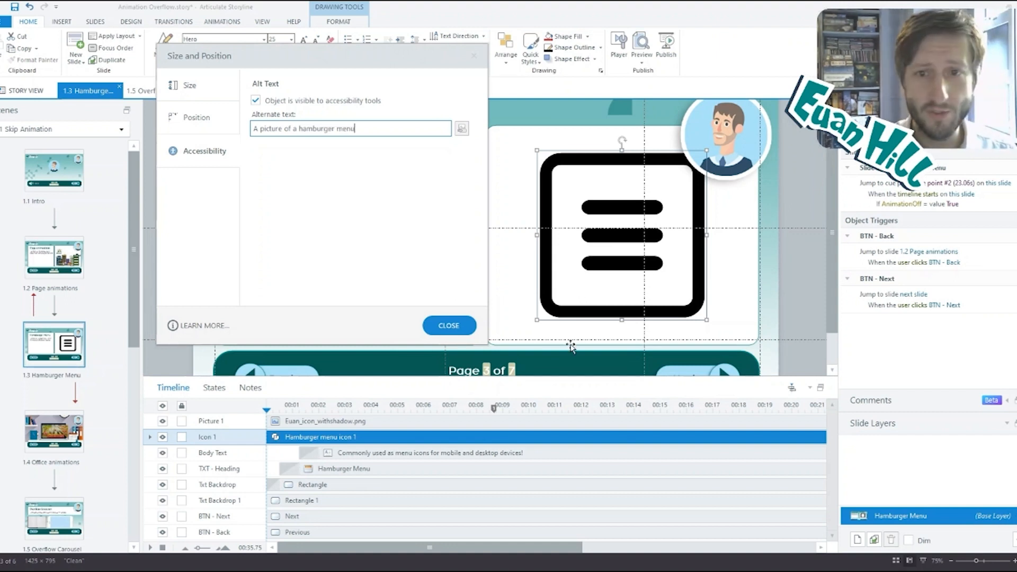
left_click(448, 325)
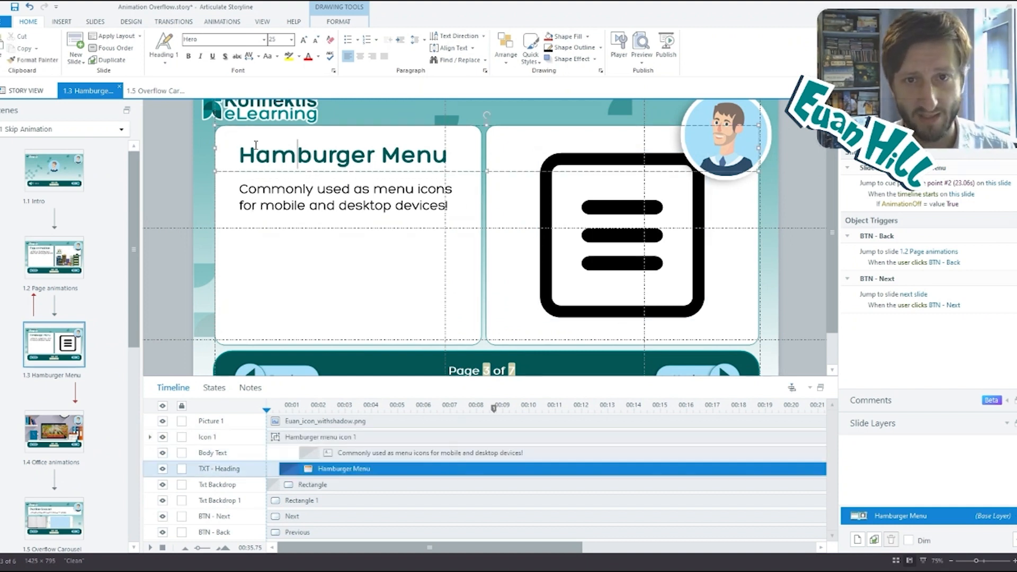
- Delay Icon 1 to start around 2 seconds, then expand it and select Freeform 2
left_click(188, 57)
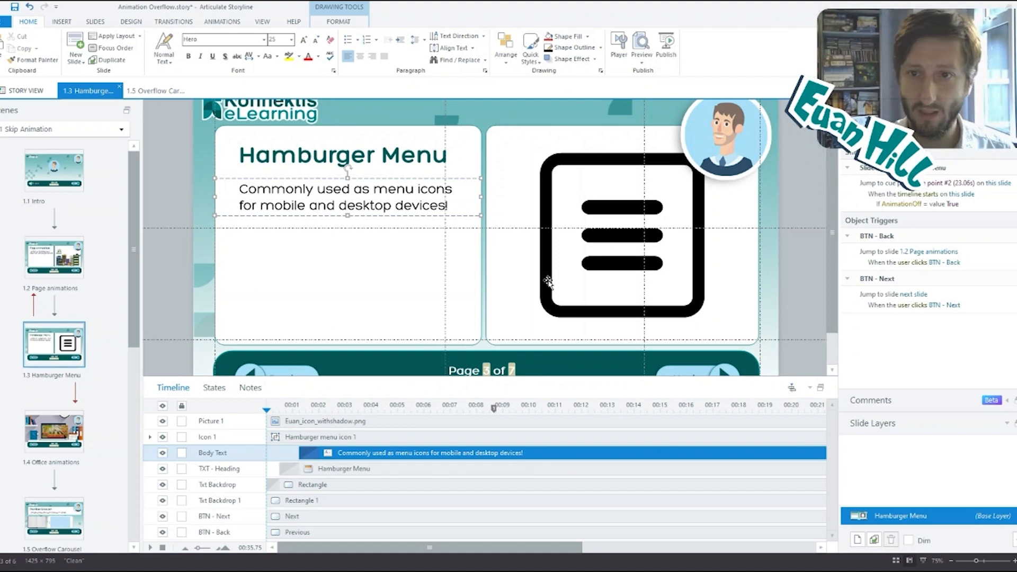
left_click(792, 277)
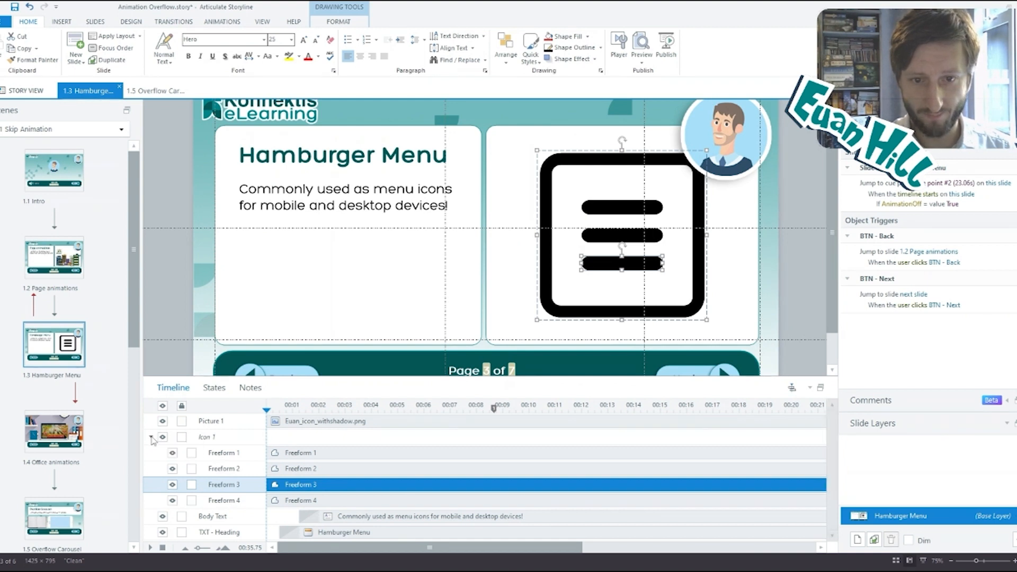
left_click(151, 437)
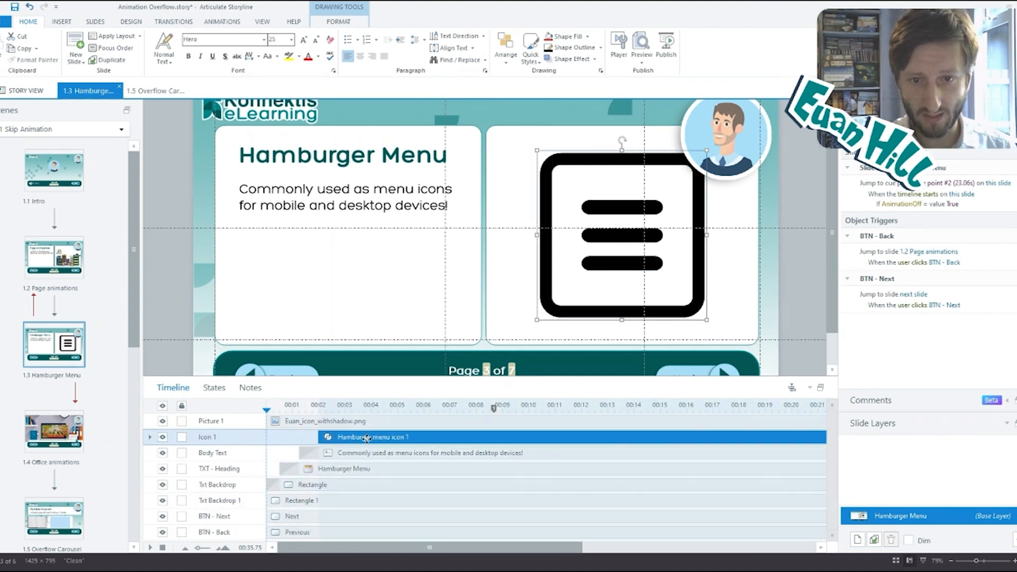
left_click(151, 437)
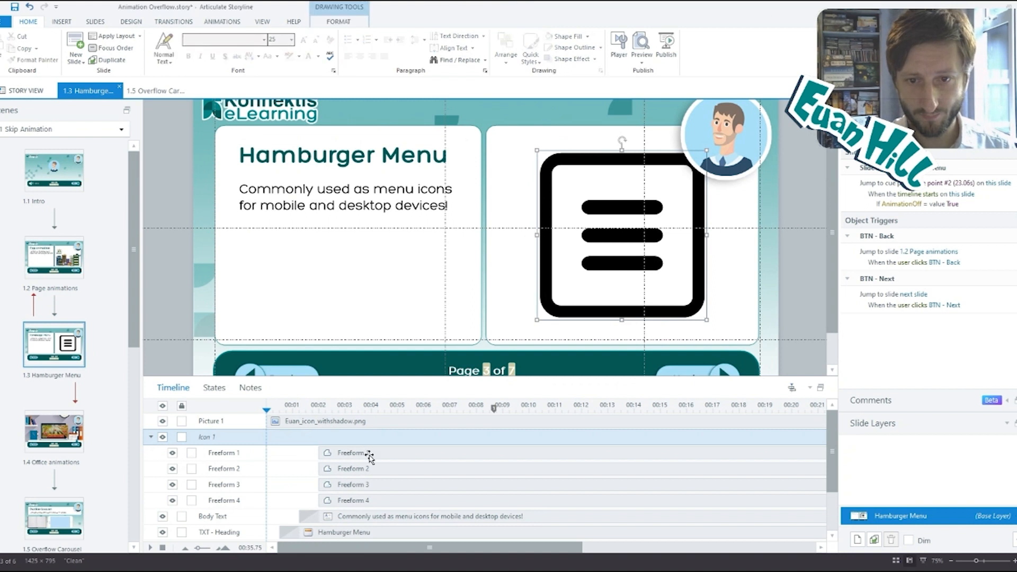
left_click(351, 468)
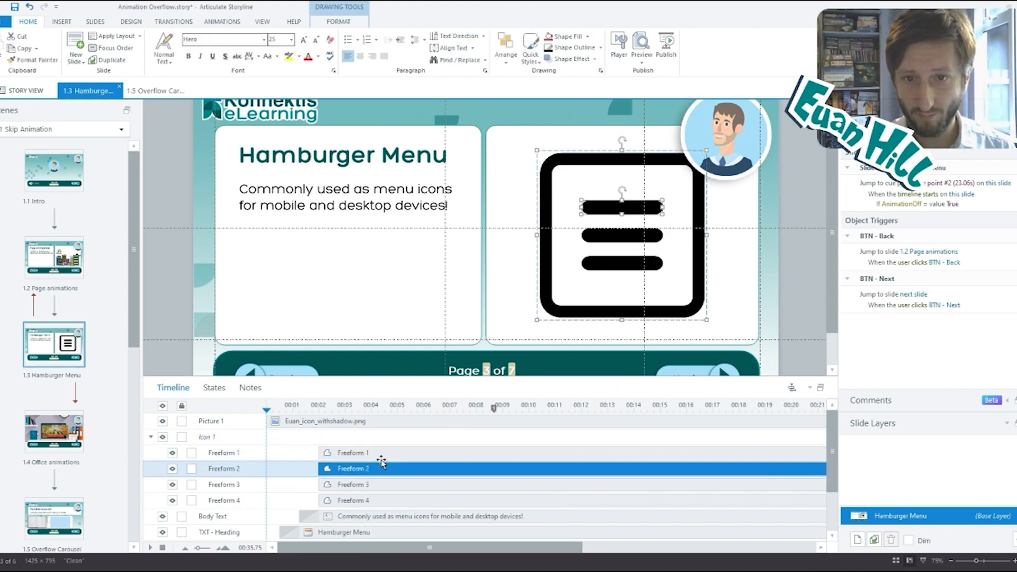
left_click(222, 22)
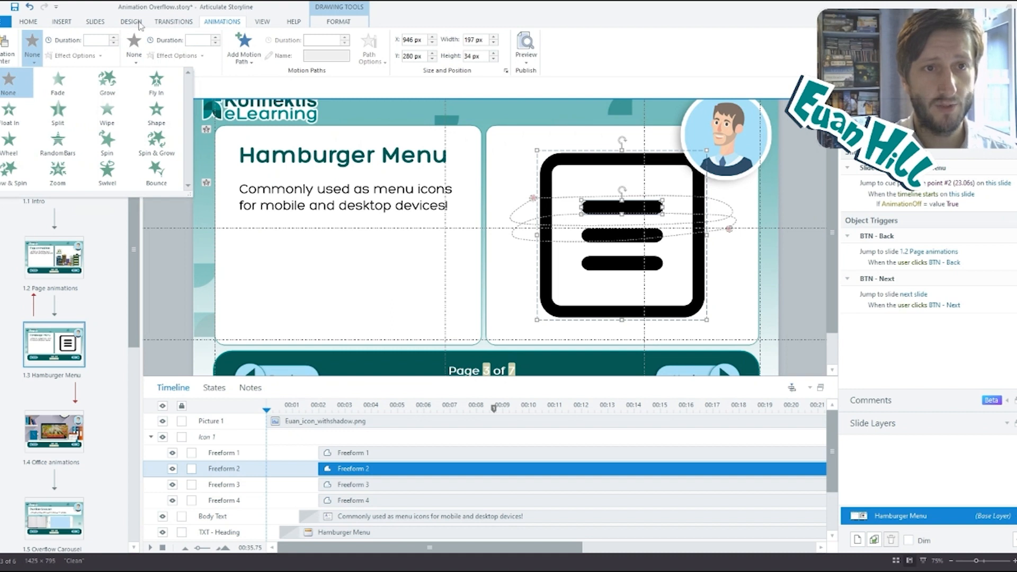
mouse_move(215, 81)
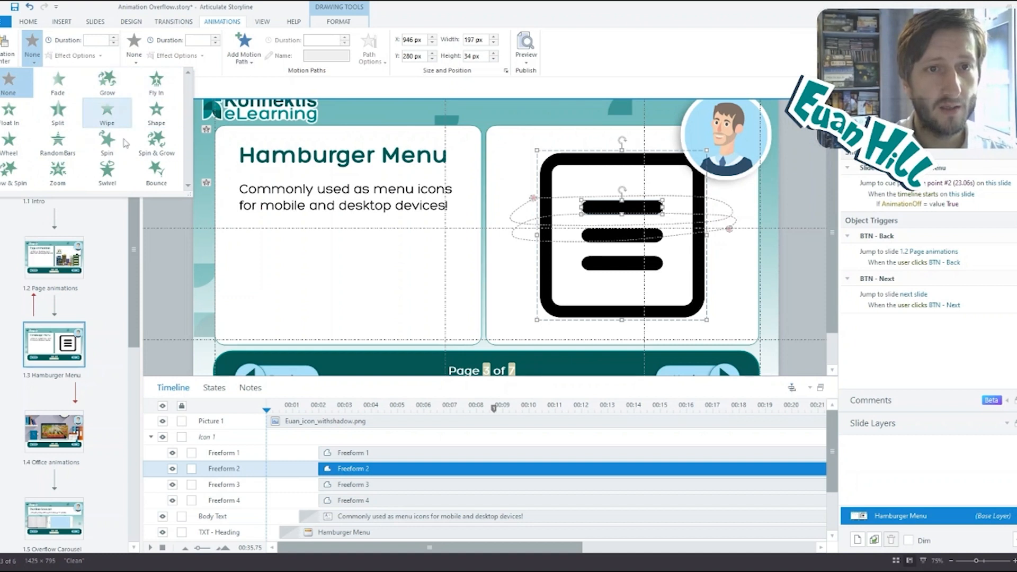
- Give the top hamburger line (Freeform 2) a Swivel entrance lasting 1.5 seconds
left_click(156, 172)
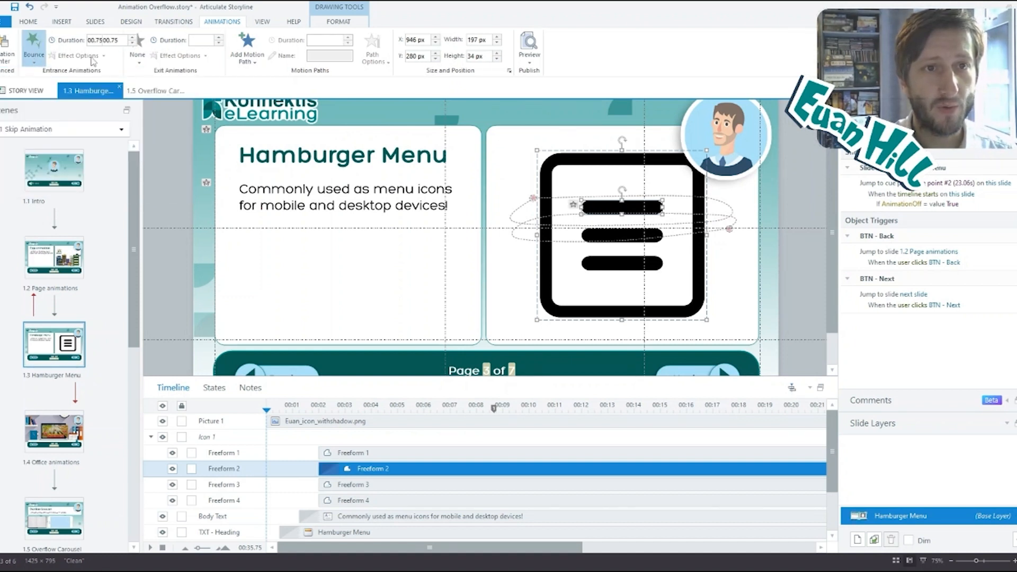
left_click(34, 45)
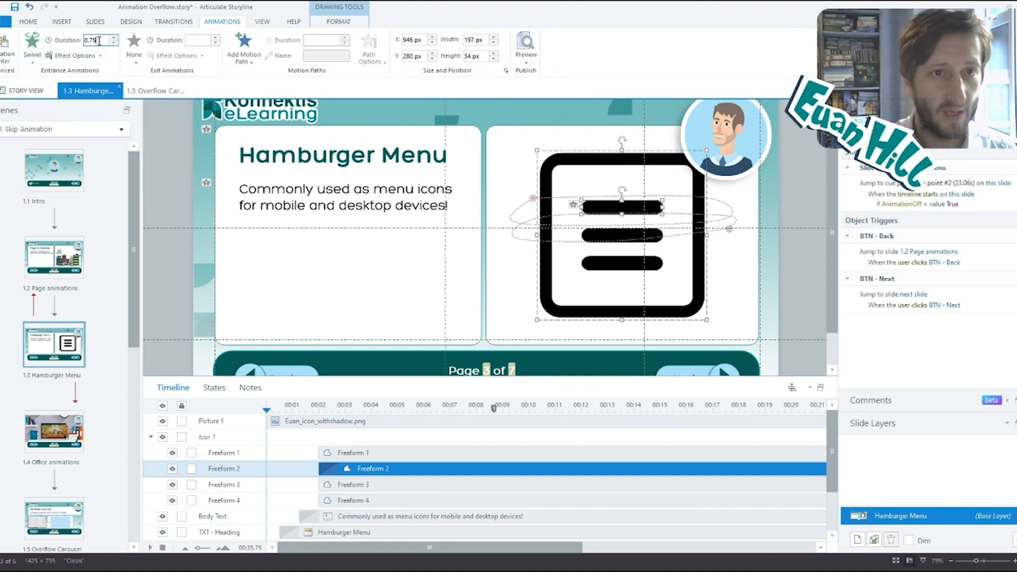
type("1.5")
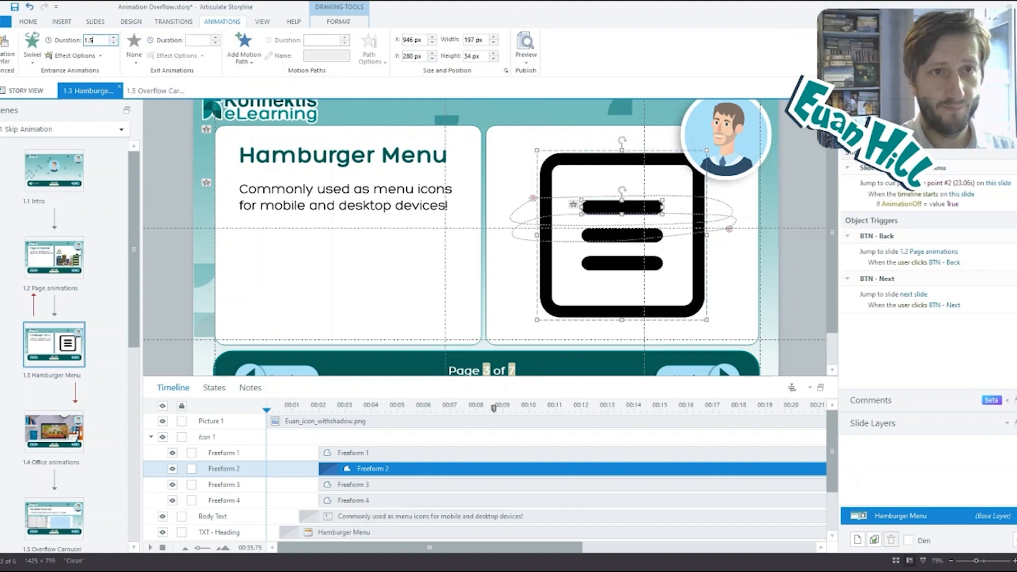
left_click(74, 55)
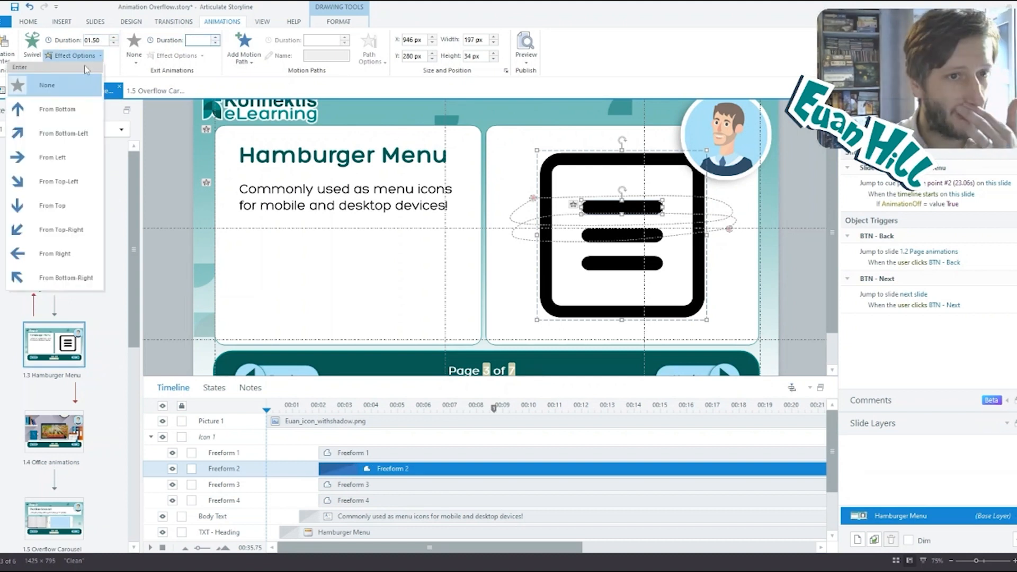
mouse_move(56, 214)
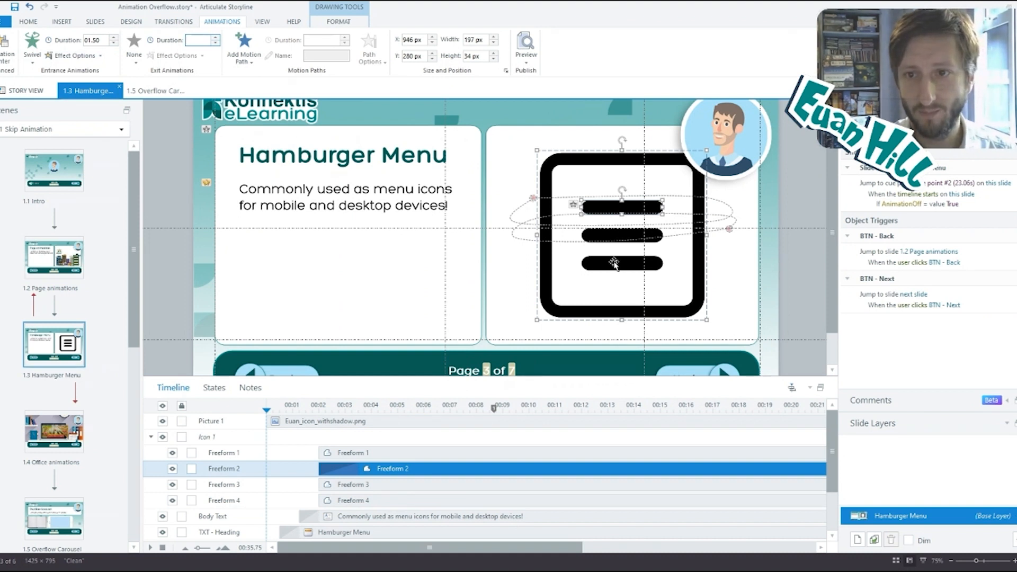
left_click(224, 485)
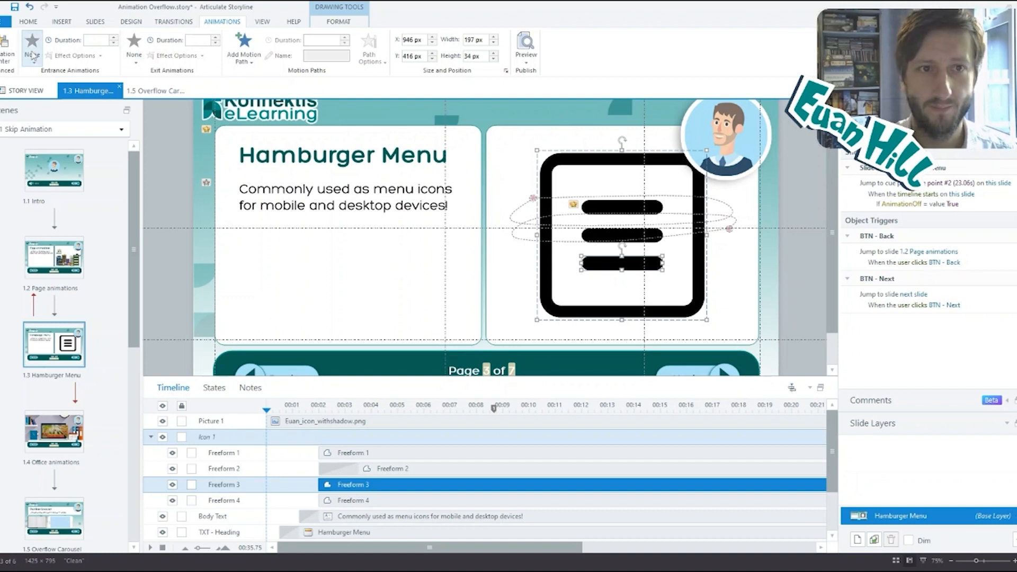
- Give the bottom line a full-spin Spin & Grow entrance lasting 01.50 seconds
left_click(30, 43)
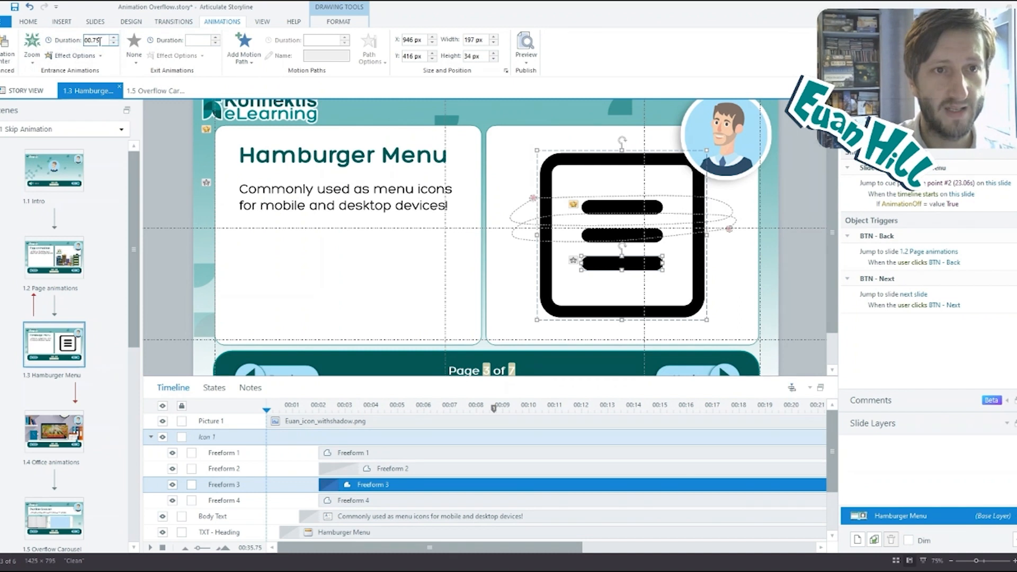
type("01.50")
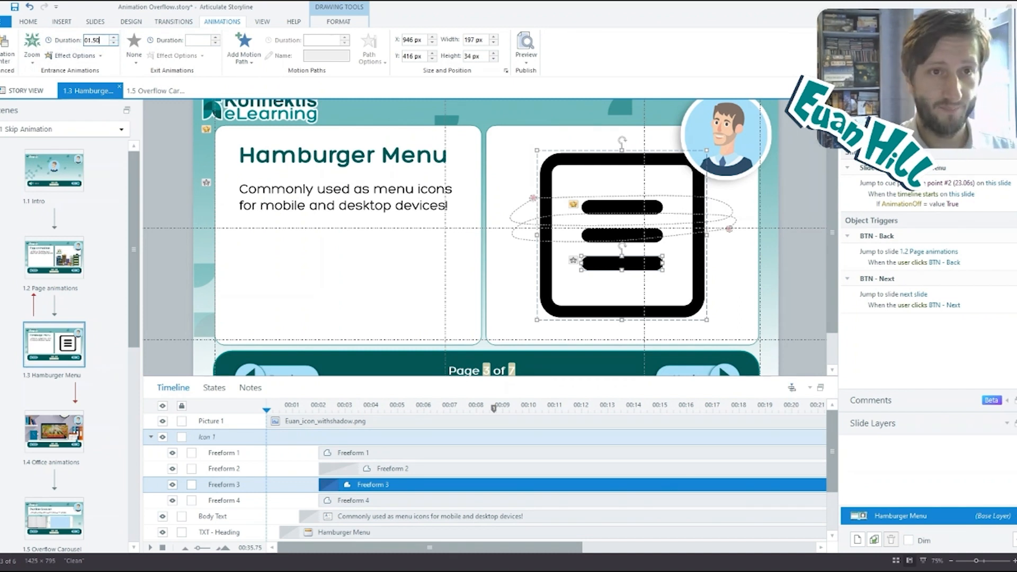
left_click(74, 55)
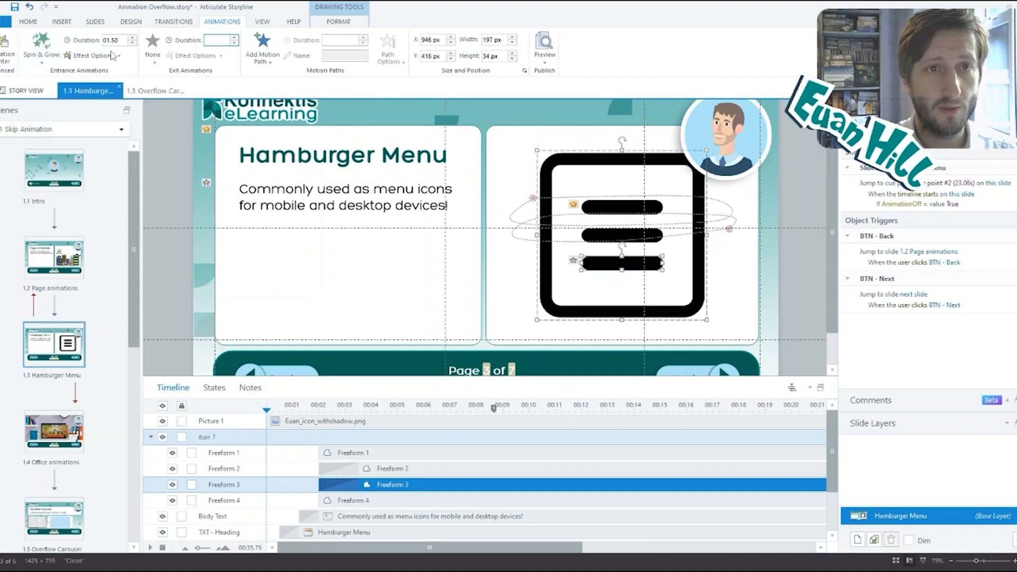
left_click(97, 55)
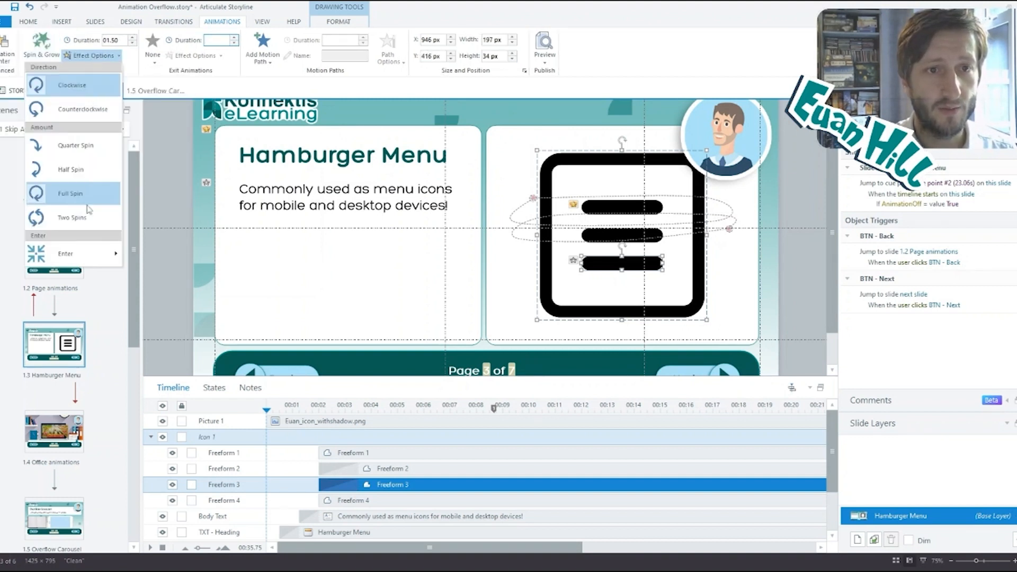
left_click(65, 253)
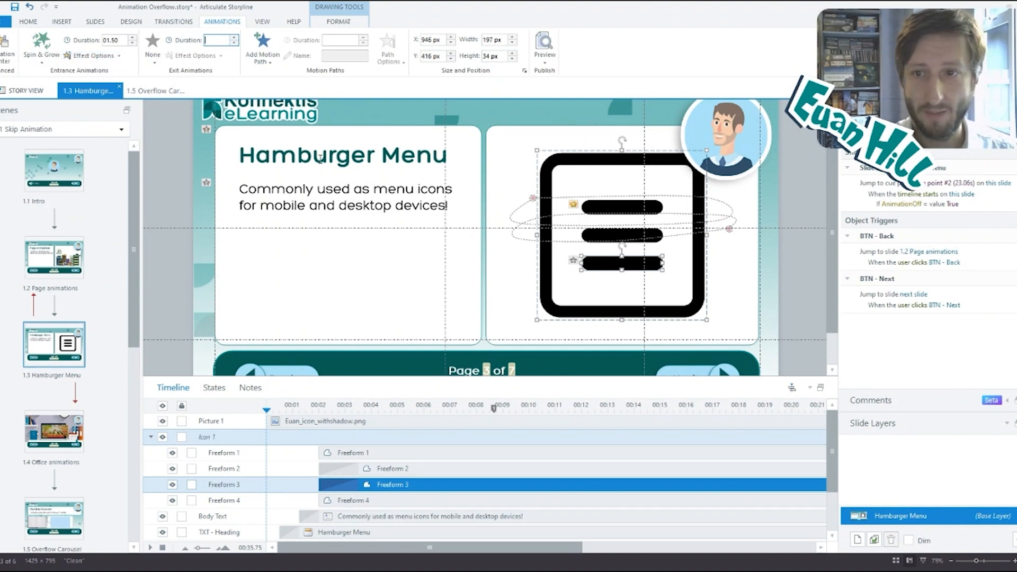
- Give the middle line a Fly In entrance lasting 01.50 seconds and choose its direction
left_click(224, 499)
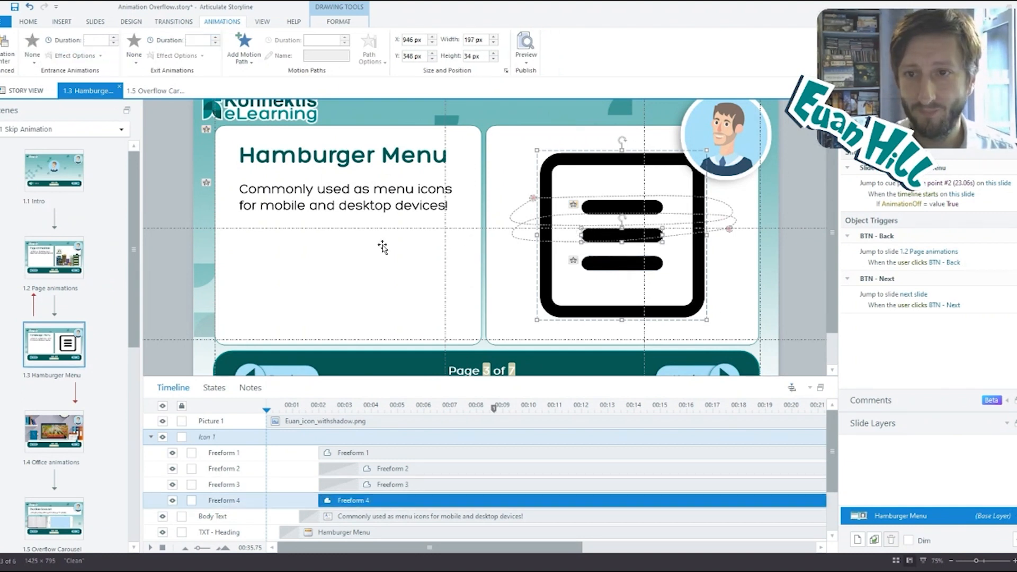
left_click(33, 44)
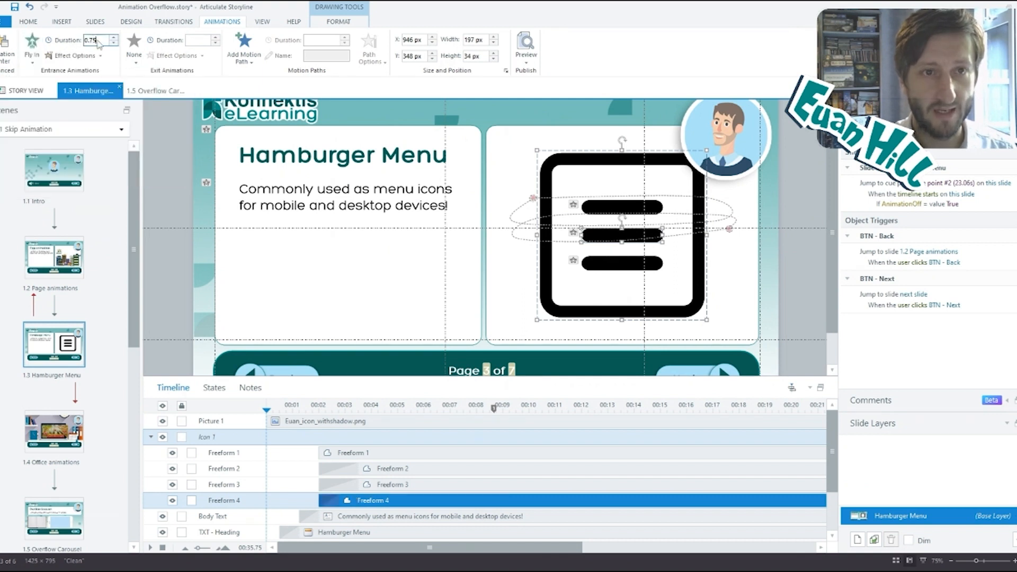
type("01.50")
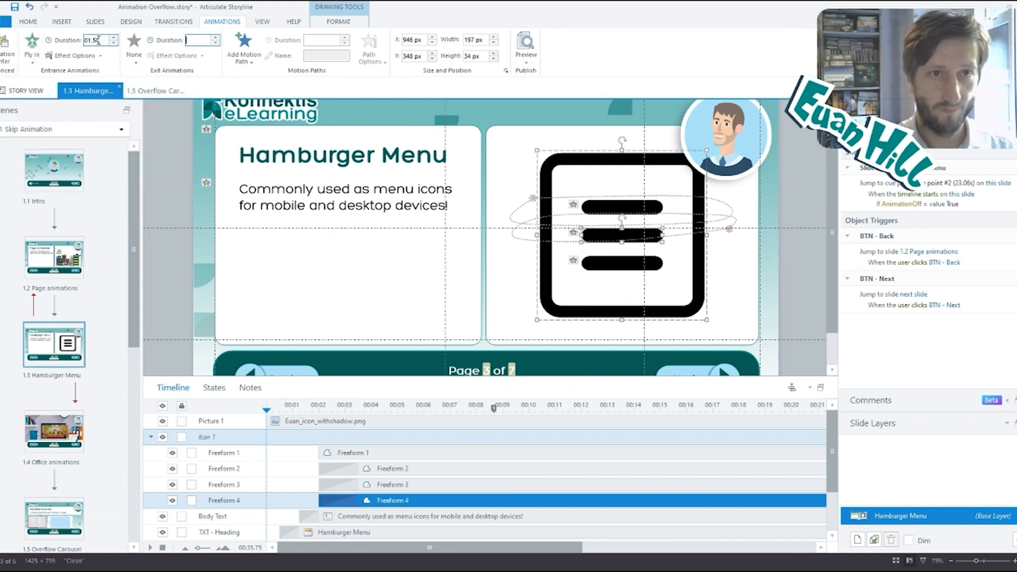
left_click(76, 55)
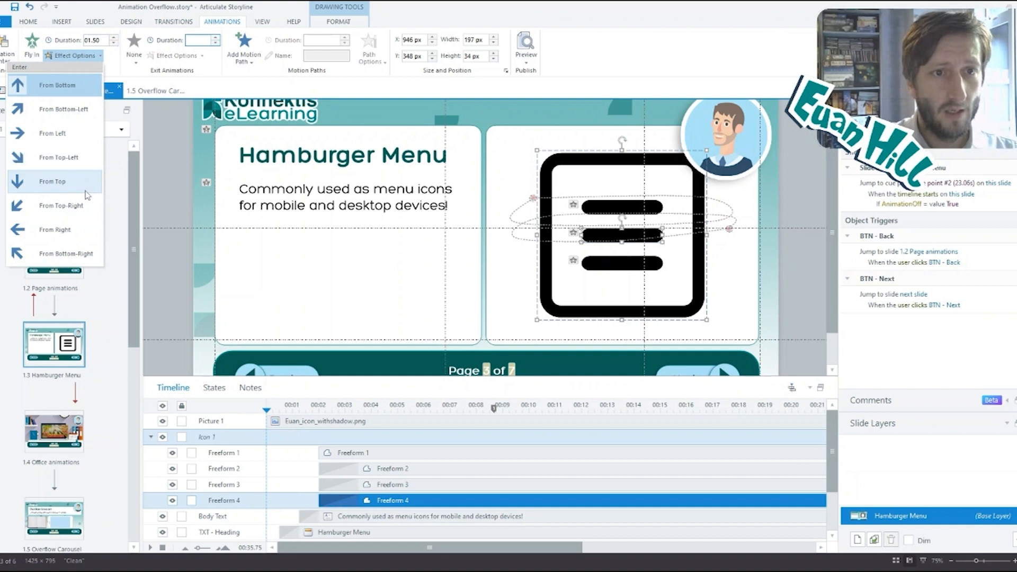
mouse_move(66, 134)
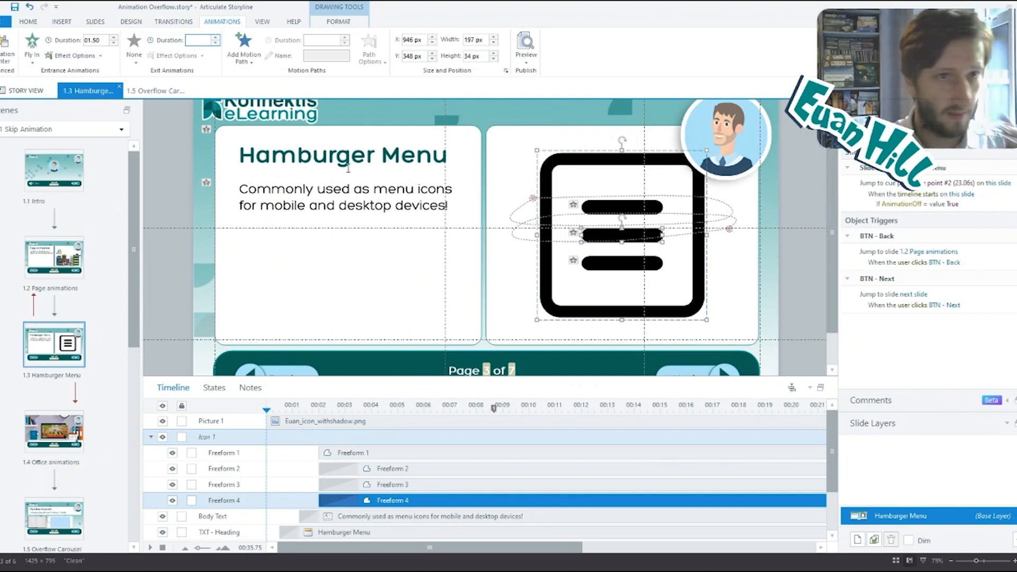
left_click(353, 453)
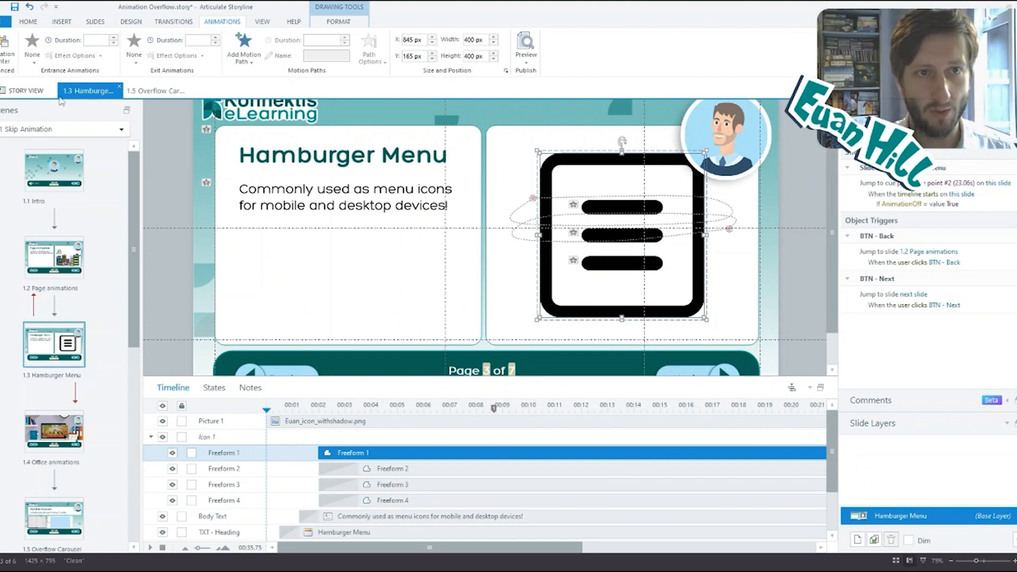
- Add a Bounce entrance to the outer frame and shift Freeforms 2–4 later on the timeline
left_click(33, 44)
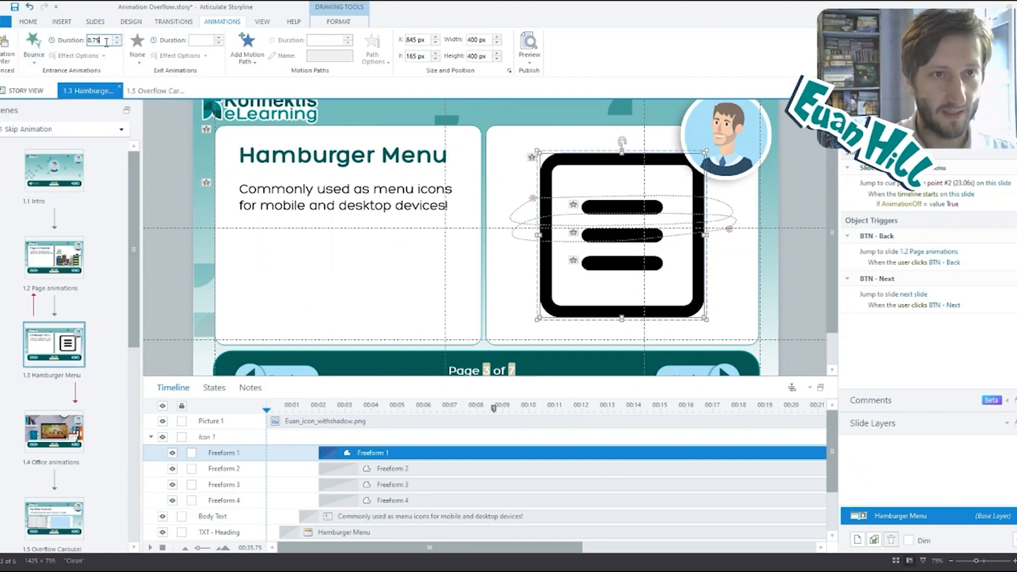
type("1.5")
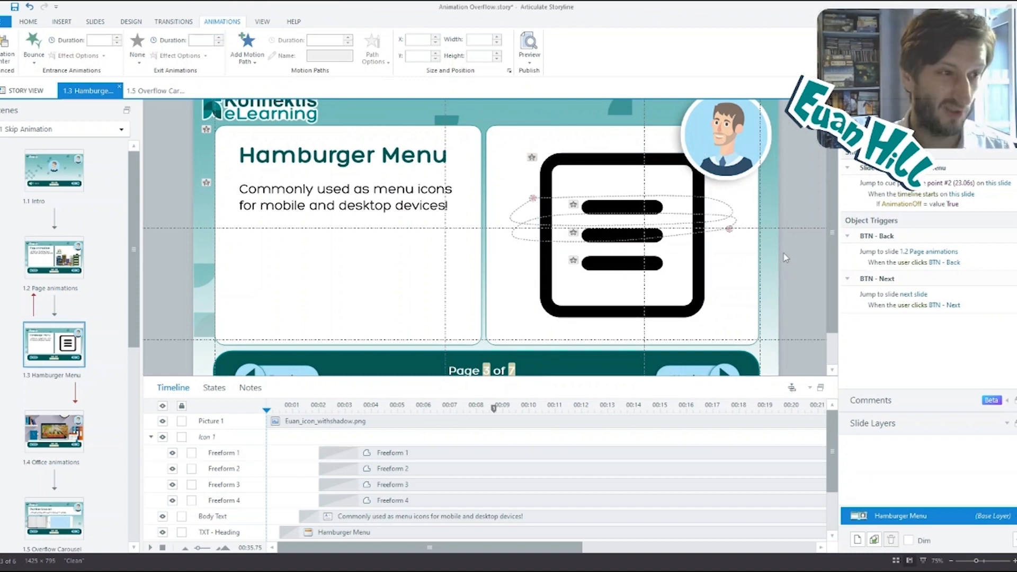
left_click(224, 452)
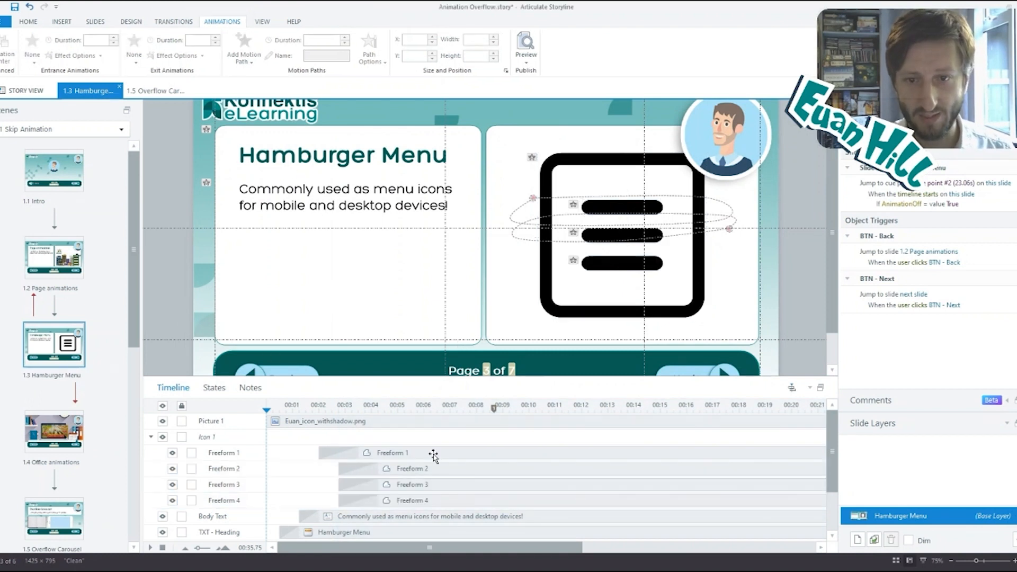
left_click(412, 485)
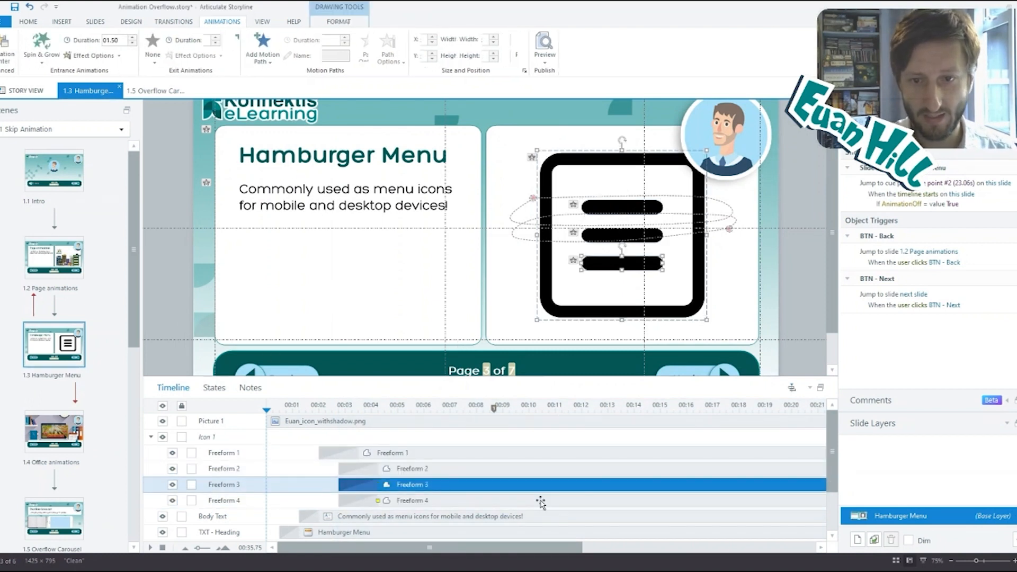
left_click(224, 452)
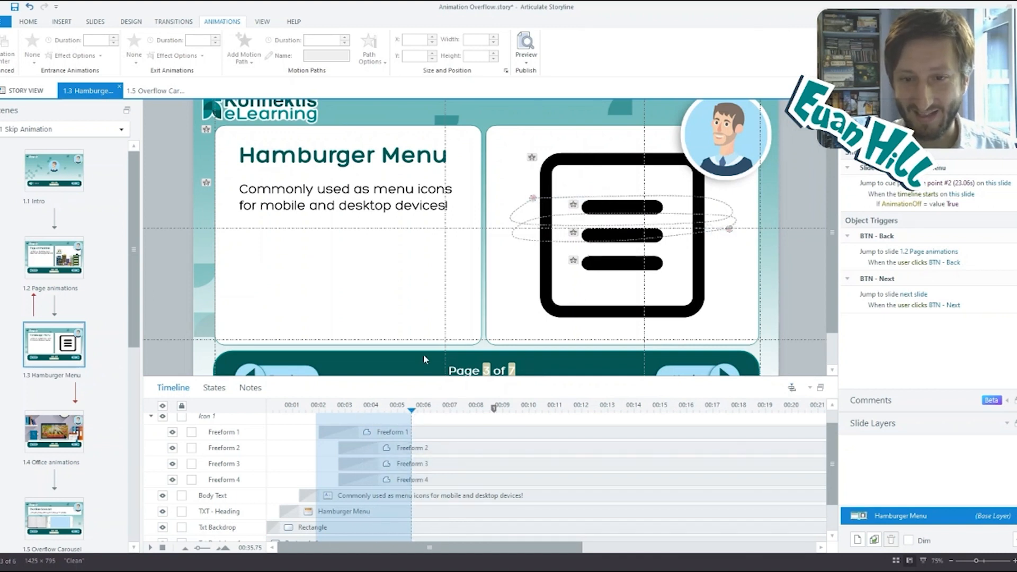
scroll("down", 3)
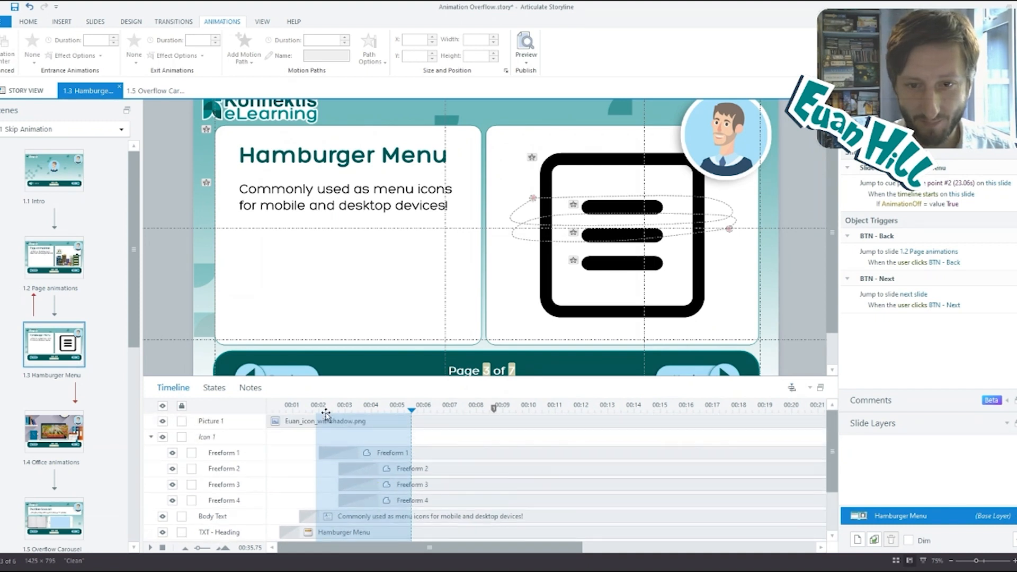
left_click(531, 200)
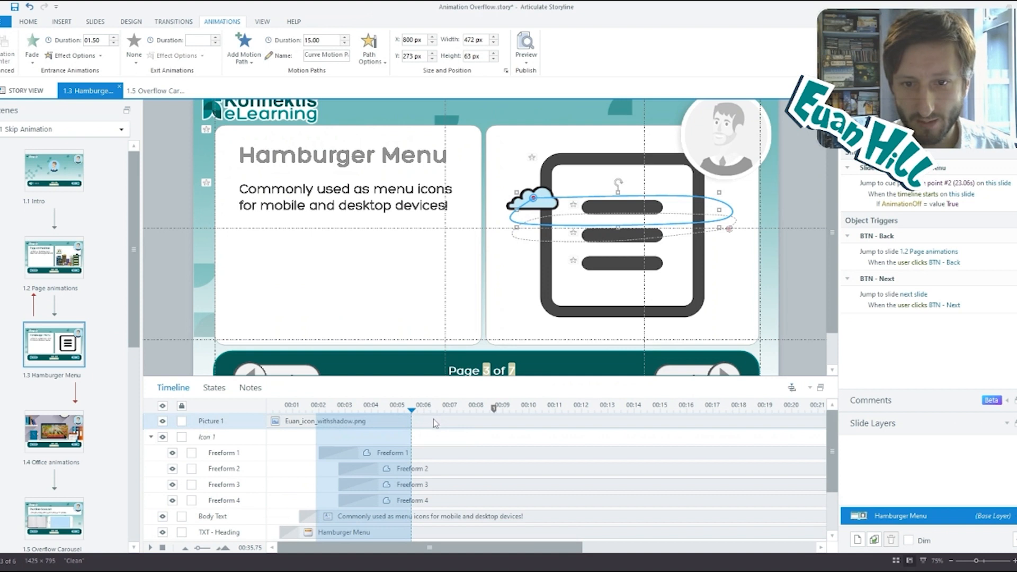
scroll("down", 3)
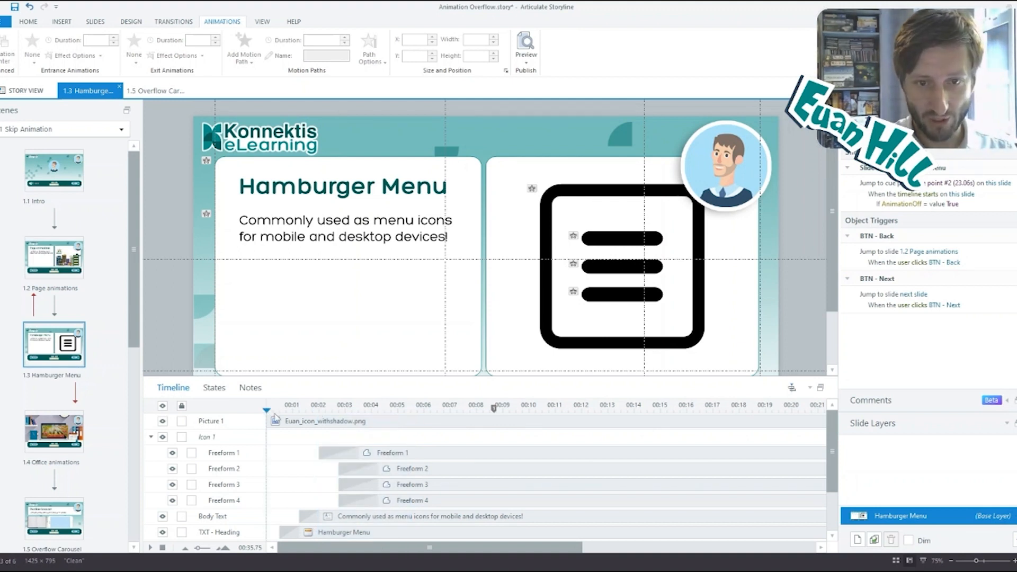
mouse_move(493, 79)
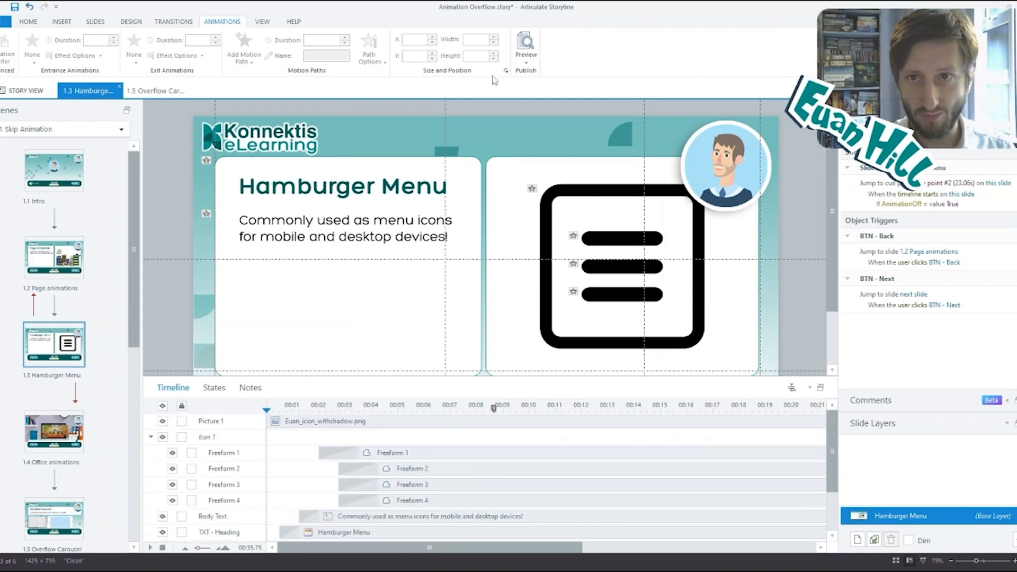
left_click(525, 43)
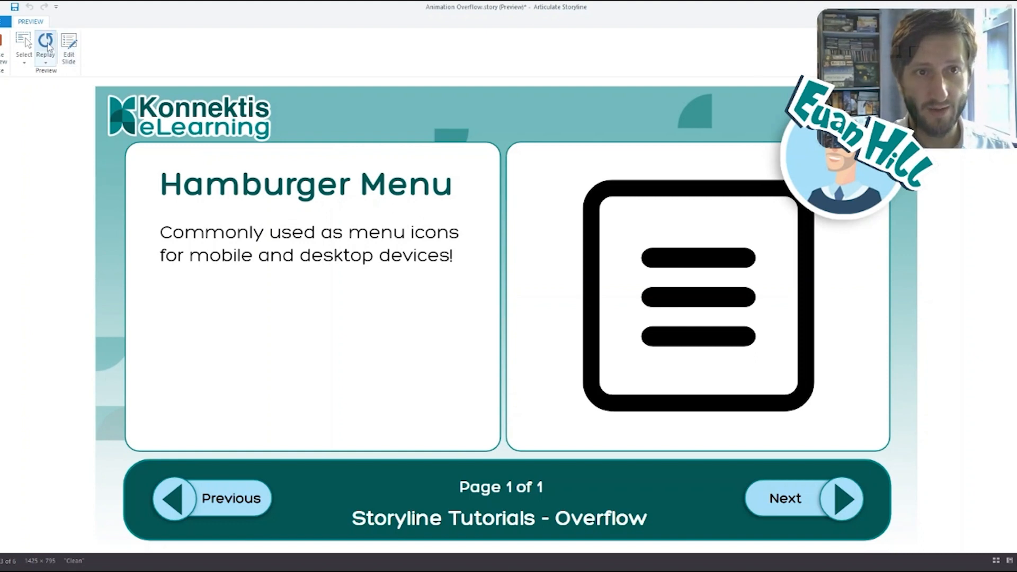
- Replay the Hamburger Menu slide preview to watch the icon animate
left_click(46, 42)
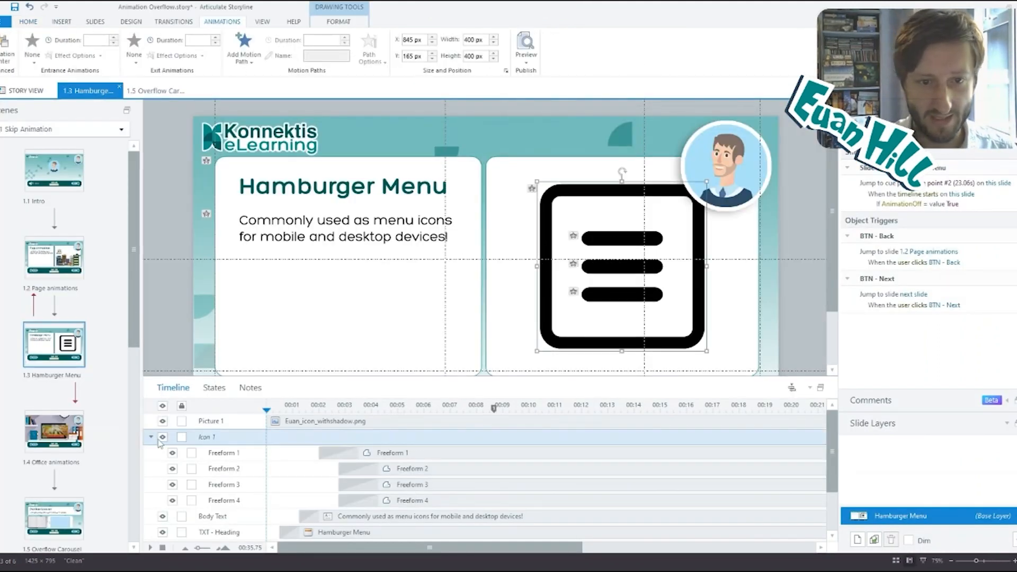
- Recolour the hamburger icon group with a dark teal #055656 fill and review its outline
left_click(150, 437)
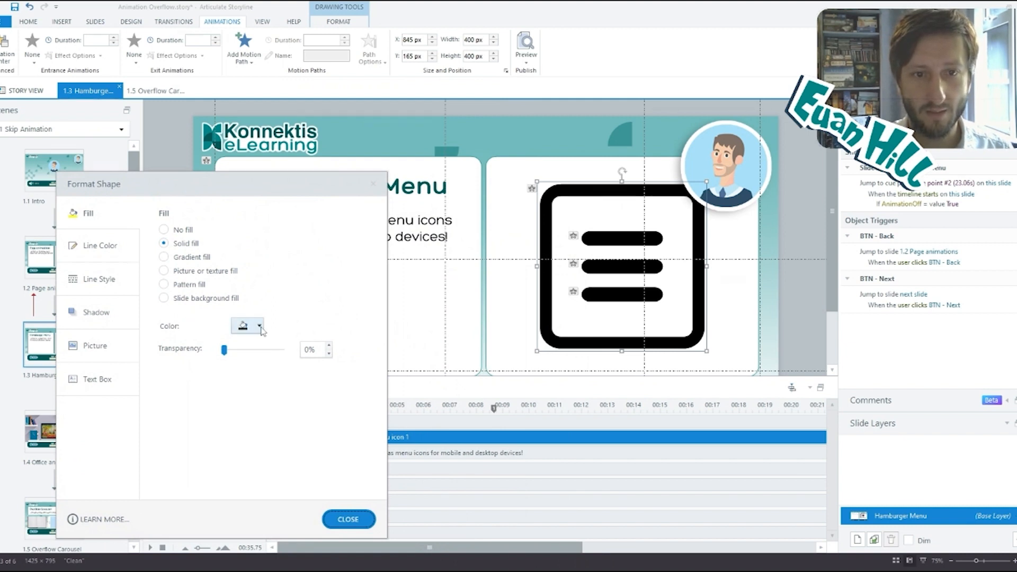
left_click(259, 326)
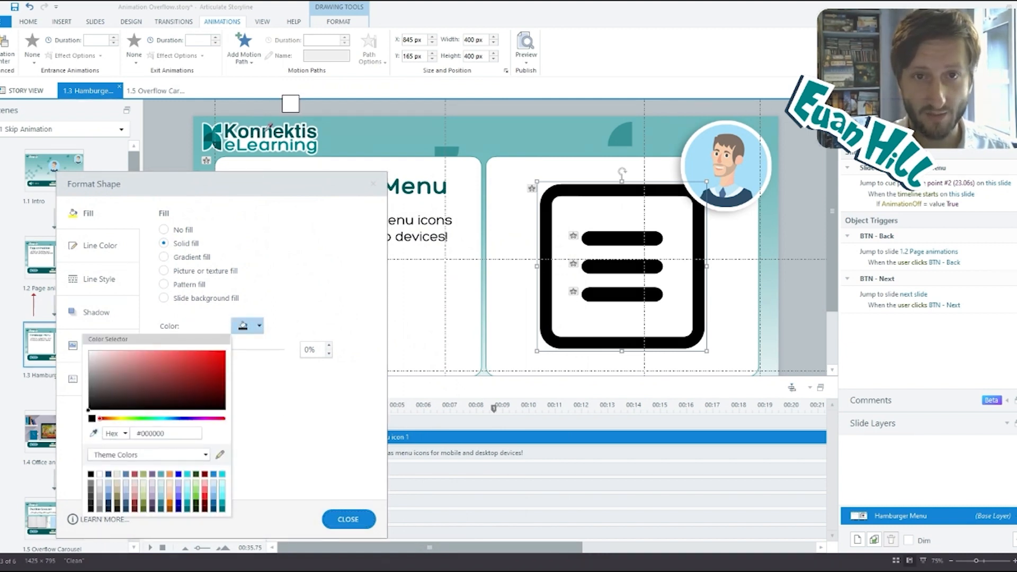
left_click(217, 390)
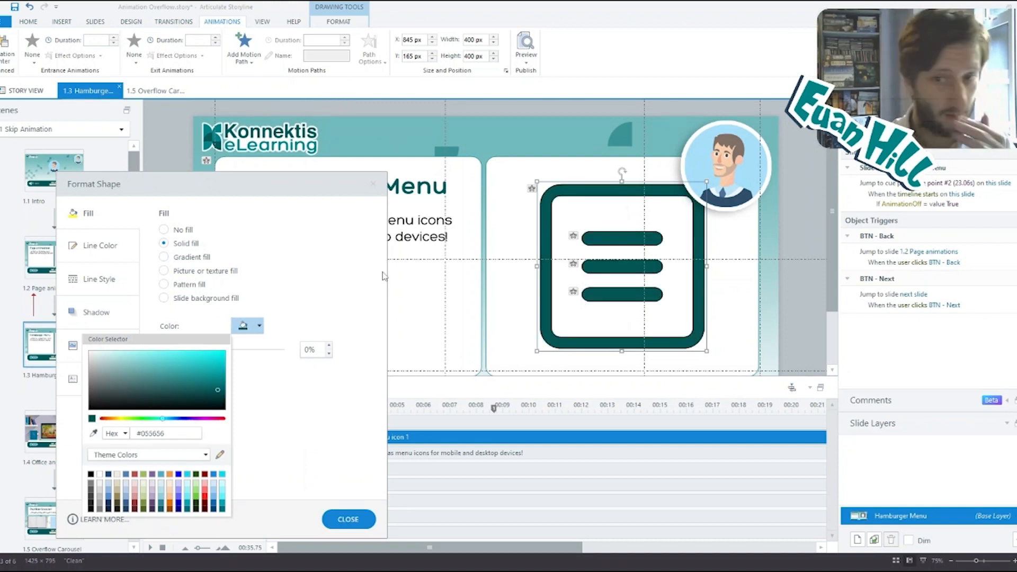
left_click(348, 519)
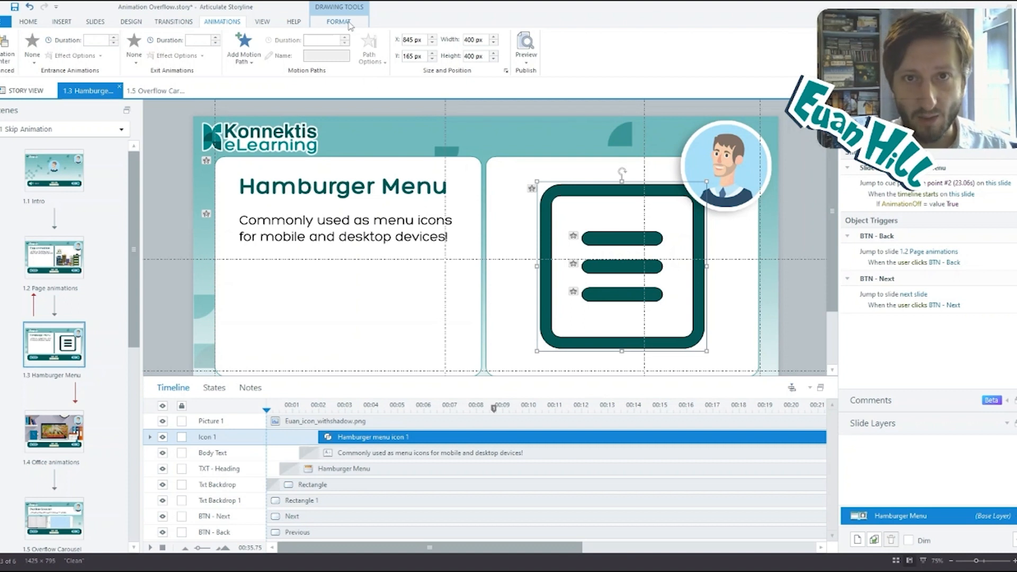
left_click(471, 47)
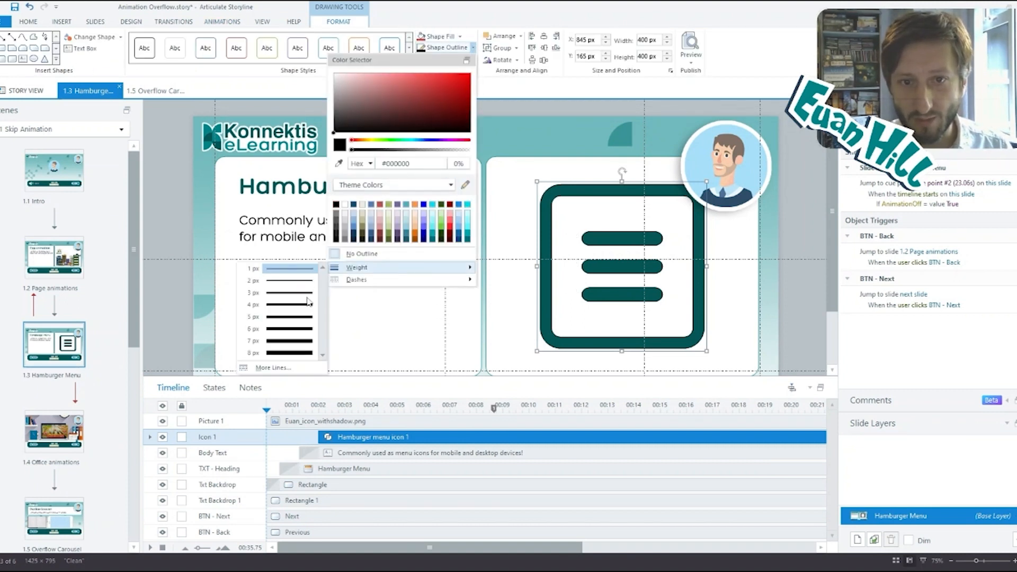
left_click(715, 318)
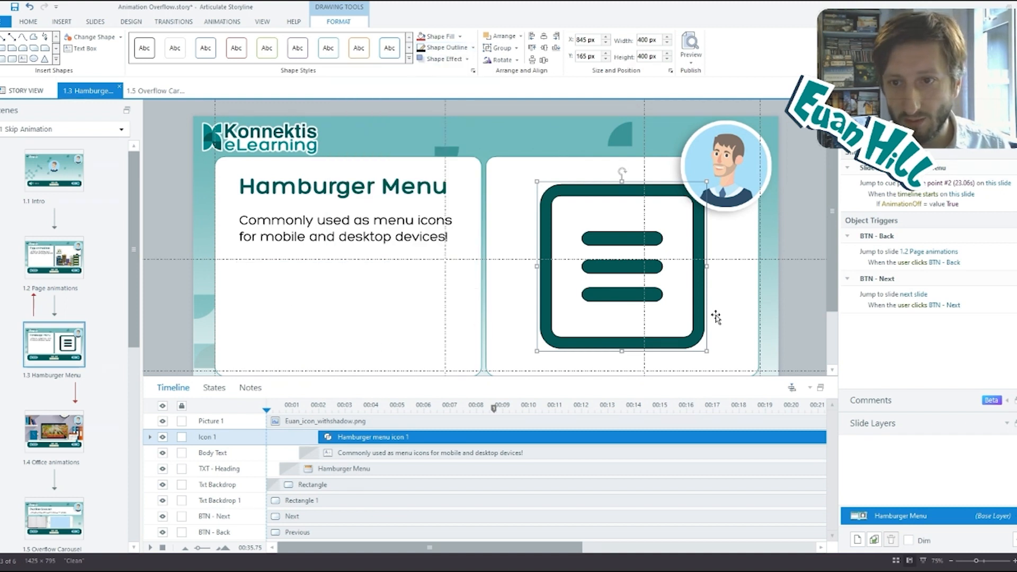
left_click(498, 143)
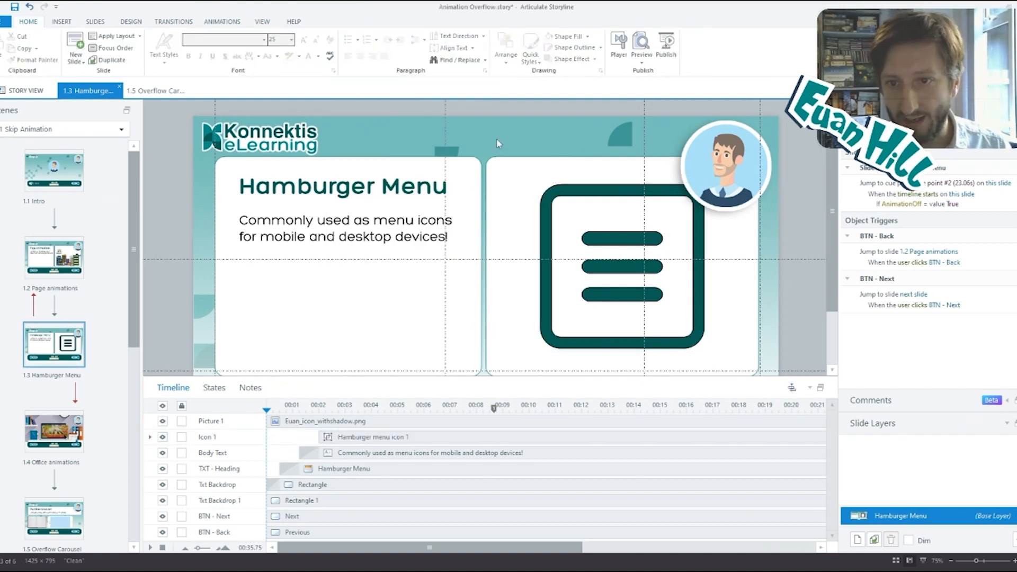
- Preview this slide with the teal icon, then bring up the Insert tools
left_click(643, 45)
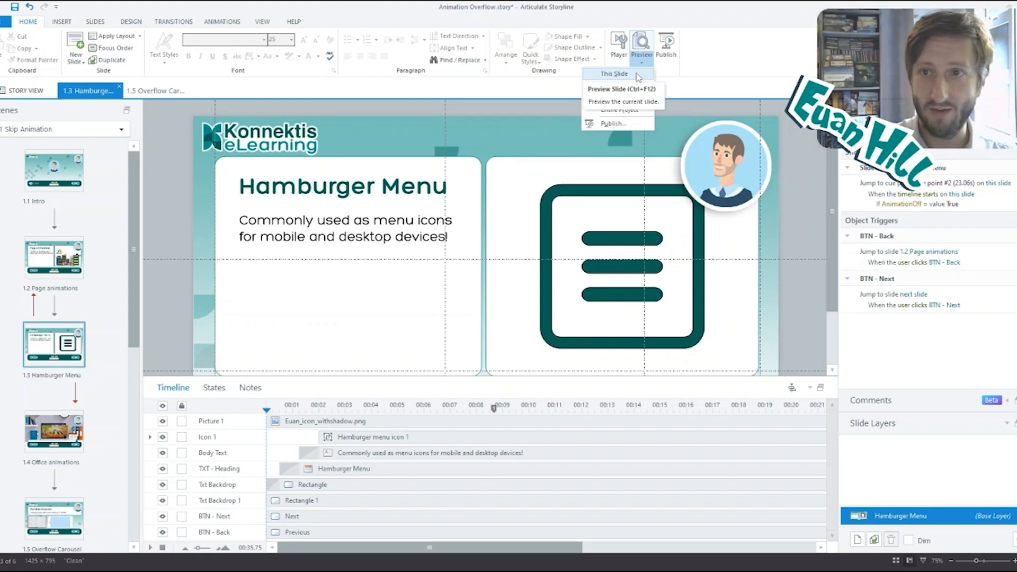
left_click(613, 73)
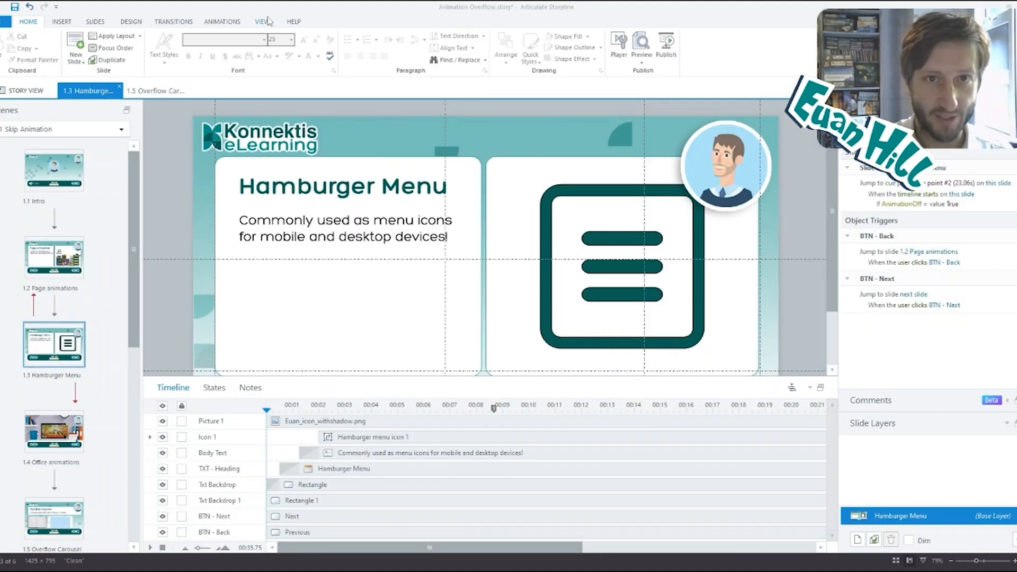
left_click(62, 21)
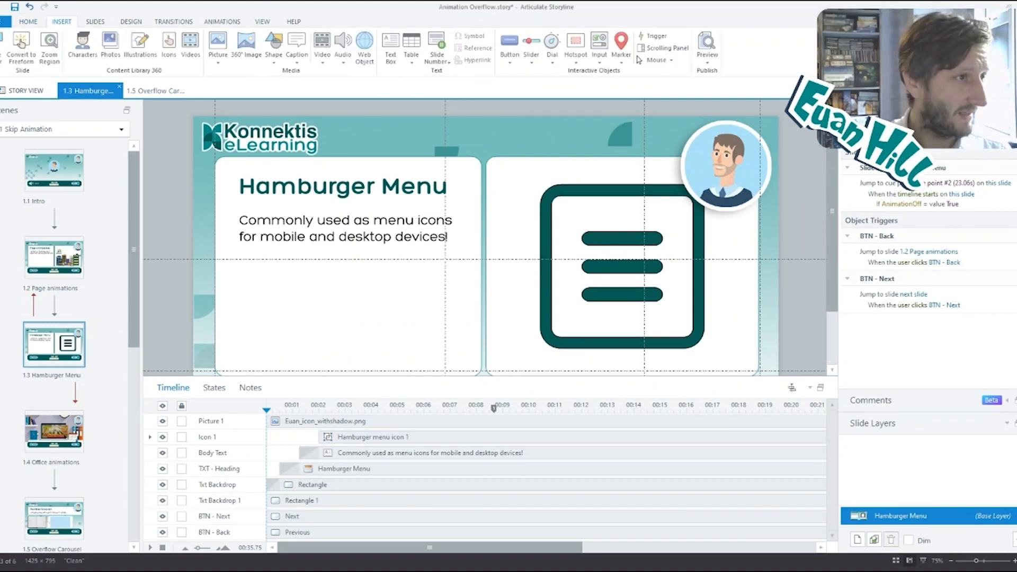
mouse_move(179, 149)
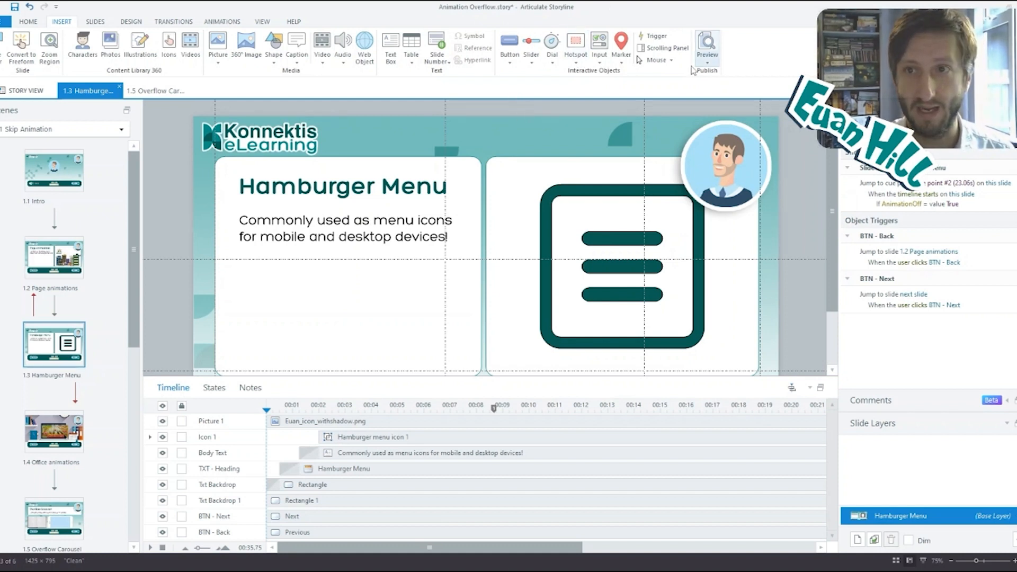
mouse_move(666, 48)
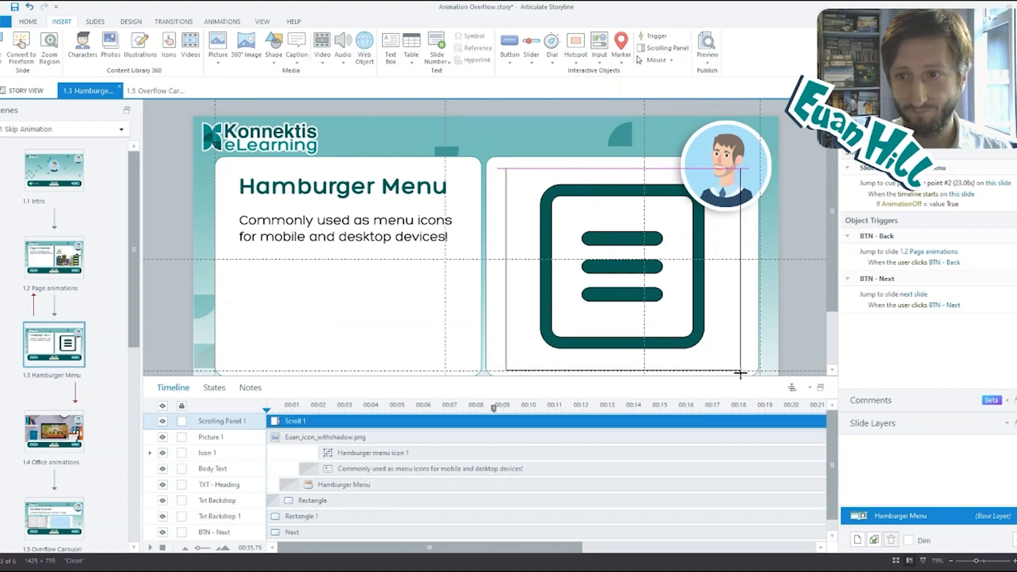
- Draw a scrolling panel over the right-hand card and resize it to about 610×500
left_click(622, 269)
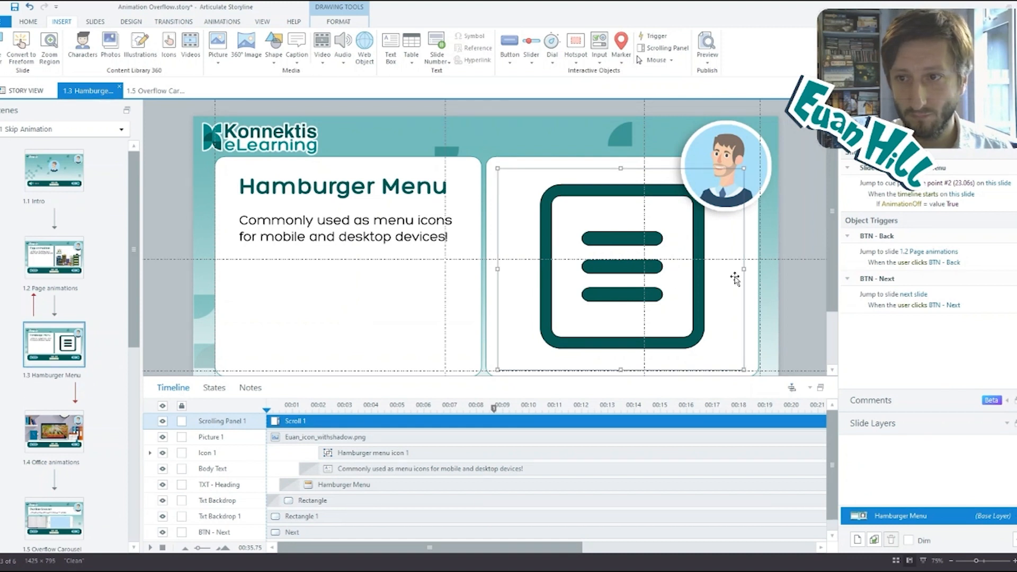
scroll("down", 3)
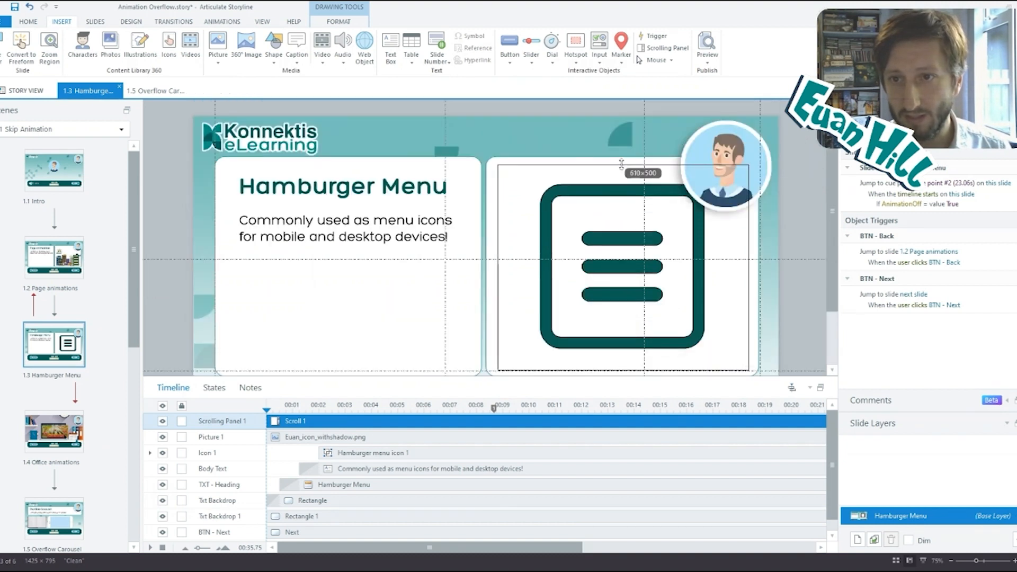
left_click(319, 420)
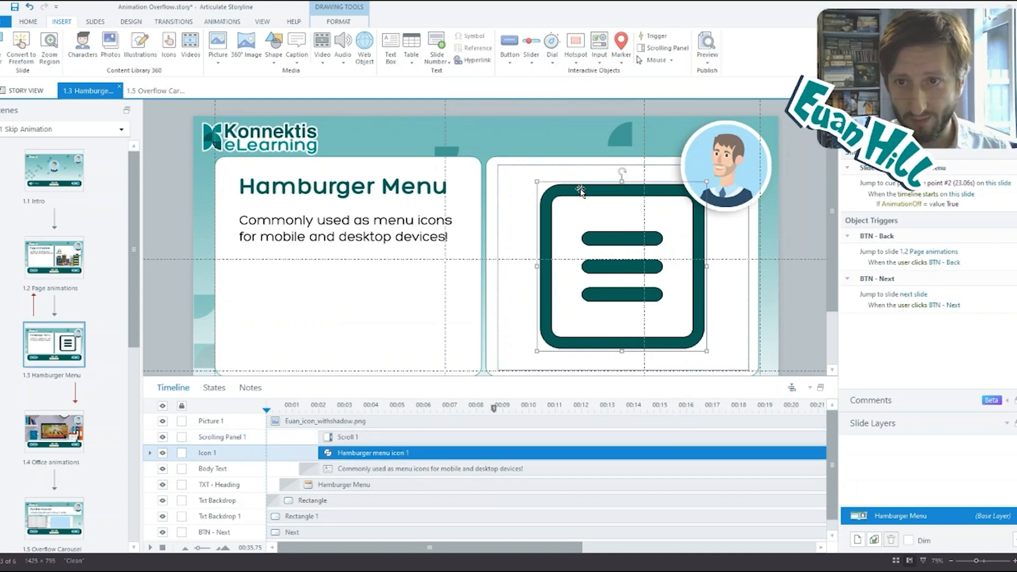
- Reposition the teal icon to 845 by 165 pixels inside Scrolling Panel 1
left_click(222, 437)
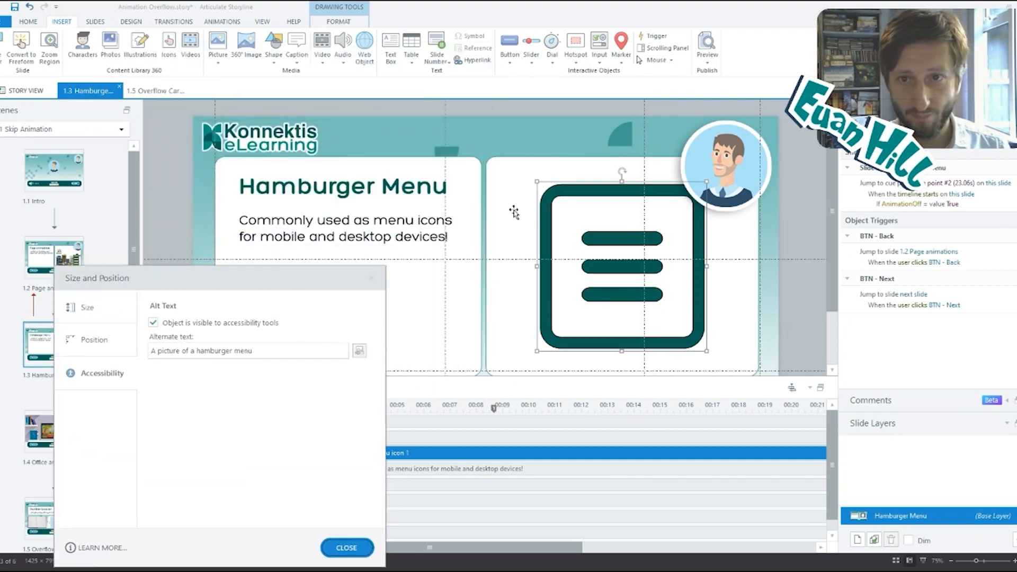
left_click(94, 339)
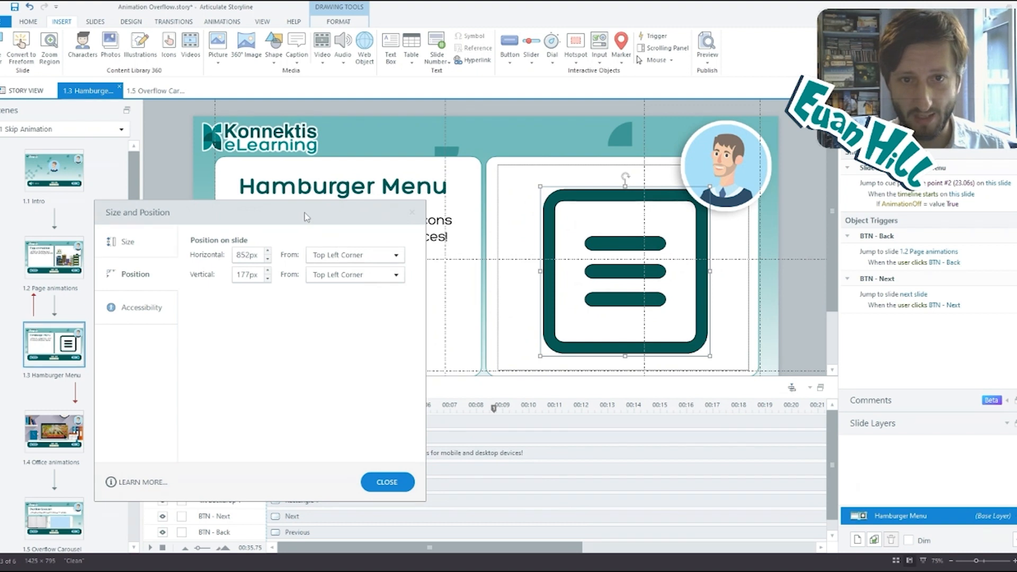
left_click(268, 258)
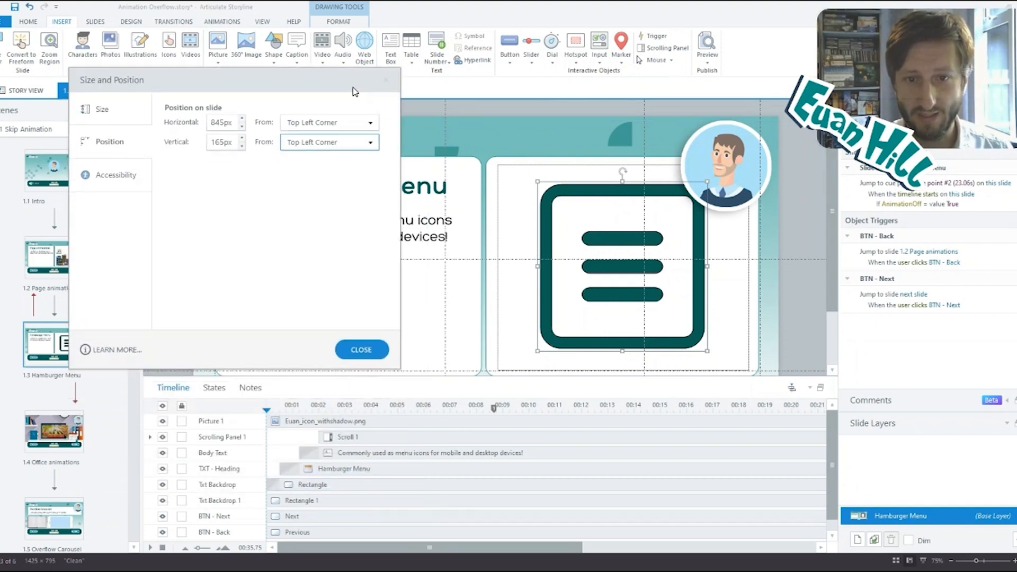
left_click(361, 349)
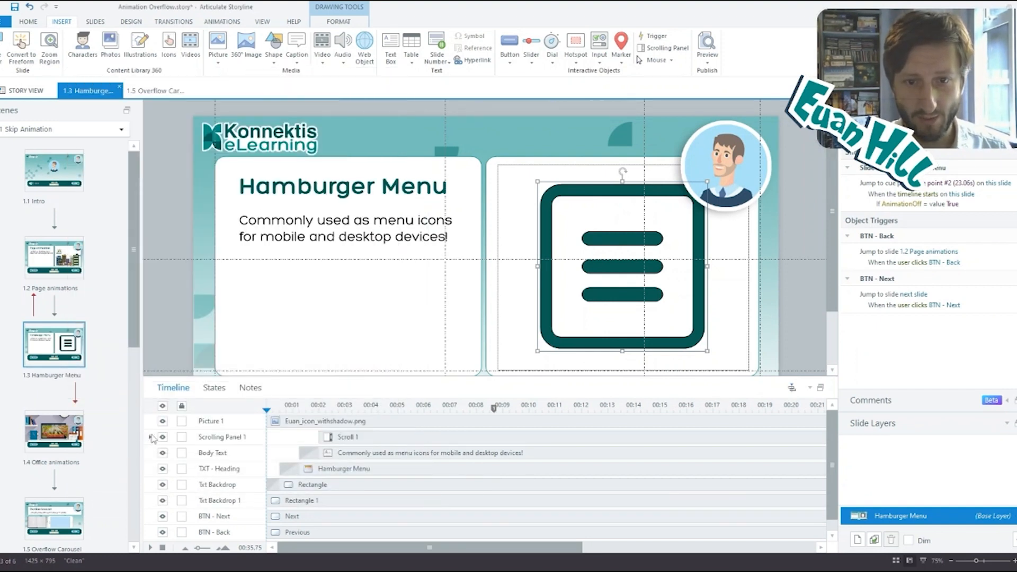
left_click(151, 437)
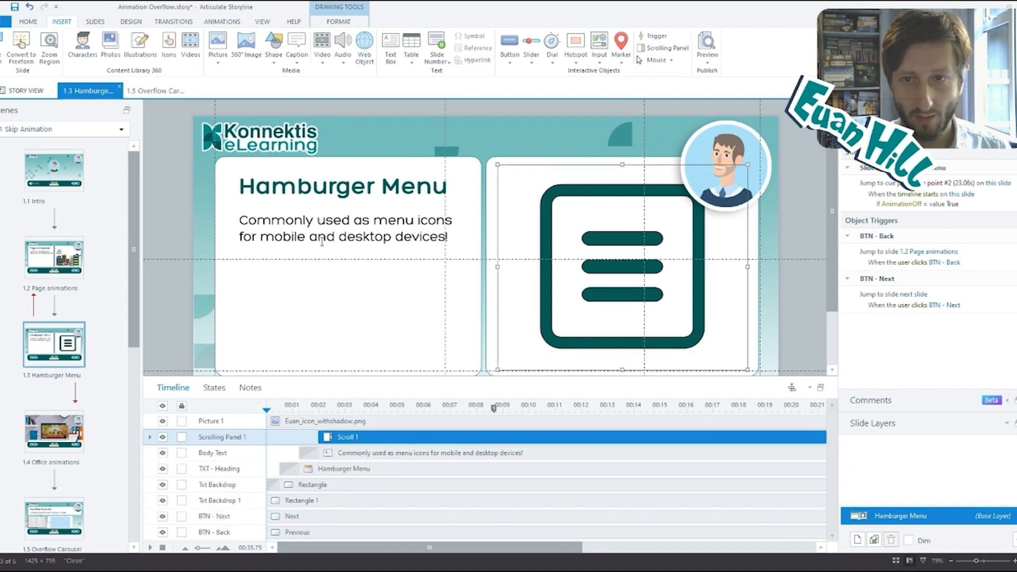
left_click(707, 41)
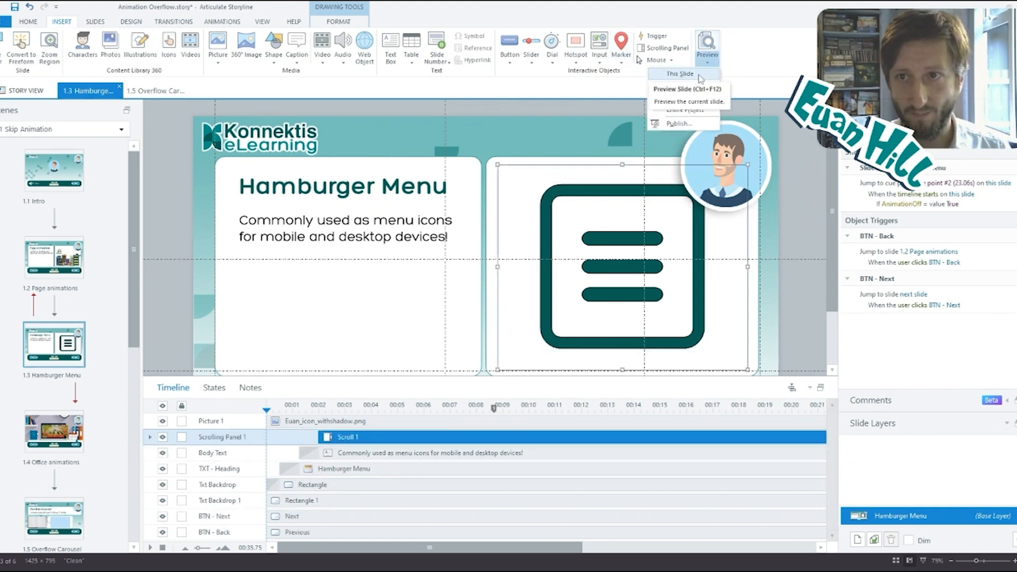
left_click(681, 73)
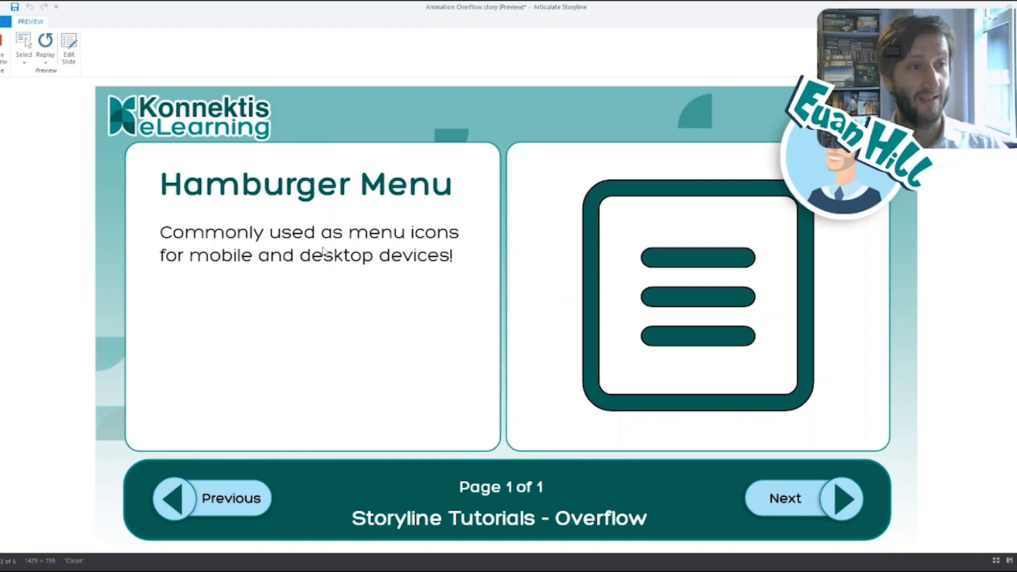
mouse_move(458, 337)
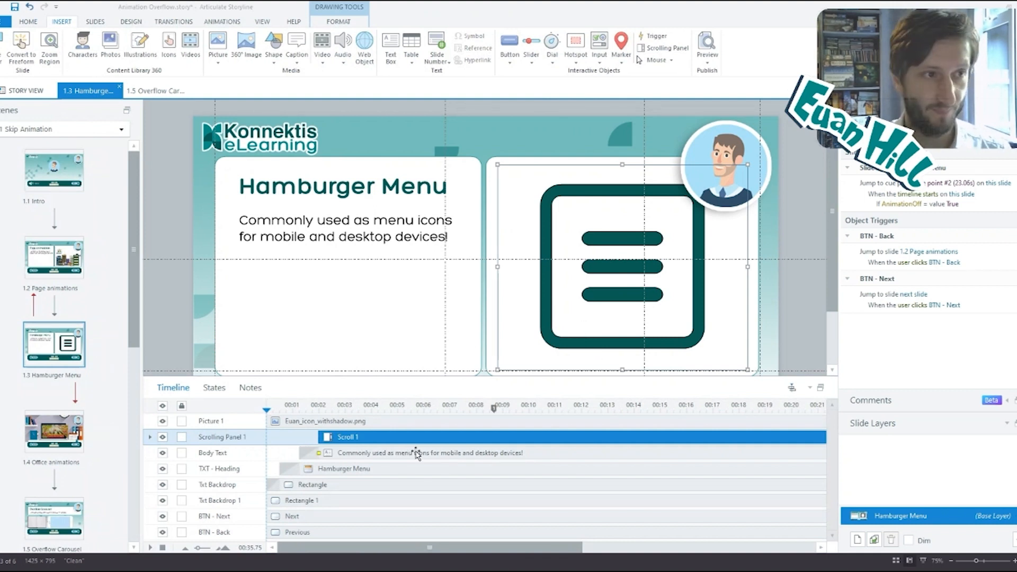
mouse_move(579, 206)
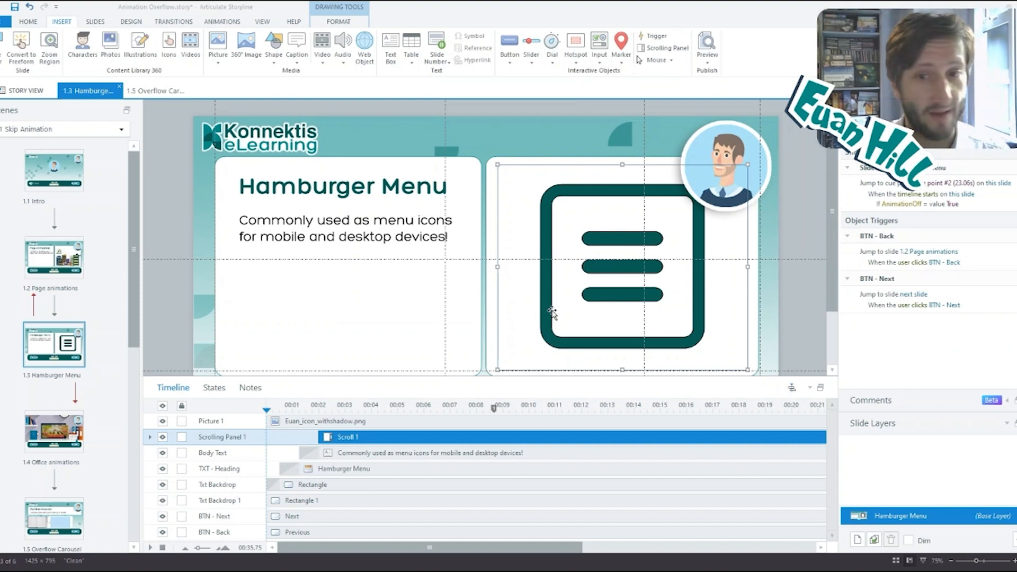
mouse_move(494, 268)
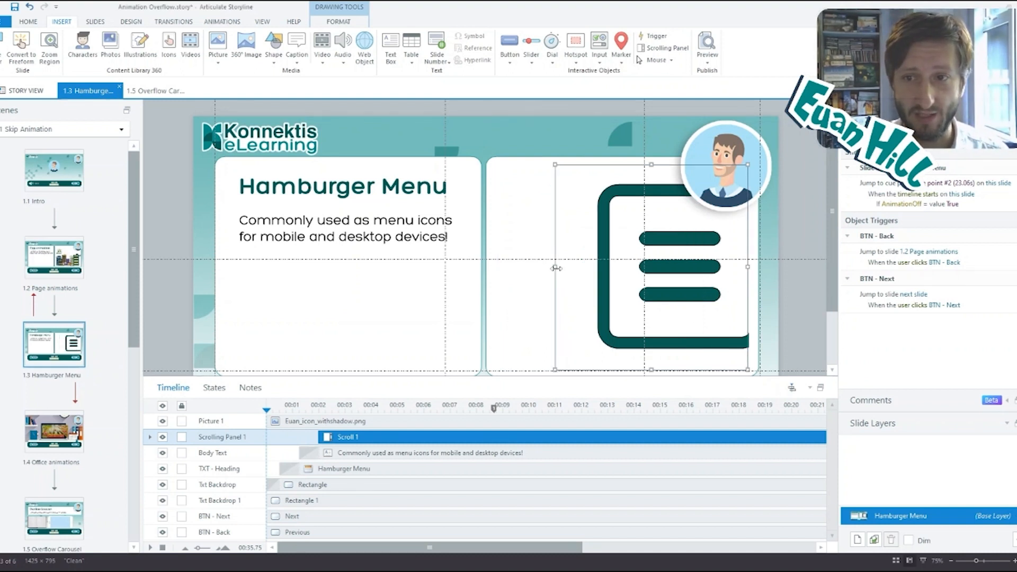
mouse_move(560, 268)
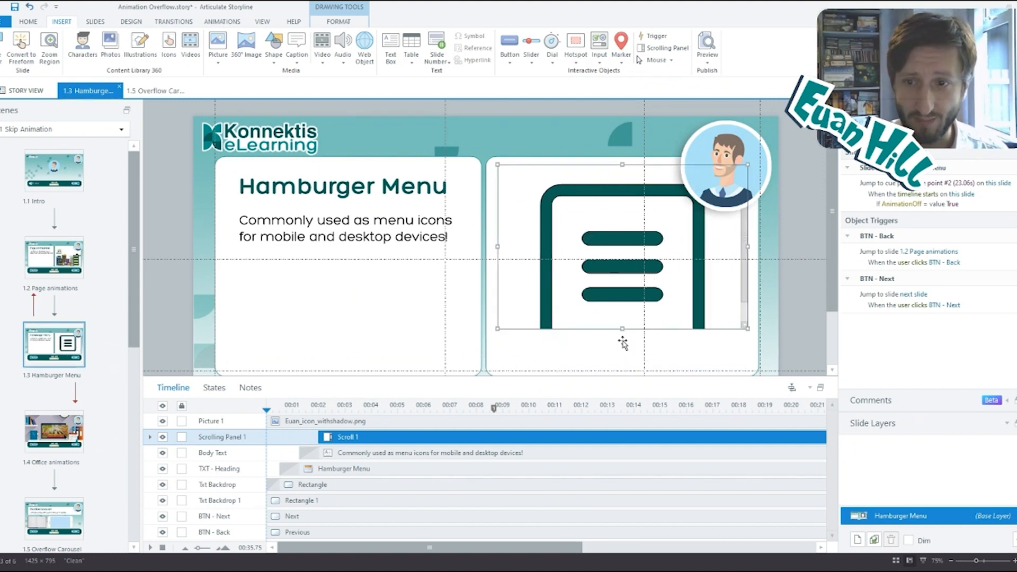
mouse_move(603, 300)
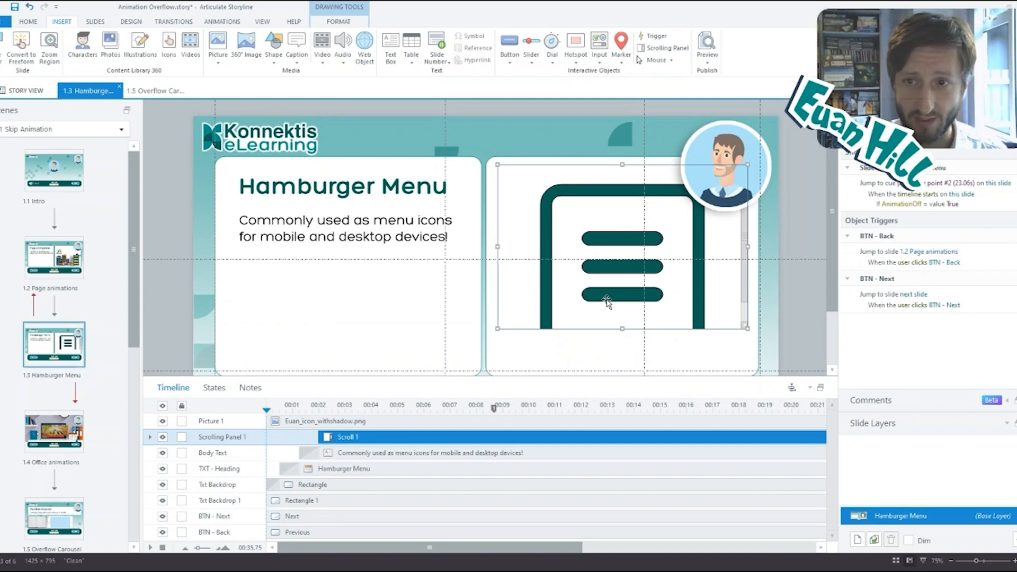
mouse_move(587, 173)
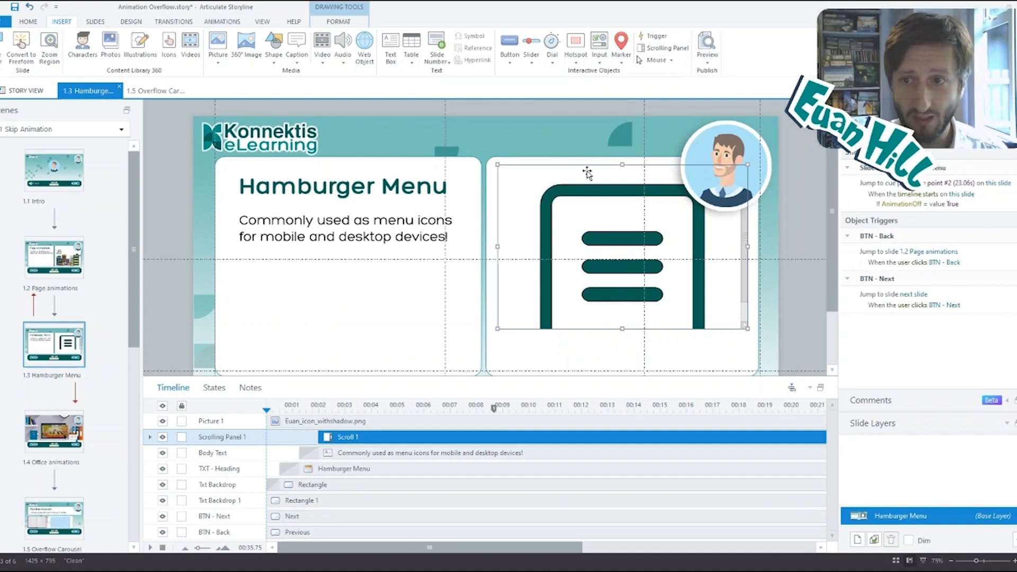
- Resize the scrolling panel to fit around the icon and select the icon inside
left_click(706, 43)
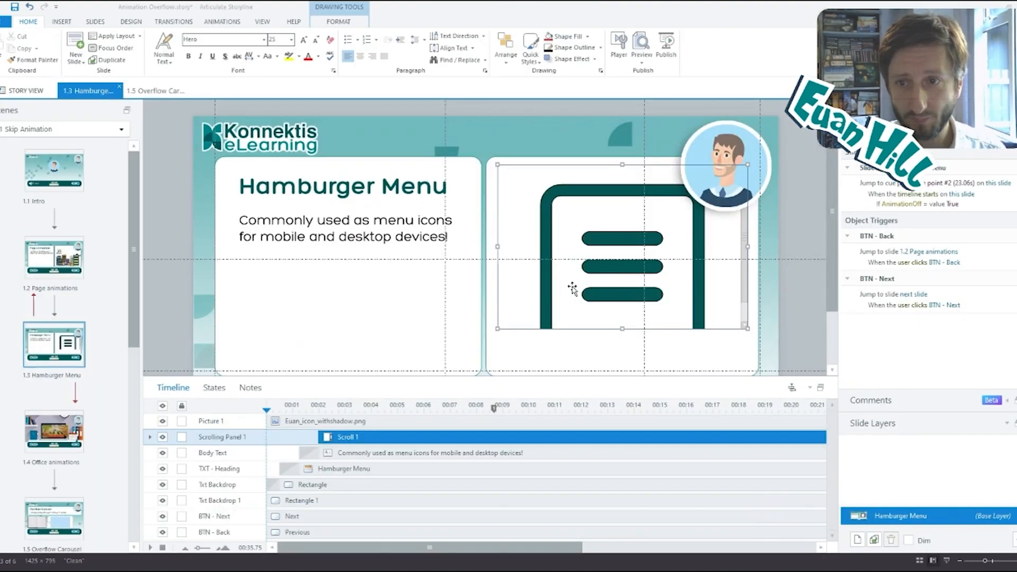
left_click(61, 22)
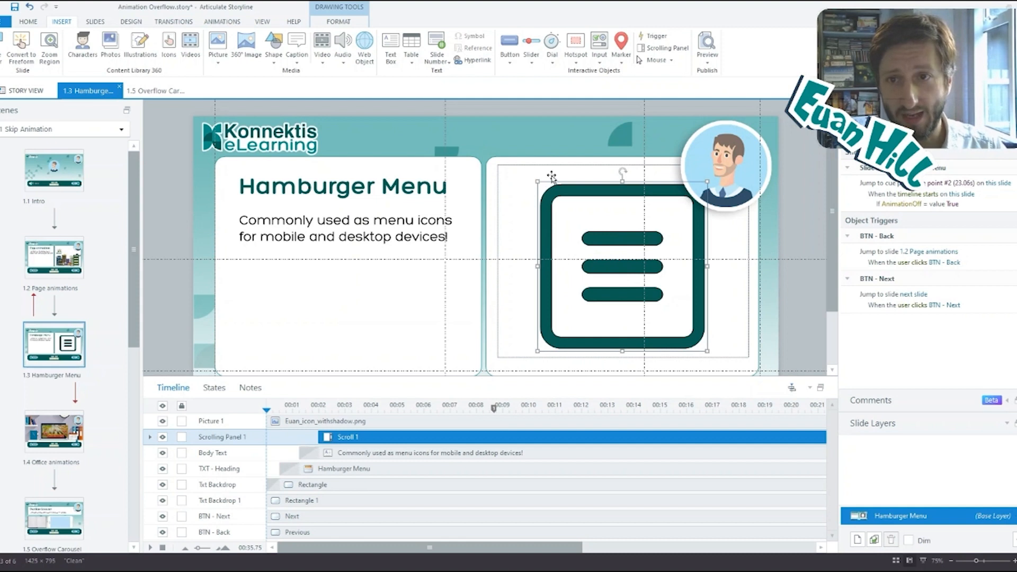
- Add a 392-pixel downward Line motion path to the icon and preview the slide
left_click(222, 22)
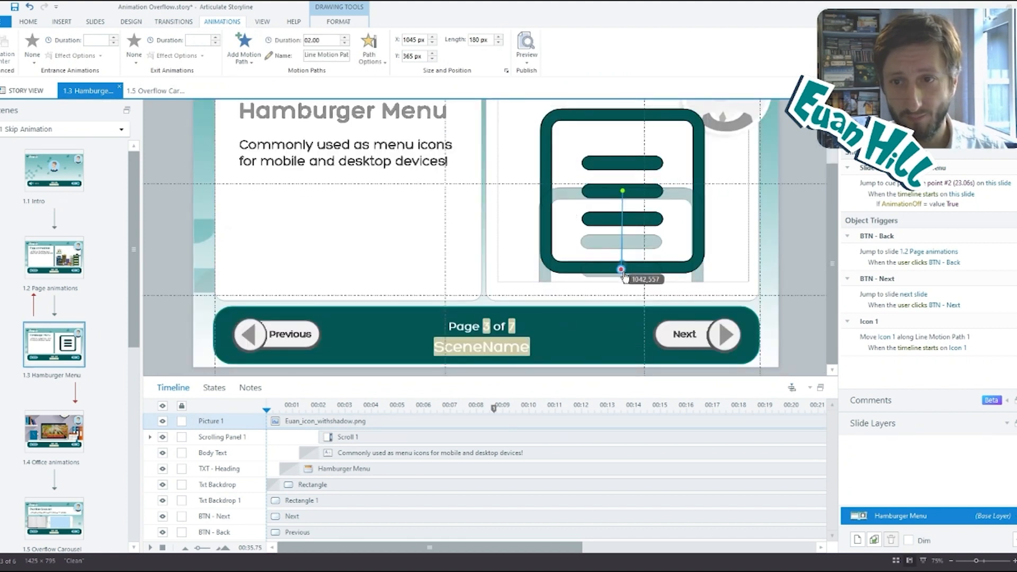
left_click_drag(621, 269, 620, 301)
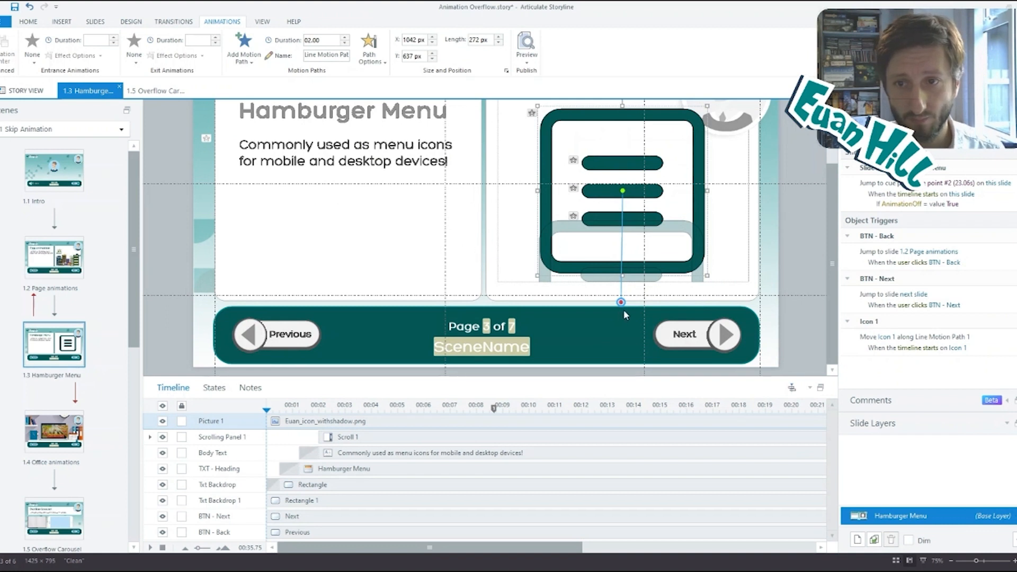
left_click_drag(621, 302, 628, 348)
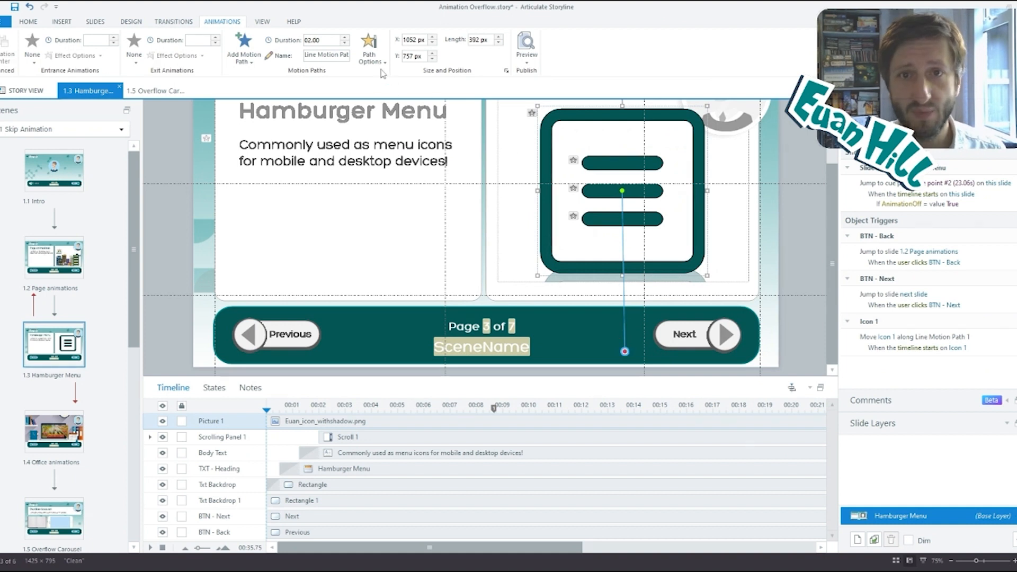
left_click(369, 45)
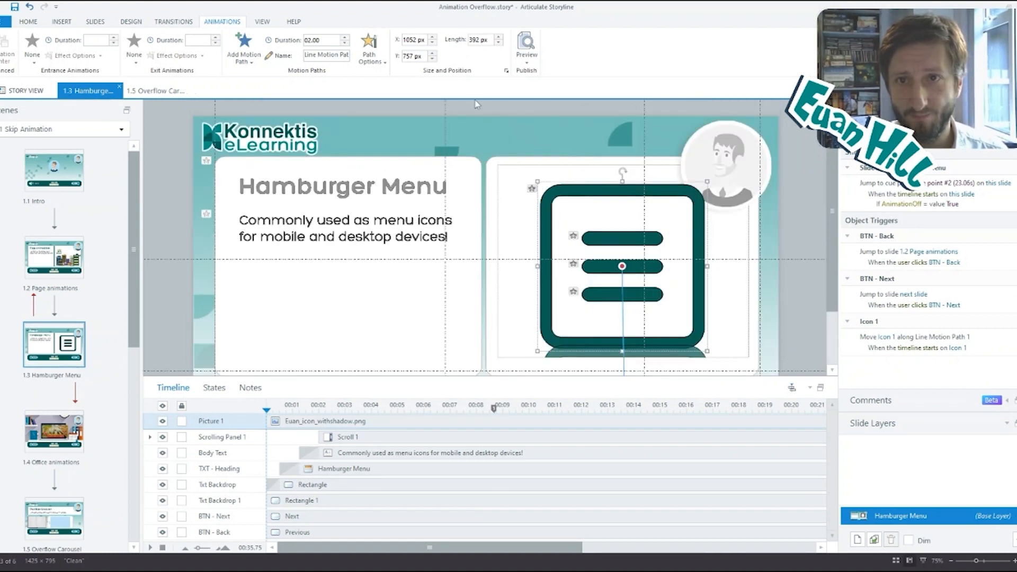
left_click(526, 41)
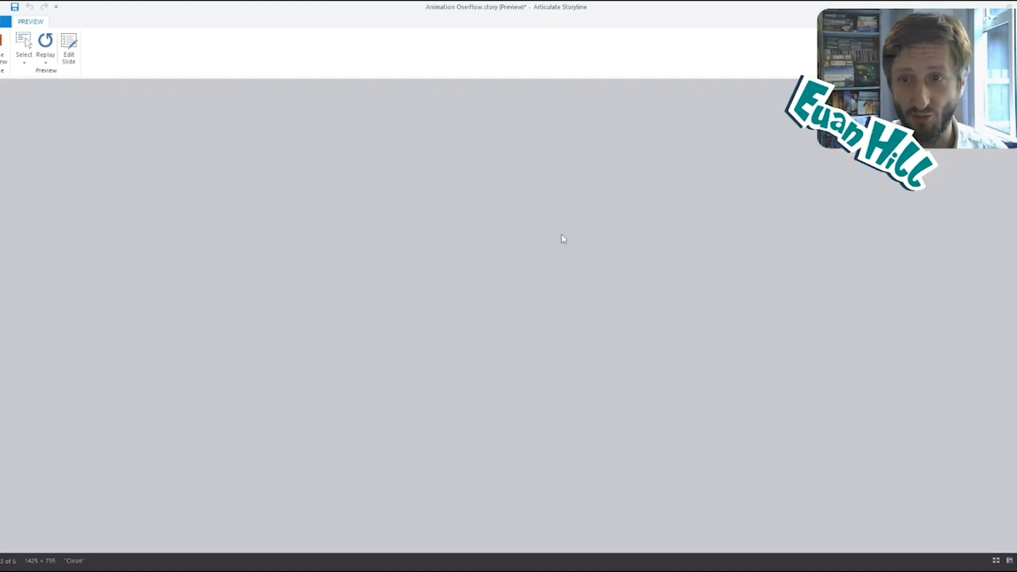
left_click(70, 45)
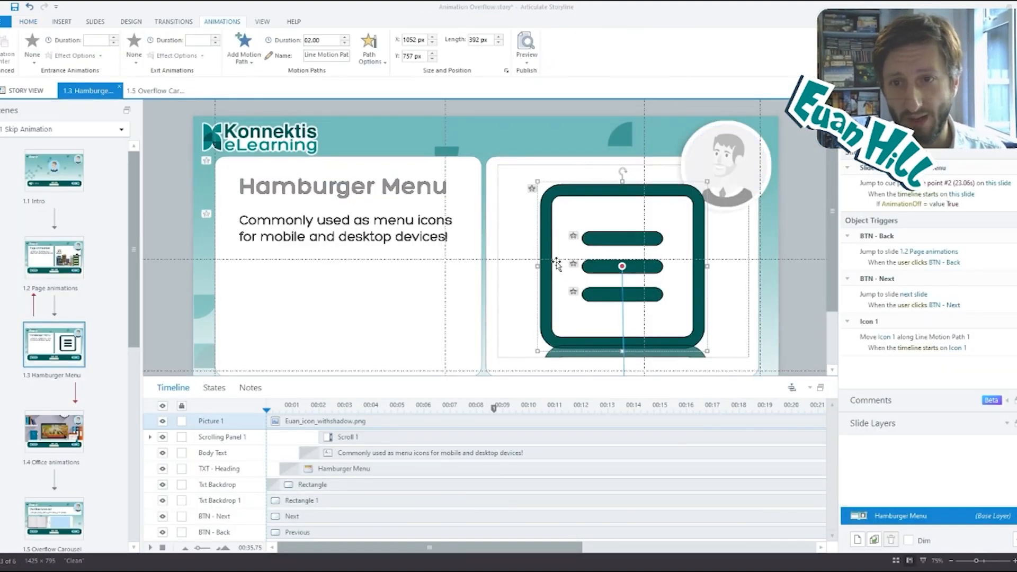
- Drag the hamburger icon down to Y 550 so only its top edge shows in the panel
scroll("down", 3)
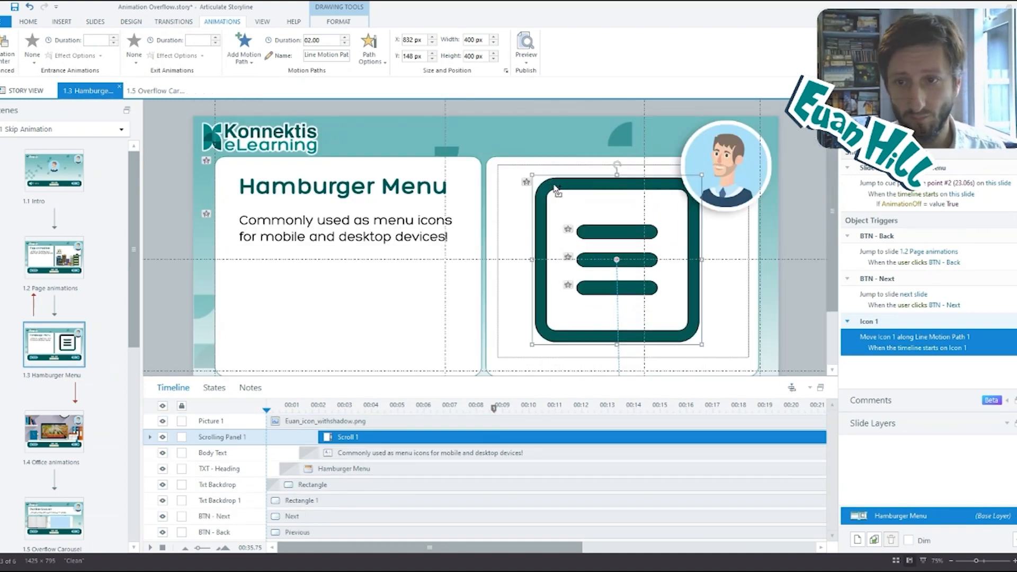
left_click_drag(616, 260, 616, 305)
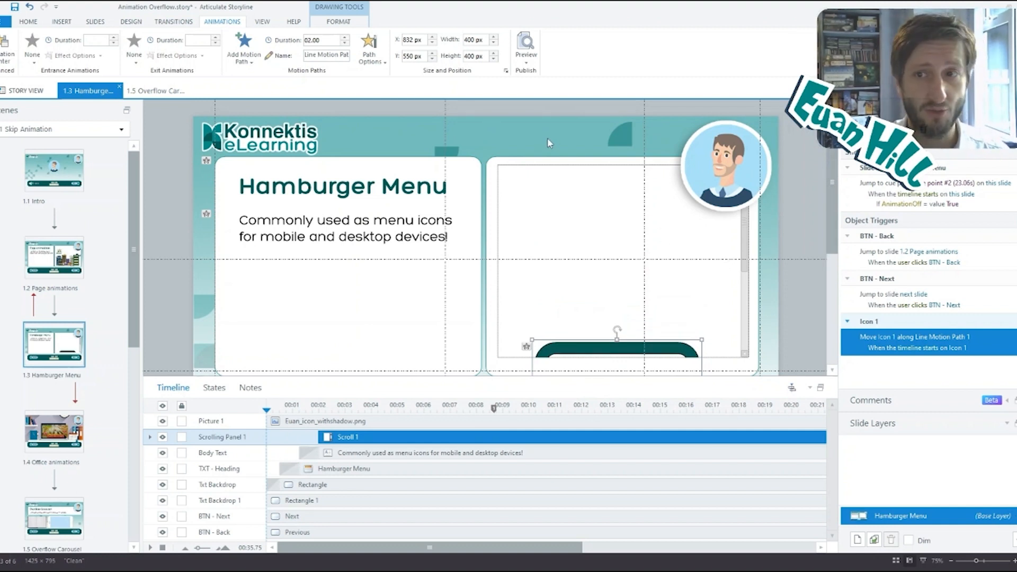
mouse_move(741, 255)
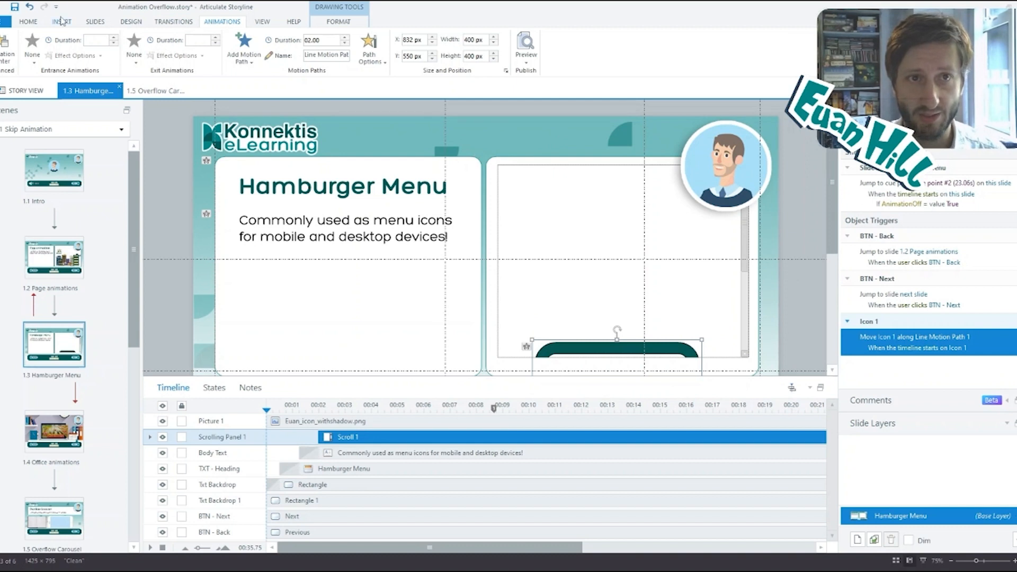
left_click(58, 22)
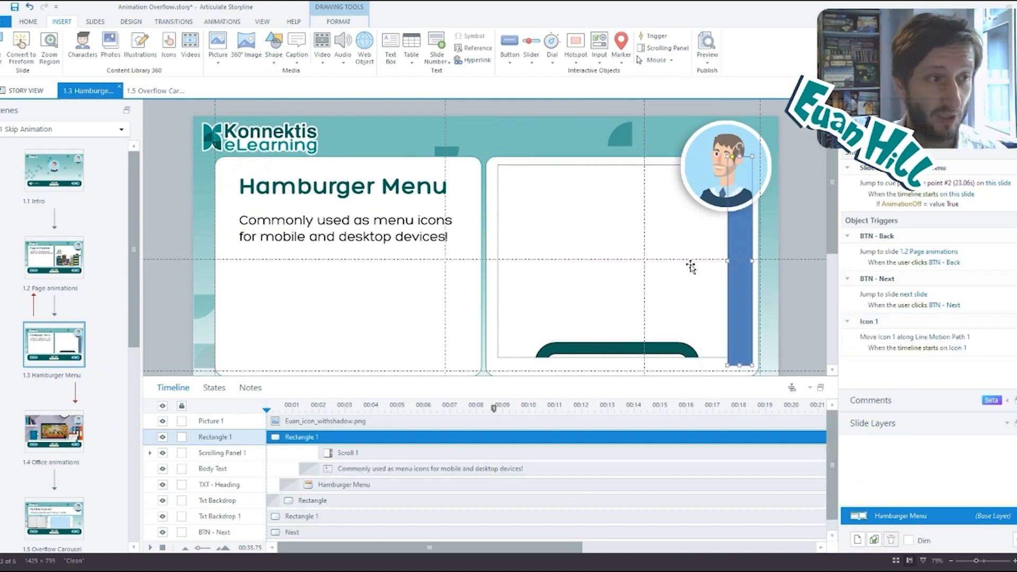
mouse_move(682, 258)
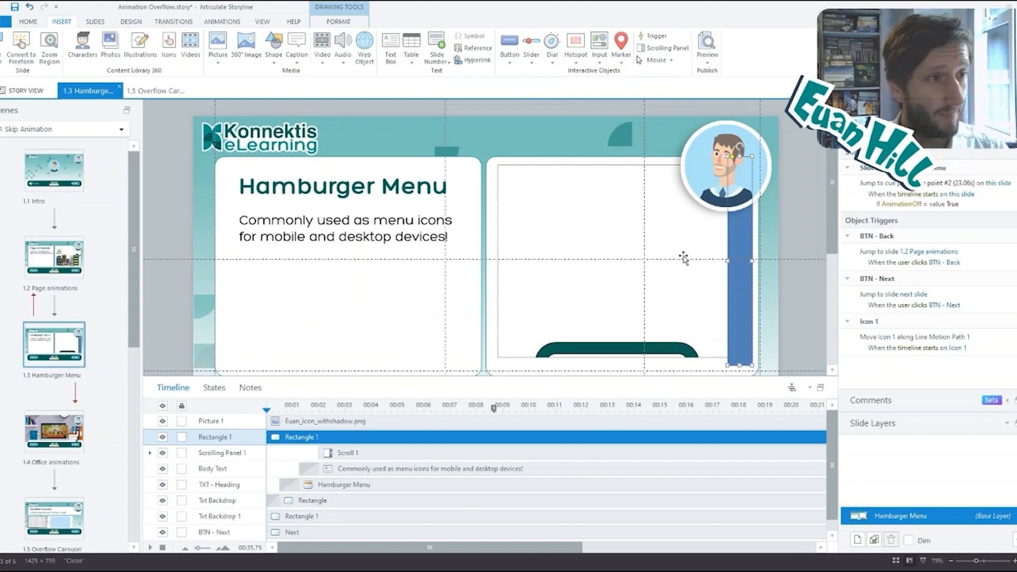
mouse_move(751, 270)
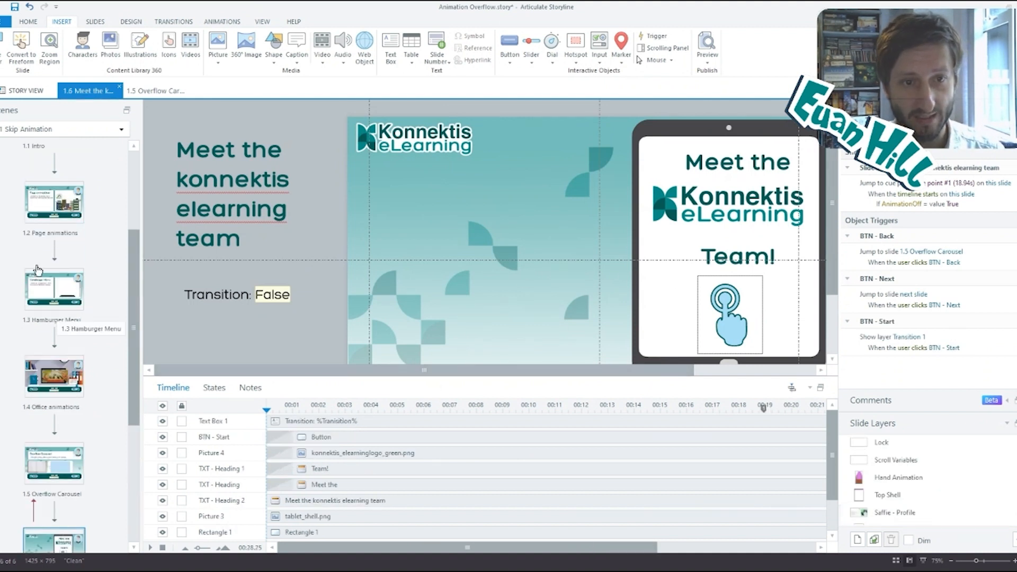
- Return to the 1.3 Hamburger Menu slide from the slide thumbnails
left_click(54, 289)
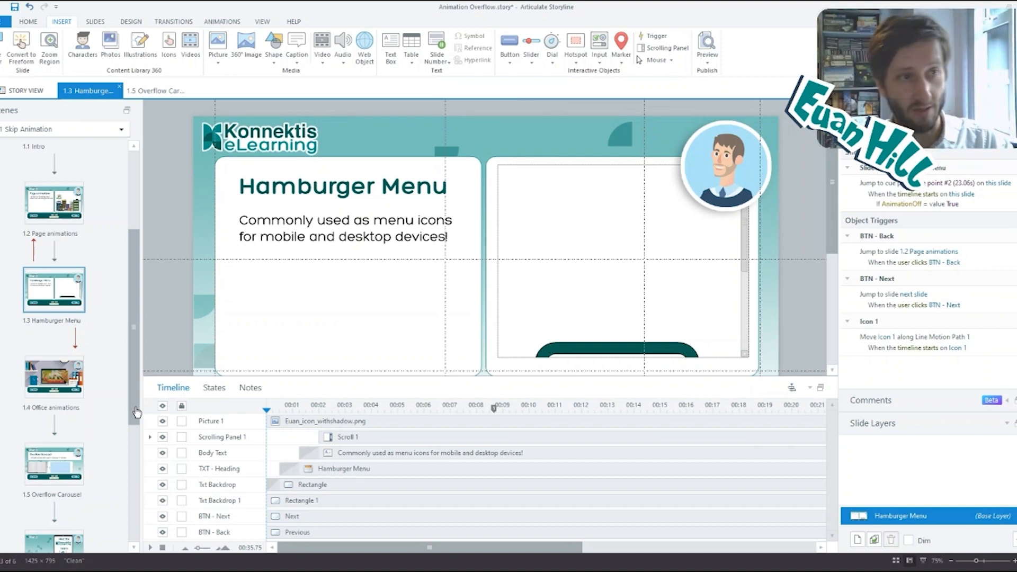
mouse_move(493, 355)
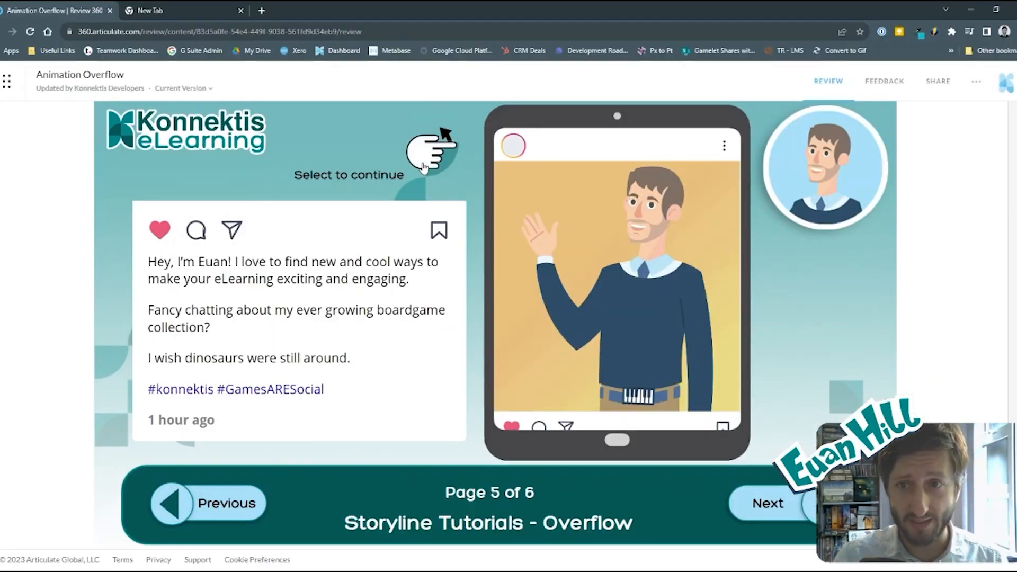
- Continue page 5 in Review 360 to play the phone post swipe animation
left_click(430, 153)
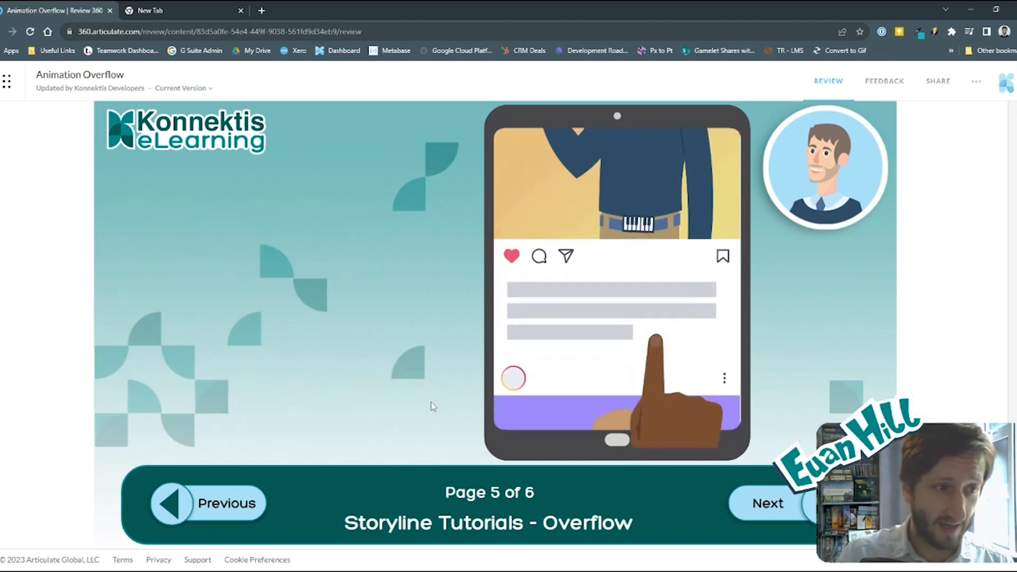